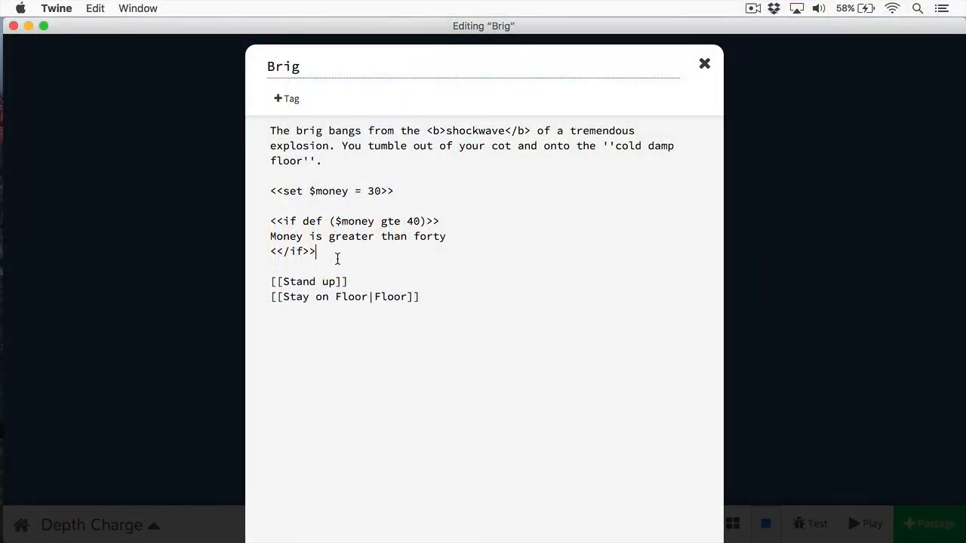
- Replace the old test with <<if $money gte 100 and $strength gte 10>> guarding 'You bought the sword.'
{"action": "left_click_drag", "start_coordinate": [270, 191], "coordinate": [315, 252]}
{"action": "type", "text": "<<"}
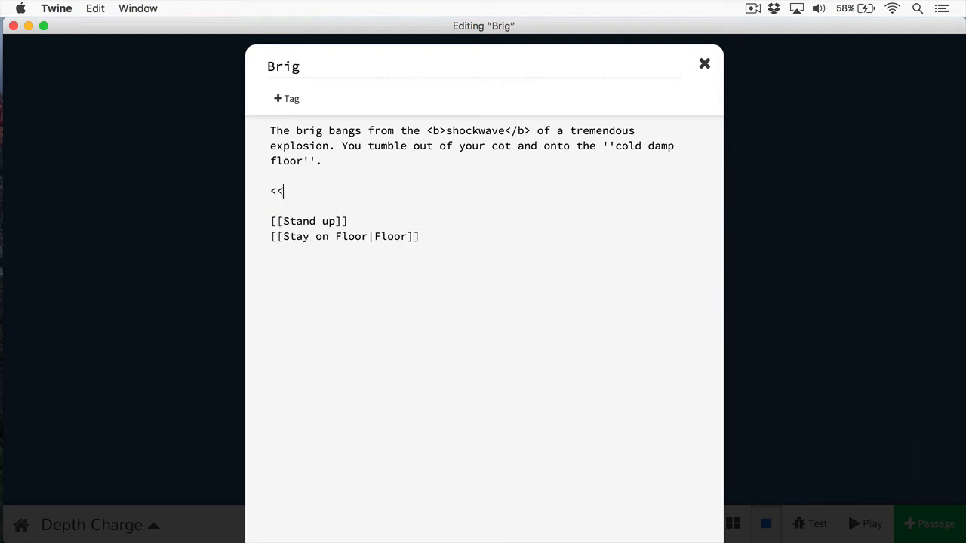
{"action": "type", "text": "if"}
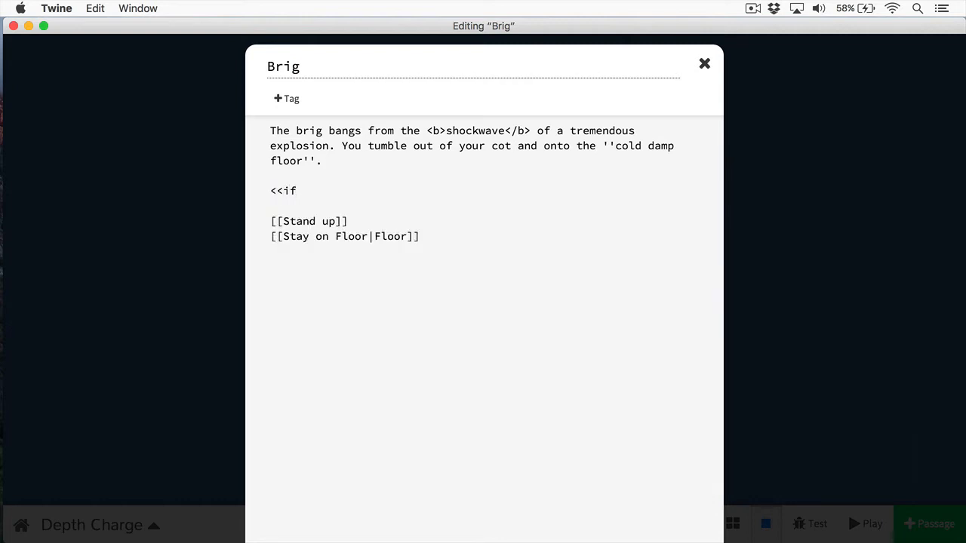
{"action": "type", "text": "$money gte"}
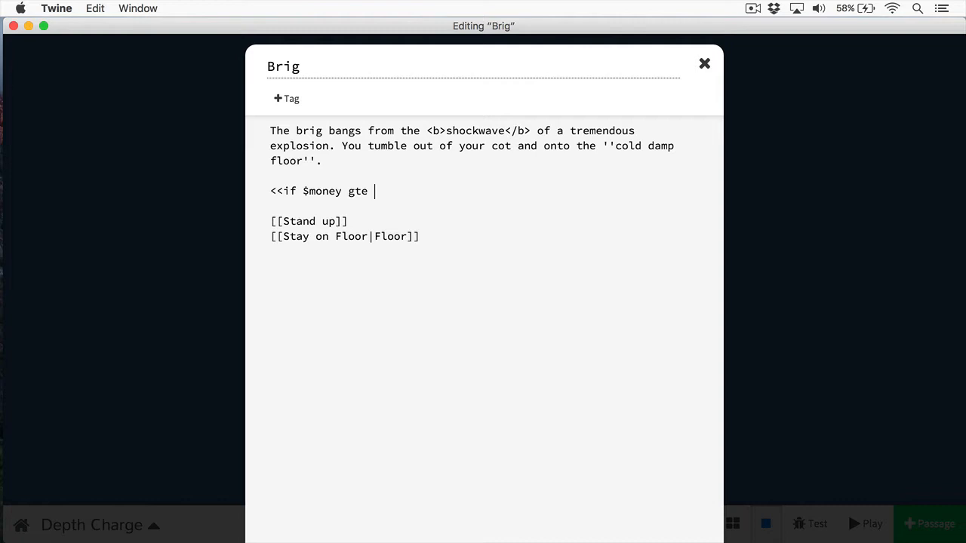
{"action": "type", "text": "100 and $stre"}
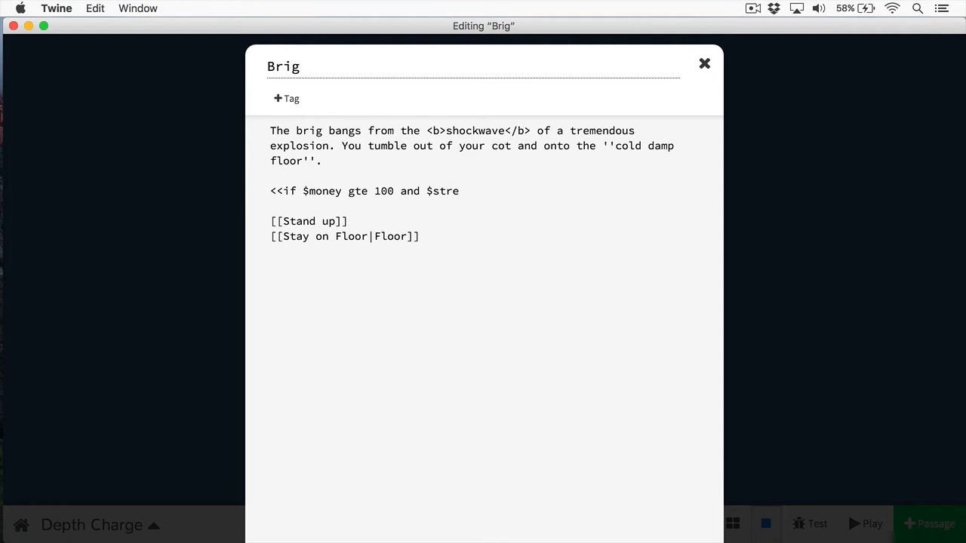
{"action": "type", "text": "ngth"}
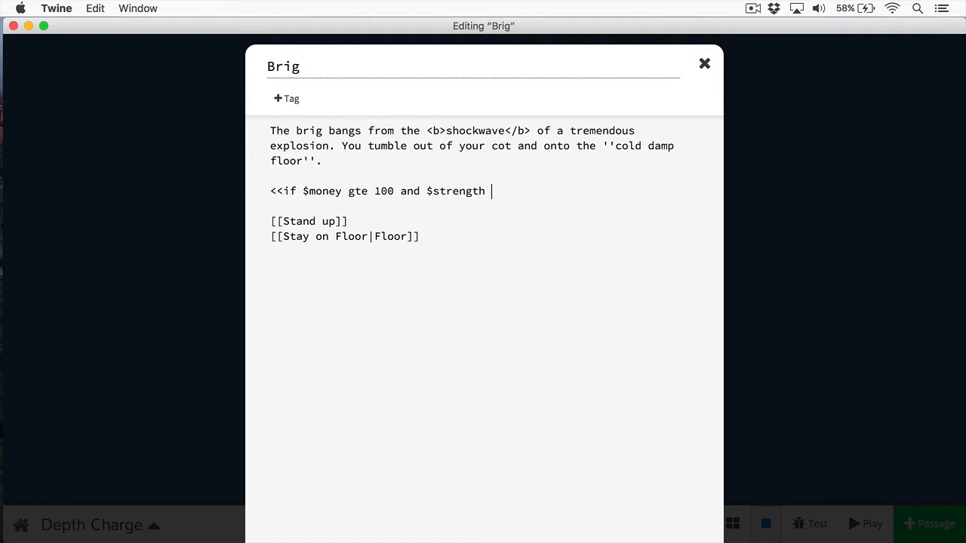
{"action": "type", "text": "gte"}
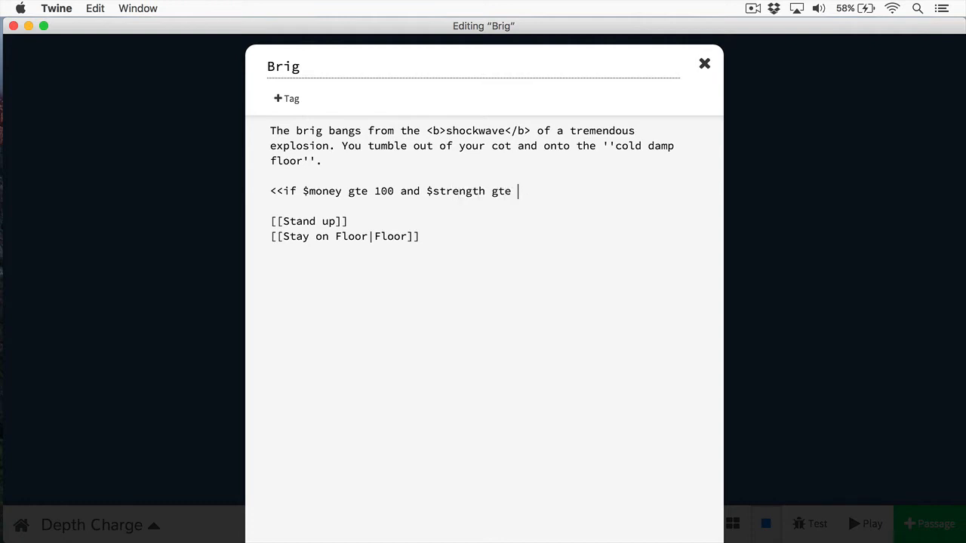
{"action": "type", "text": "10>>"}
{"action": "type", "text": "You bought the sword."}
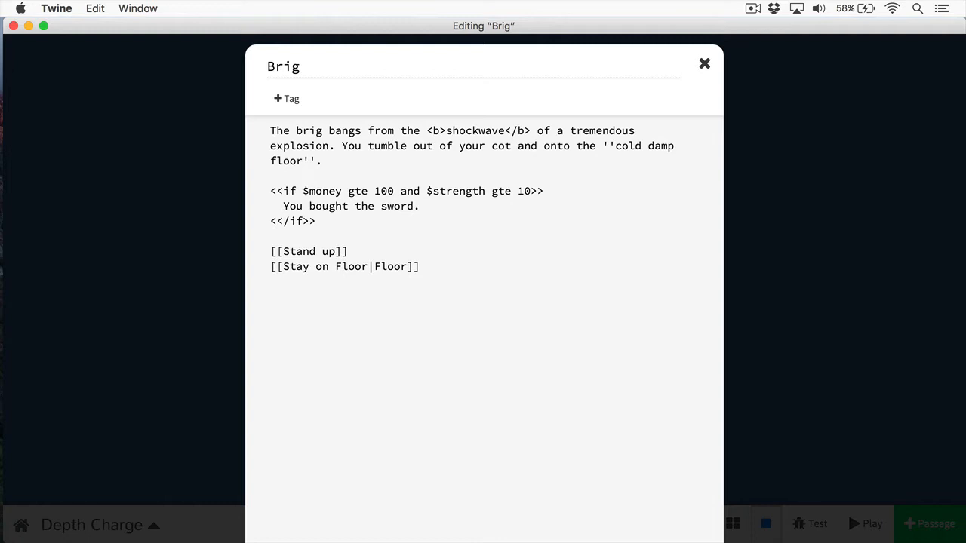
- Add <<elseif $charisma gte 14>> branch showing 'You smooth talked the salesman.'
{"action": "left_click", "coordinate": [420, 207]}
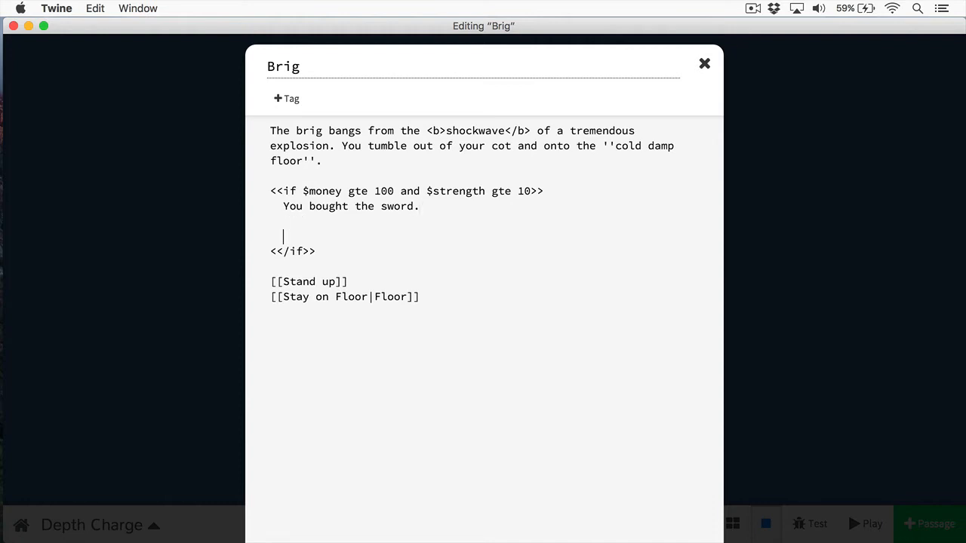
{"action": "type", "text": "<<"}
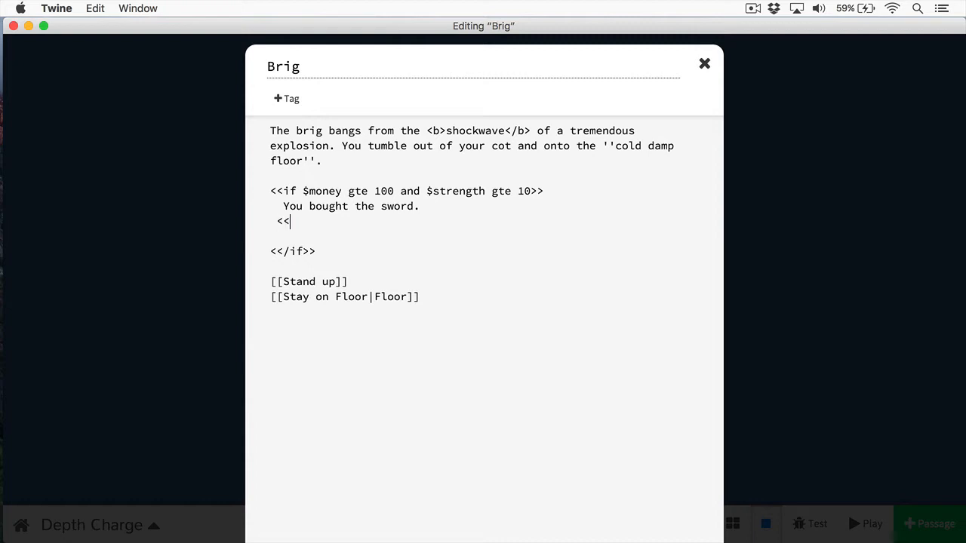
{"action": "type", "text": "elseif"}
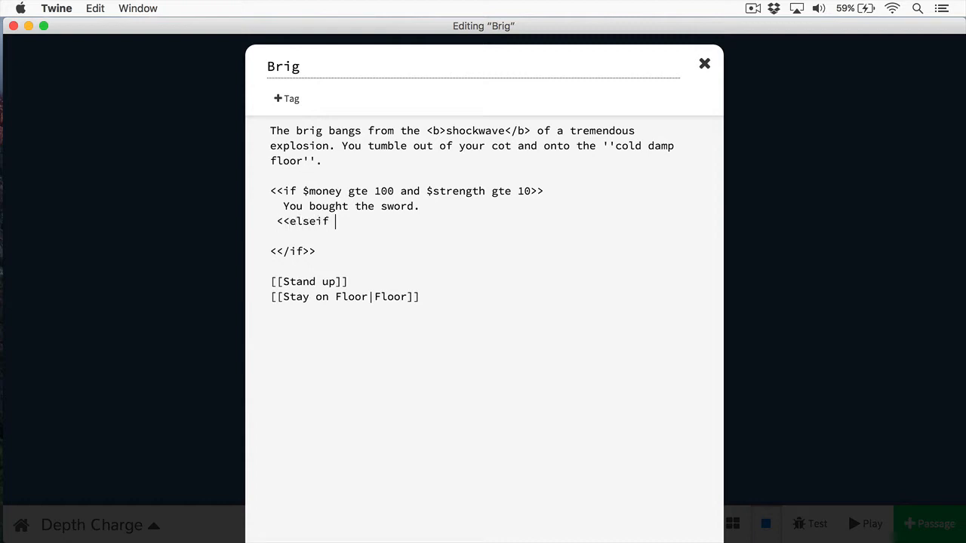
{"action": "type", "text": "$ha"}
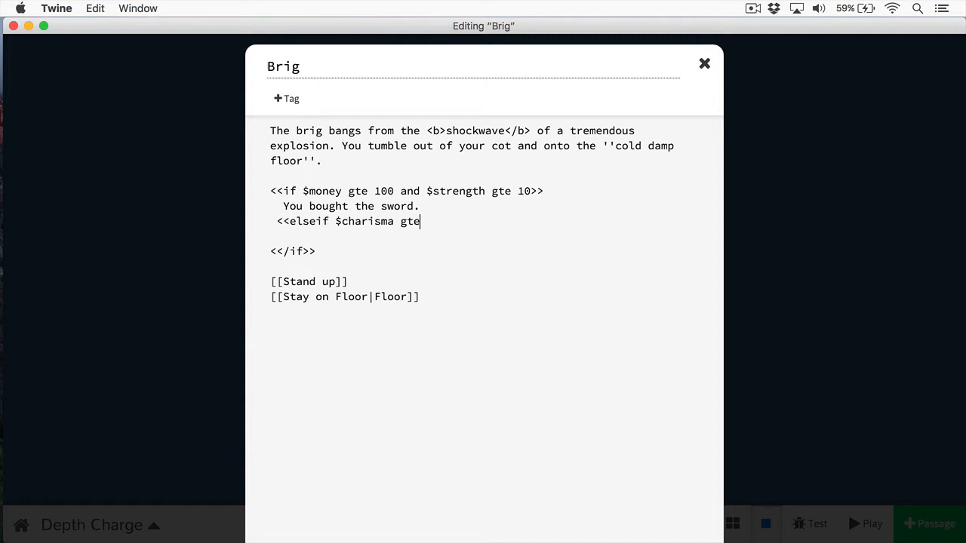
{"action": "type", "text": "14>>"}
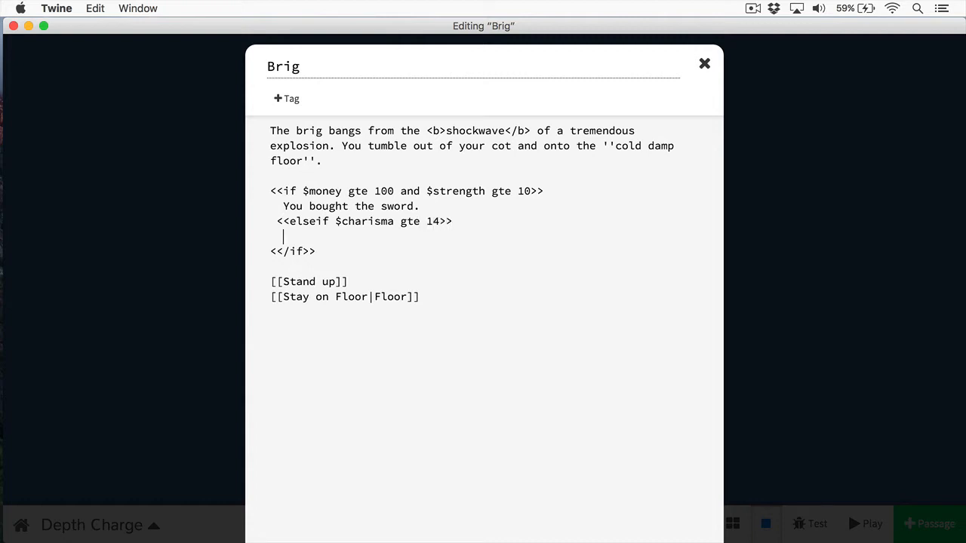
{"action": "type", "text": "YO"}
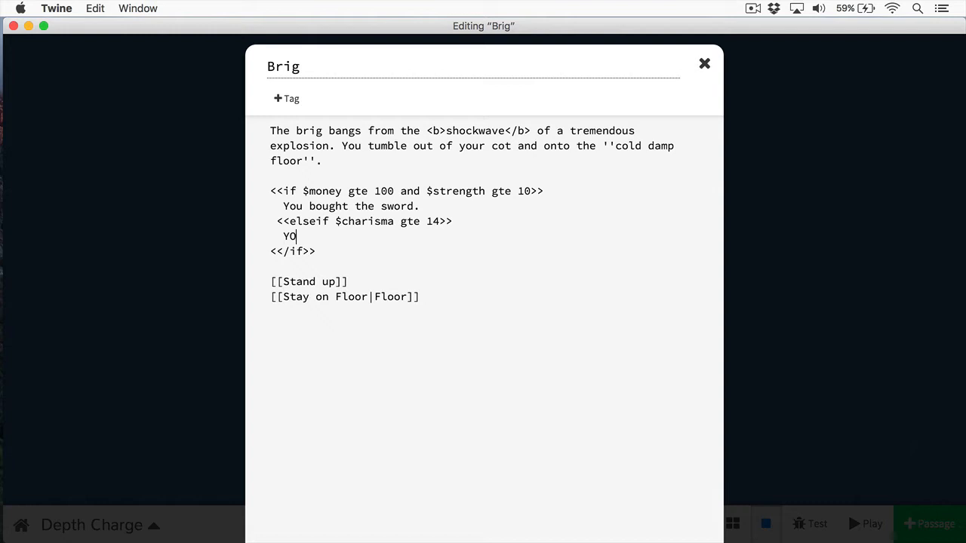
{"action": "type", "text": "u"}
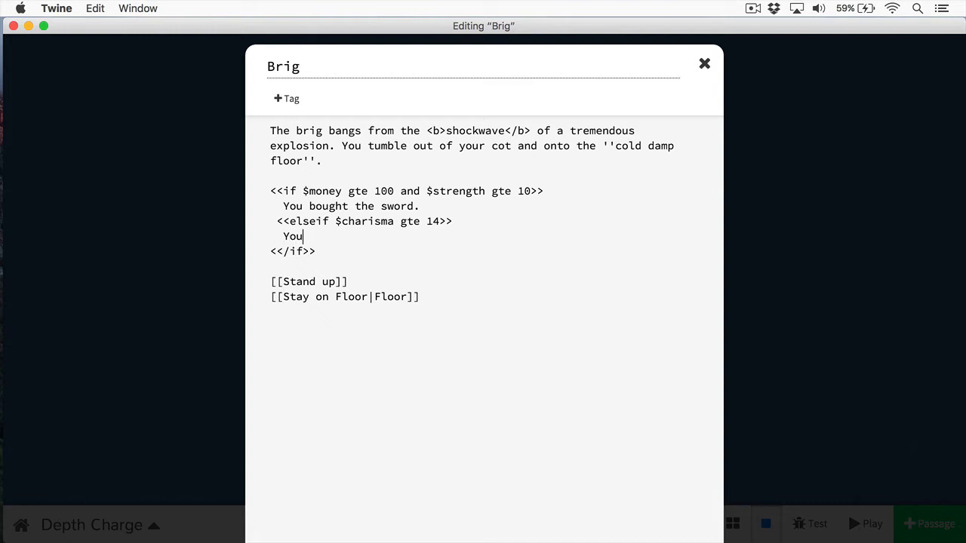
{"action": "type", "text": "smooth talked the sale"}
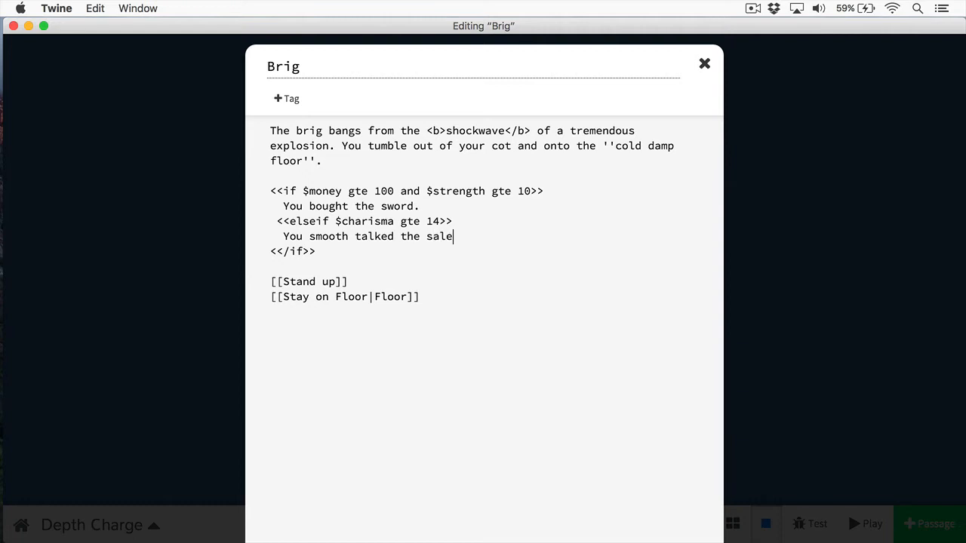
{"action": "type", "text": "sman."}
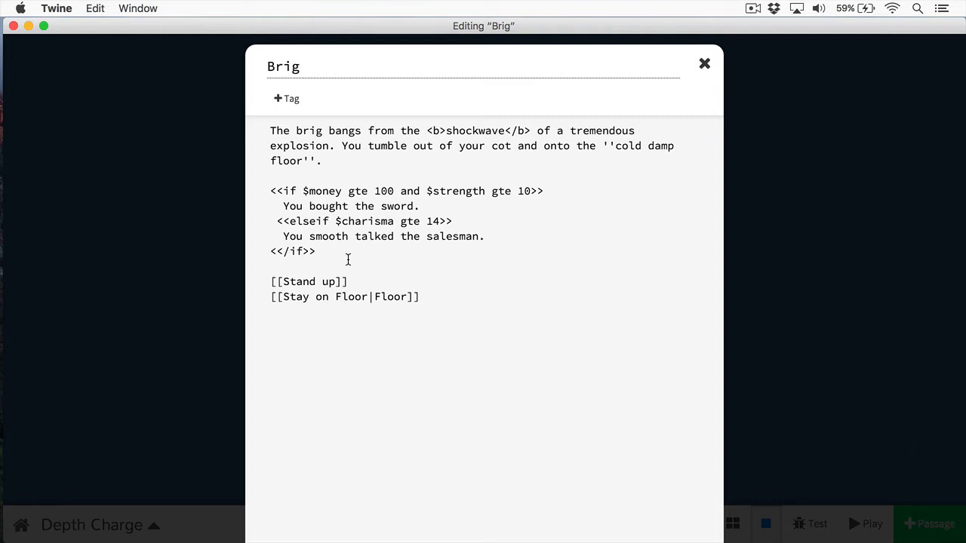
- Add an <<else>> branch before <</if>> showing 'You can't buy the sword.'
{"action": "left_click", "coordinate": [485, 236]}
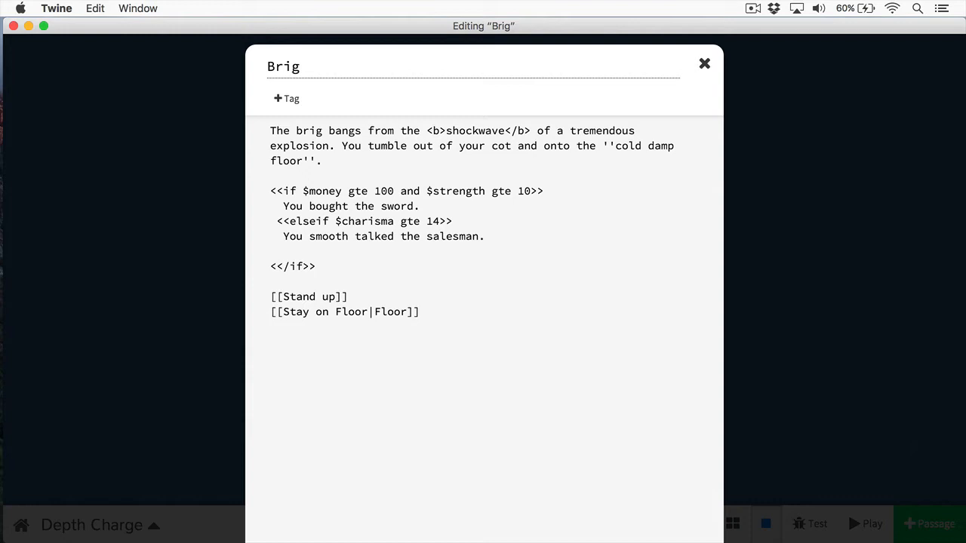
{"action": "type", "text": "<<else"}
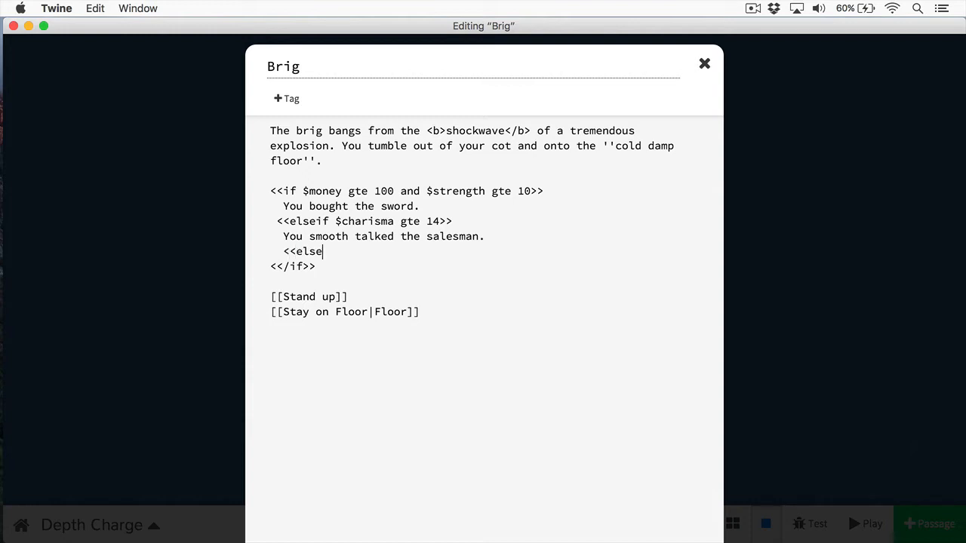
{"action": "type", "text": ">>"}
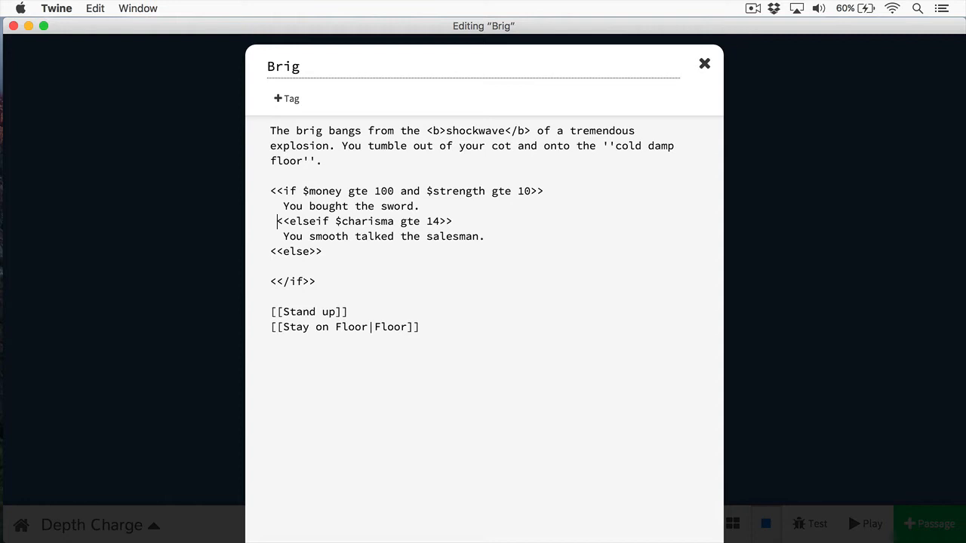
{"action": "type", "text": "Y"}
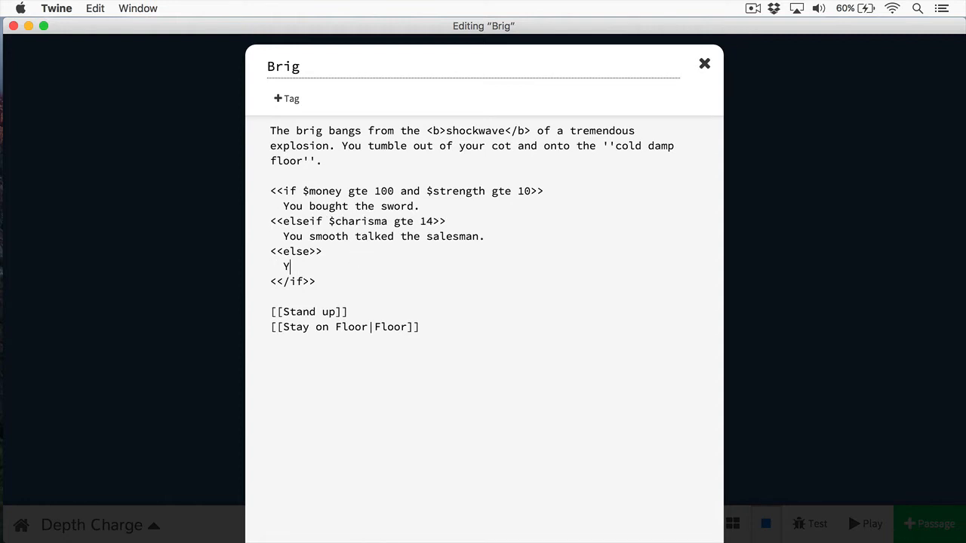
{"action": "type", "text": "ou can't buy"}
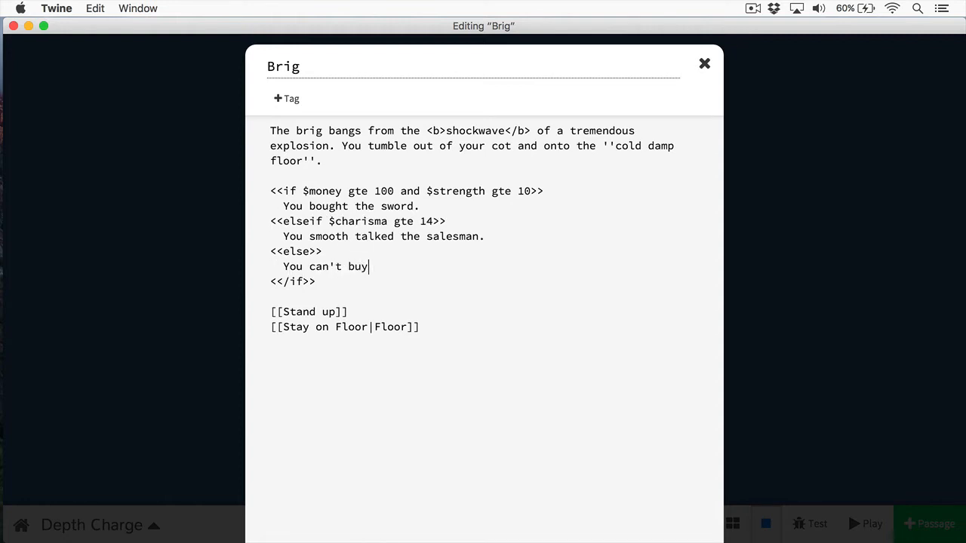
{"action": "type", "text": "the sword."}
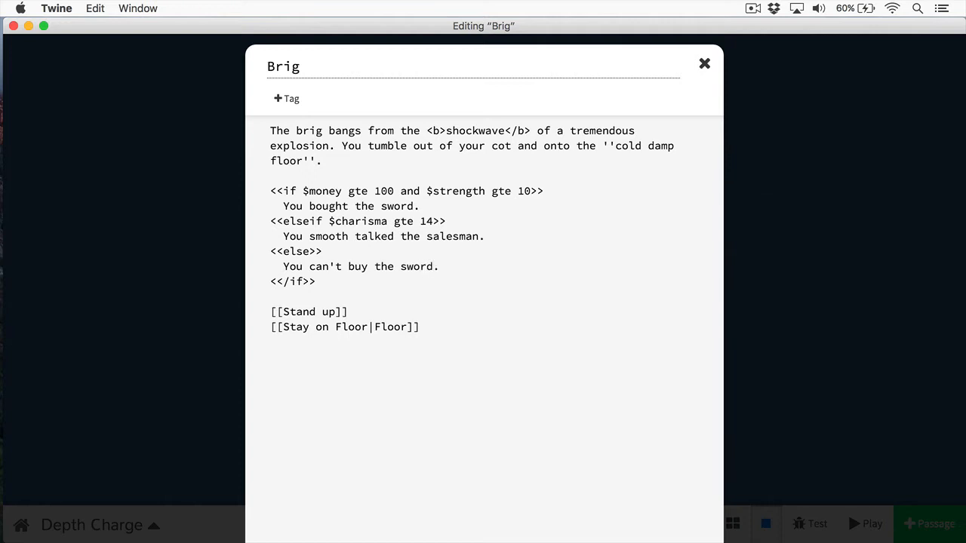
{"action": "left_click", "coordinate": [272, 297]}
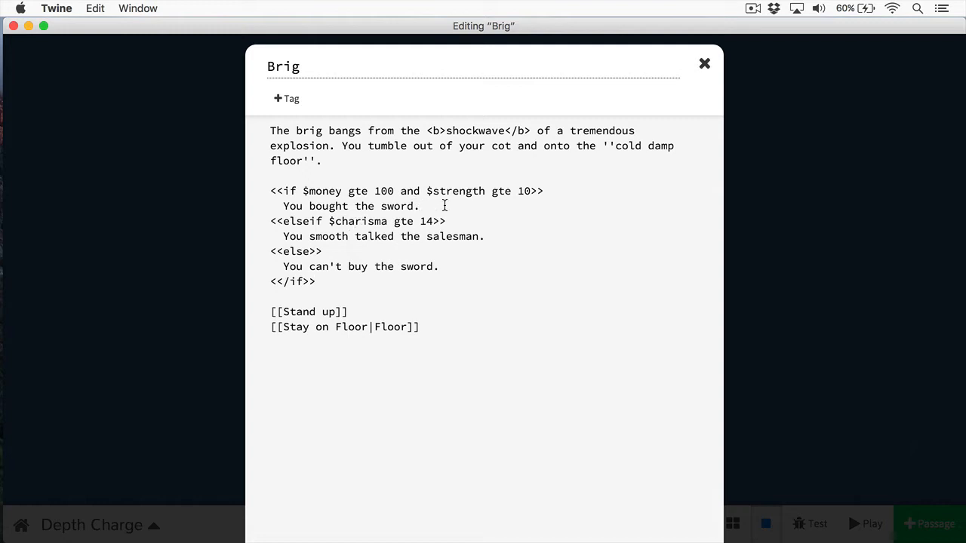
- Rework the block into <<if $charisma gte 15>> 'You got a deal!', then select it for removal
{"action": "key", "text": "Backspace"}
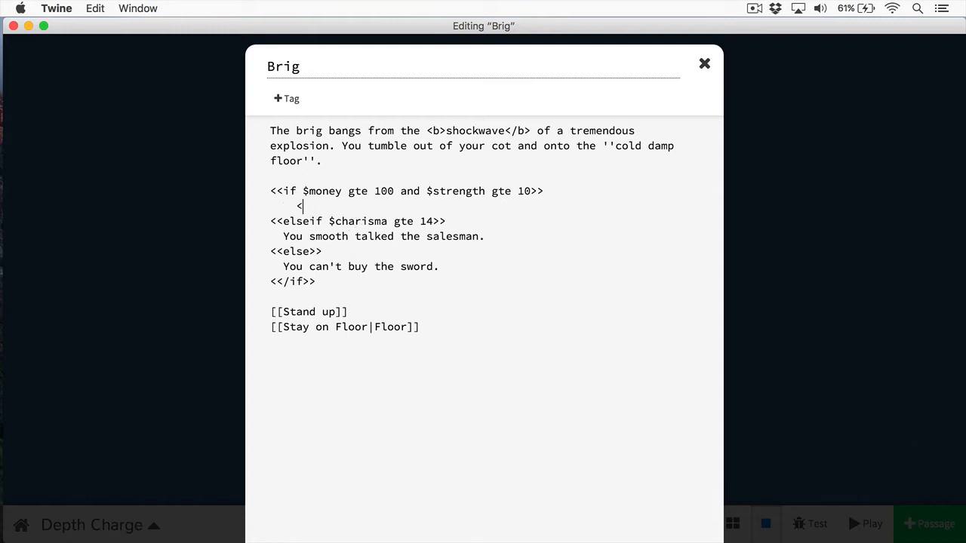
{"action": "type", "text": "<if $ch"}
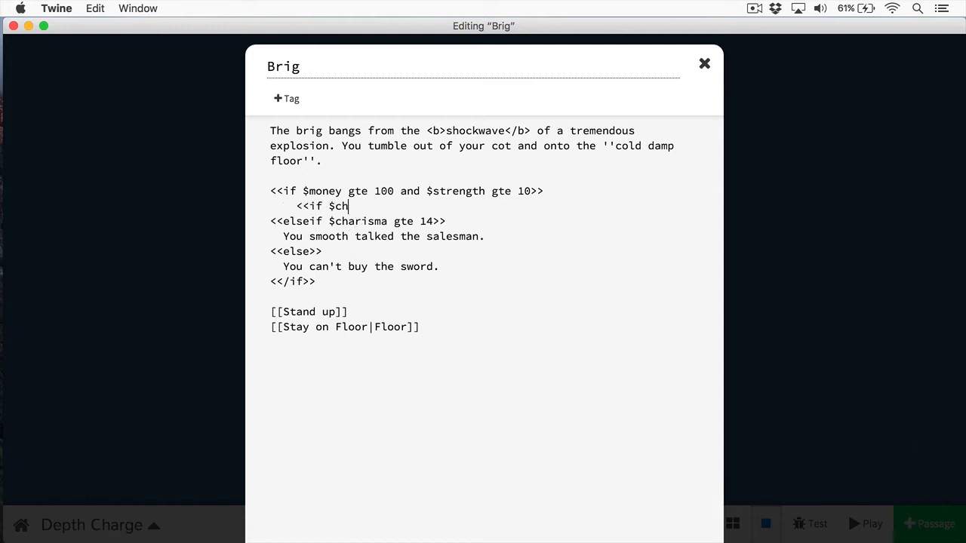
{"action": "type", "text": "arisma"}
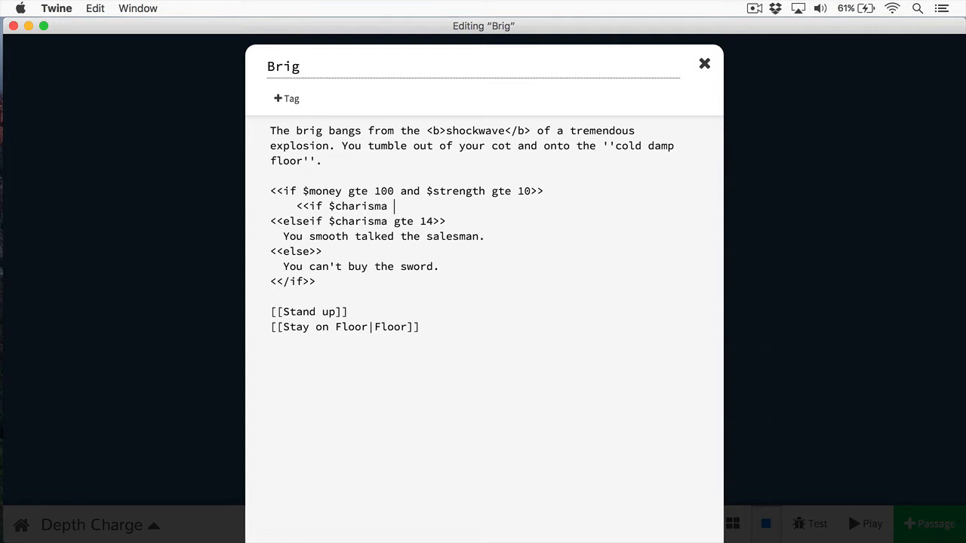
{"action": "type", "text": "gte 15"}
{"action": "type", "text": "<<"}
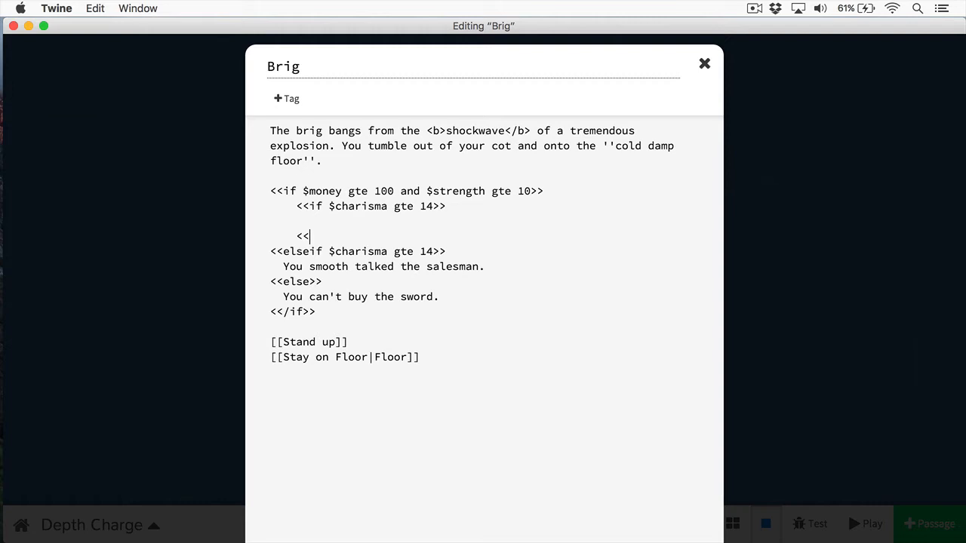
{"action": "type", "text": "/if"}
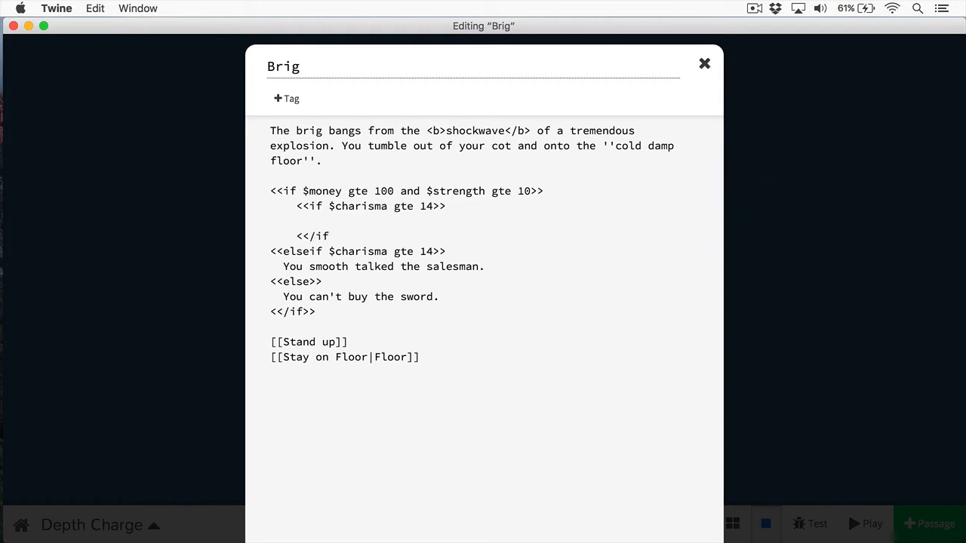
{"action": "type", "text": "You got a deal"}
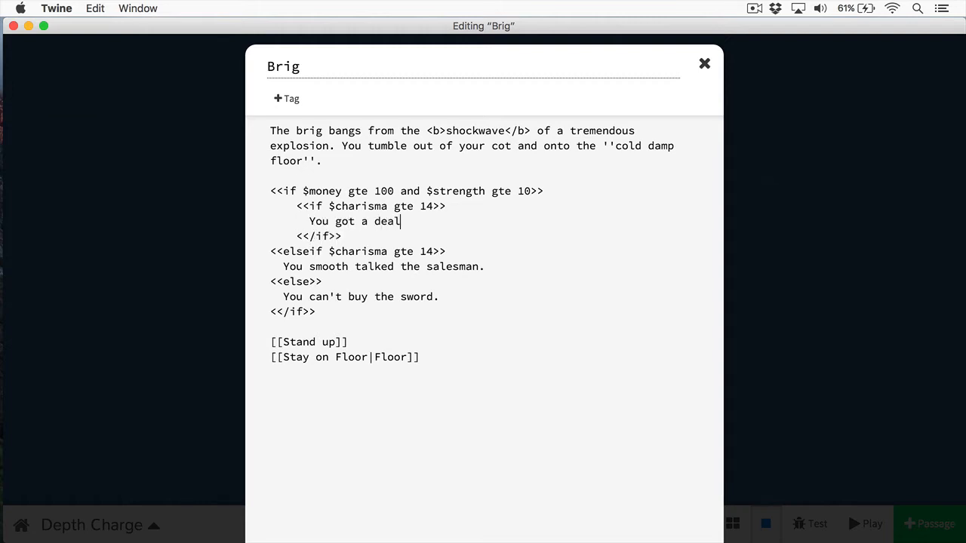
{"action": "type", "text": "!"}
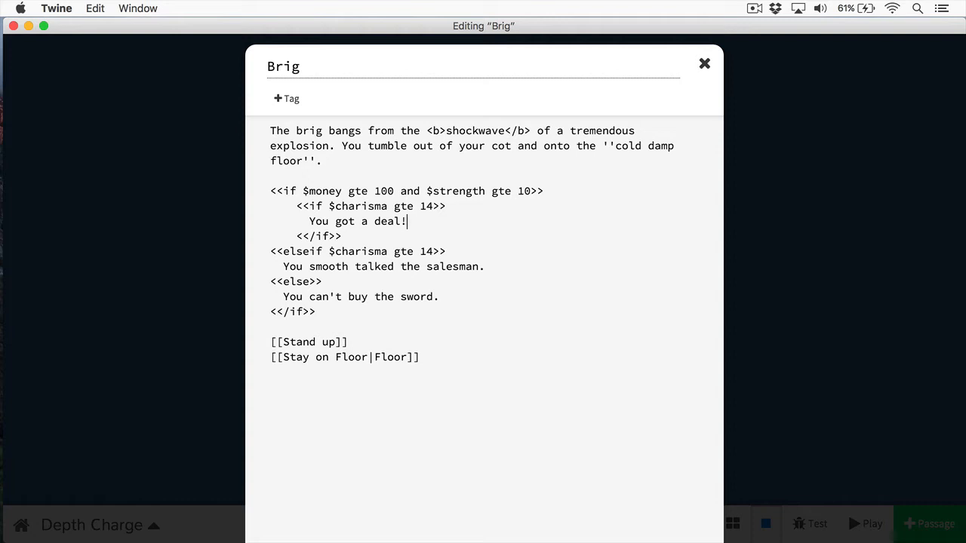
{"action": "left_click_drag", "start_coordinate": [273, 191], "coordinate": [487, 191]}
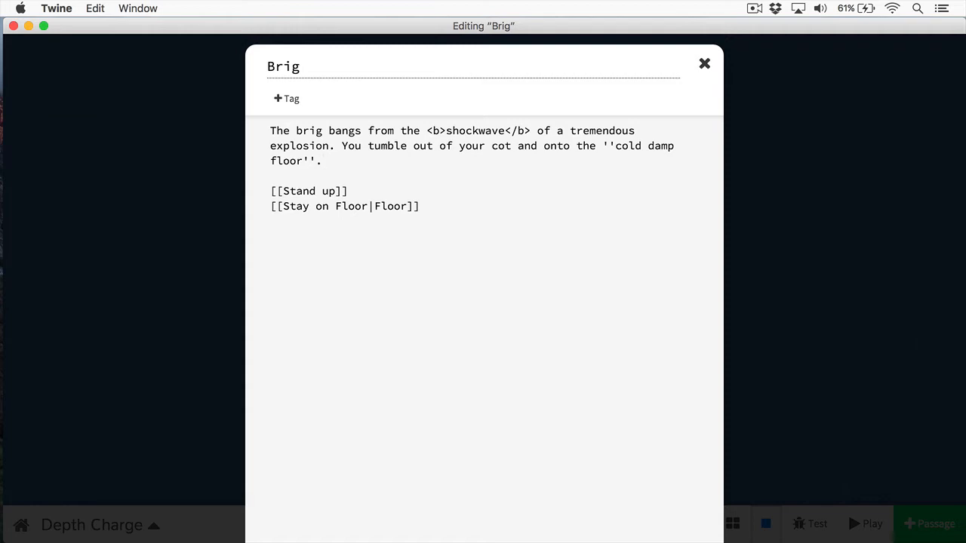
{"action": "left_click", "coordinate": [322, 160]}
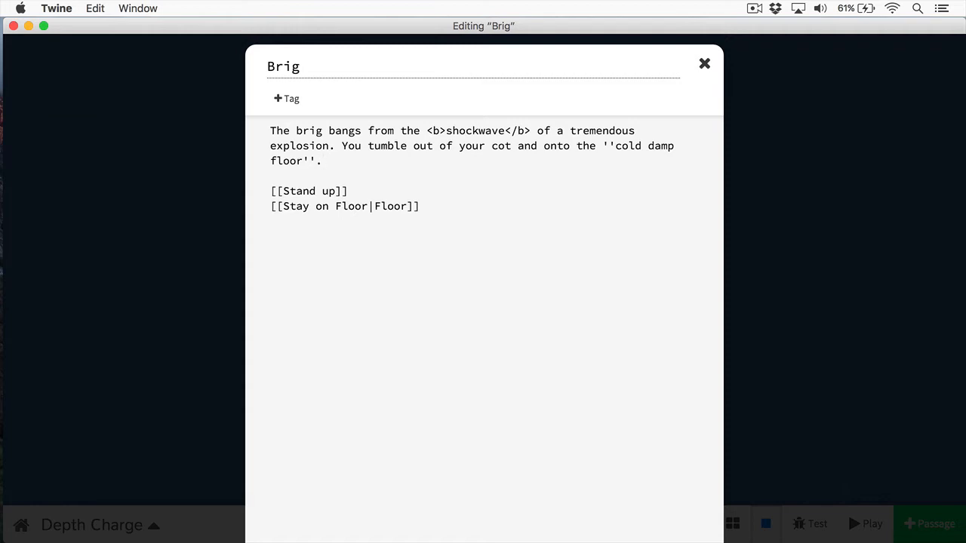
{"action": "mouse_move", "coordinate": [445, 327]}
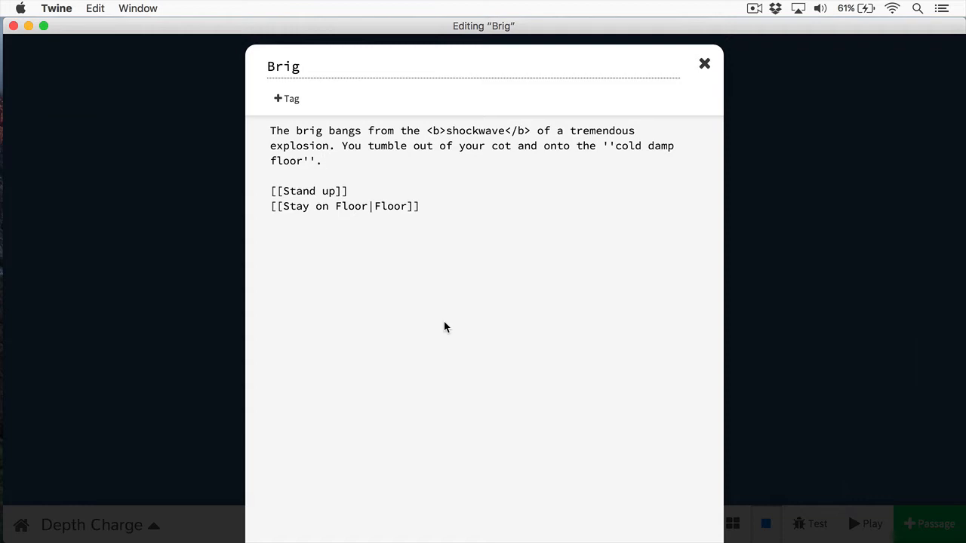
{"action": "mouse_move", "coordinate": [762, 217]}
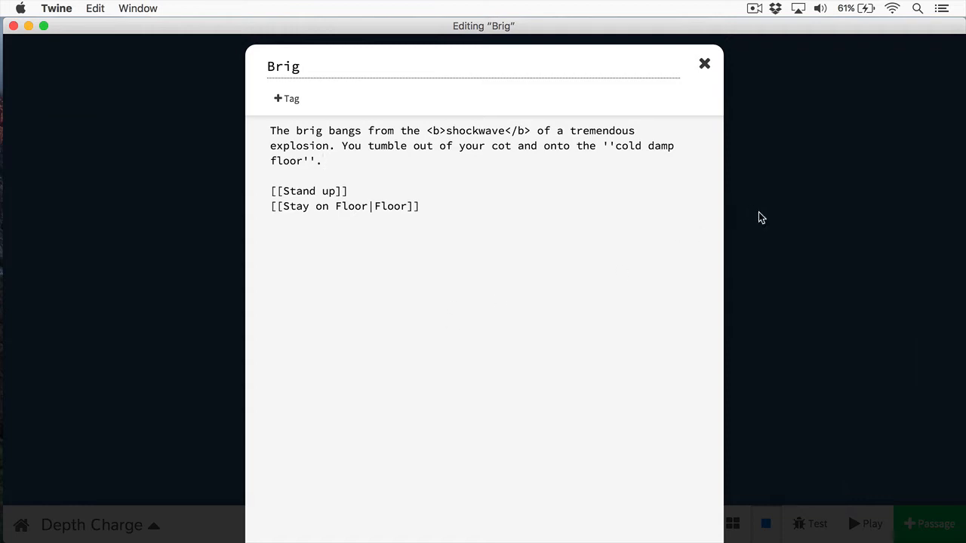
{"action": "left_click", "coordinate": [704, 63]}
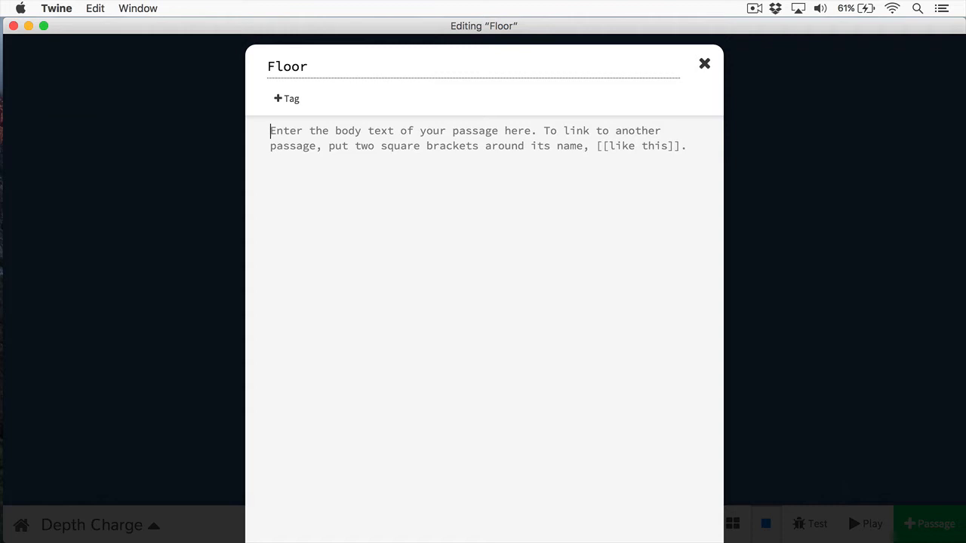
{"action": "mouse_move", "coordinate": [491, 180]}
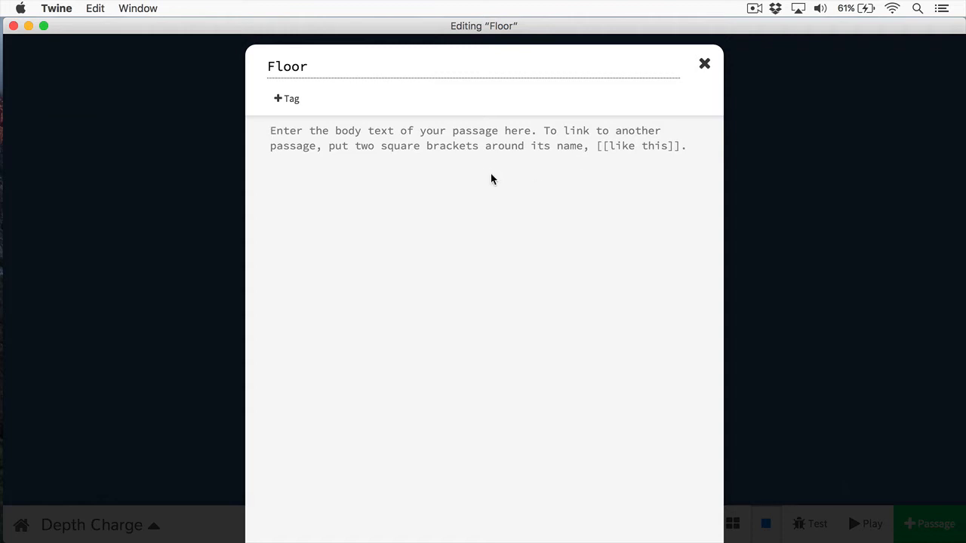
- Write the Floor paragraph about riding out shockwaves and noticing a grease stained wrench under the cot
{"action": "type", "text": "You"}
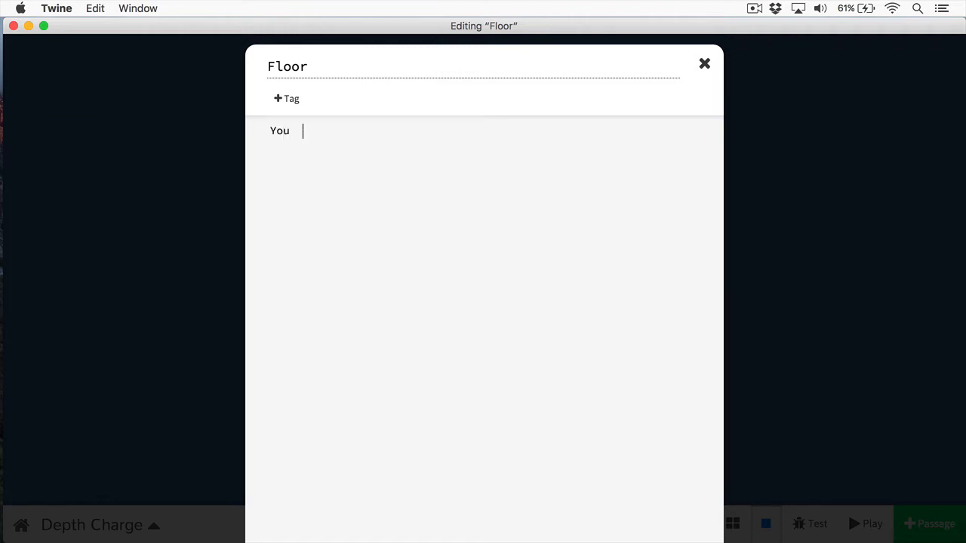
{"action": "type", "text": "stay on the floor, riding out the"}
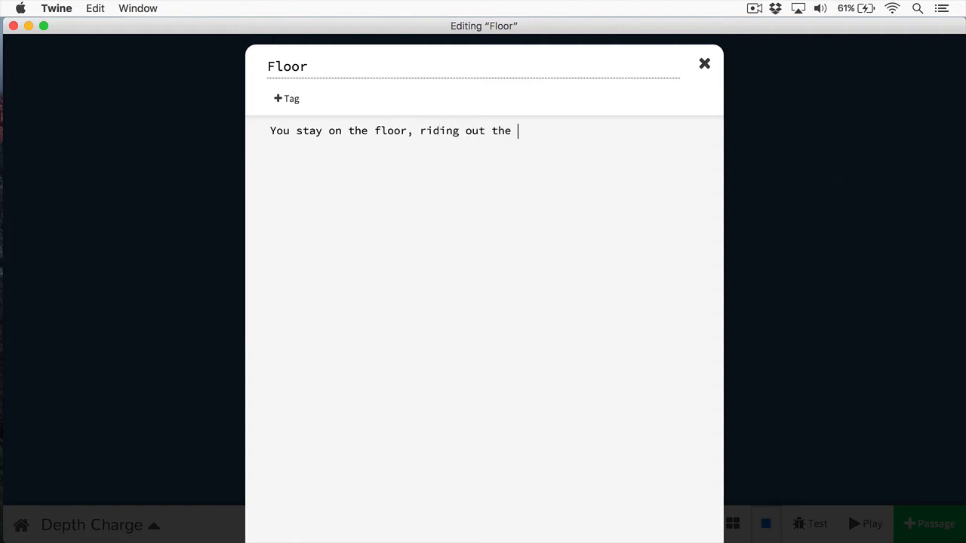
{"action": "type", "text": "shockwaves. A jolt knocks"}
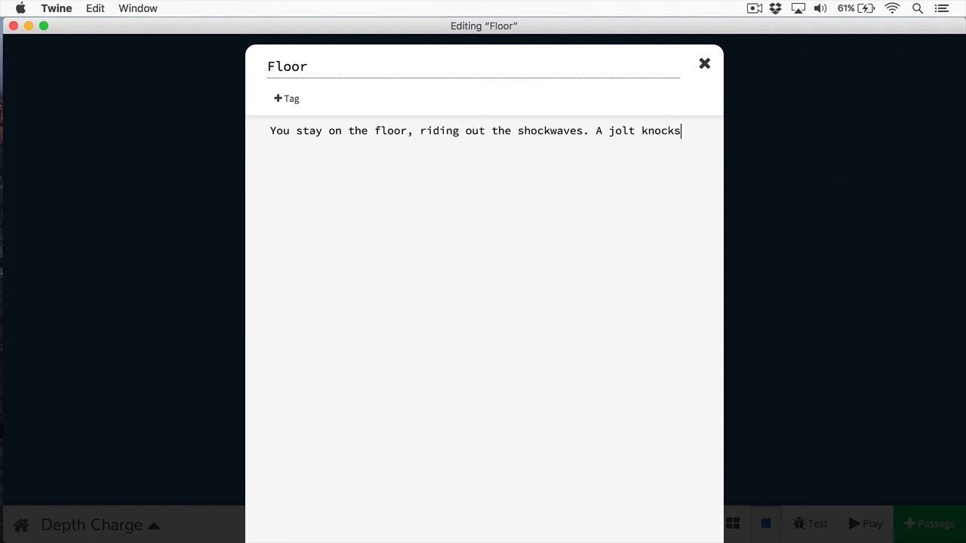
{"action": "type", "text": "you to your side"}
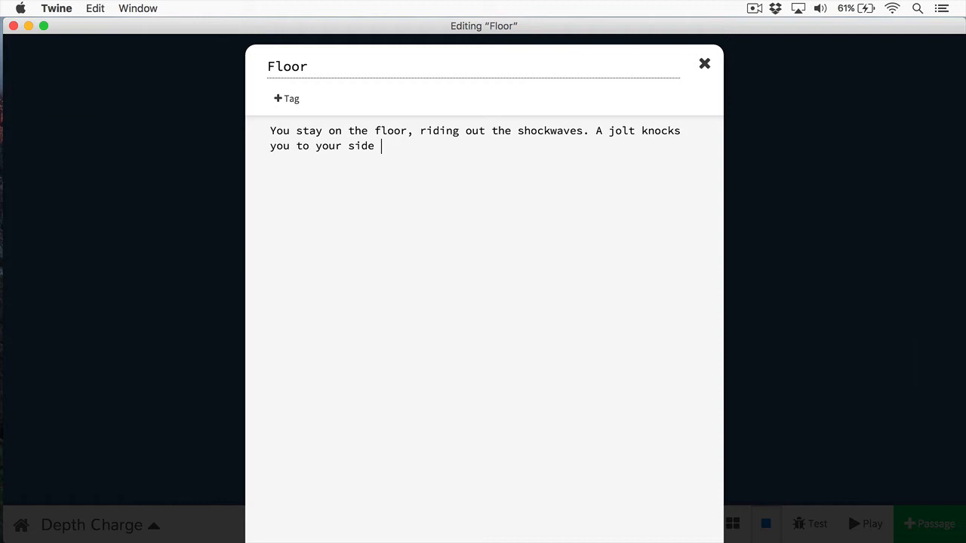
{"action": "type", "text": "where you notice a grease stained"}
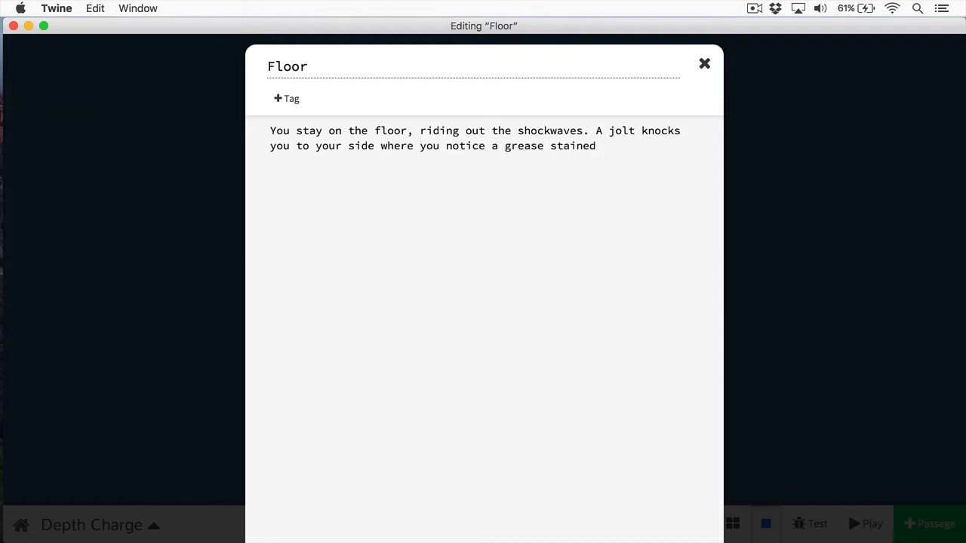
{"action": "type", "text": "wrench underneath the cot."}
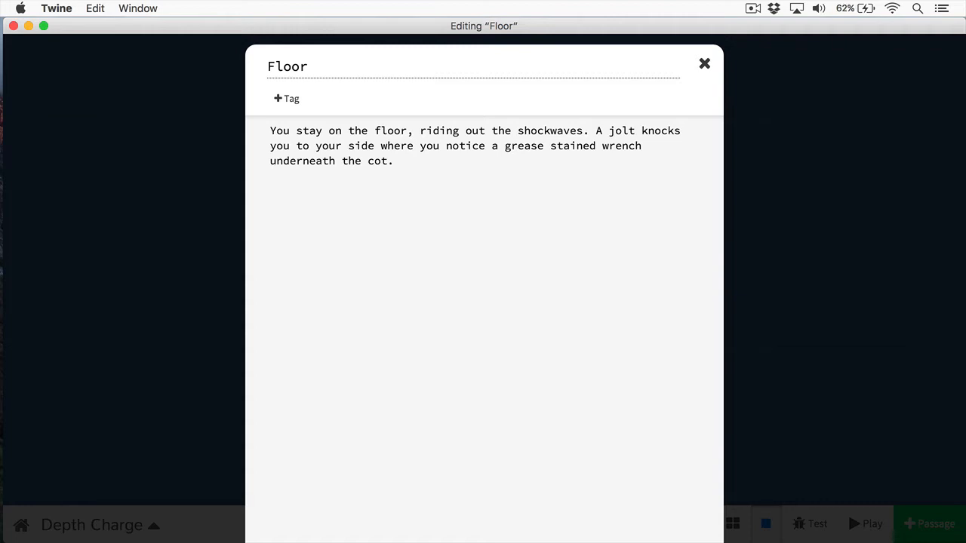
- Add a [[Take the wrench]] link on a new line and move into its new passage
{"action": "left_click", "coordinate": [270, 191]}
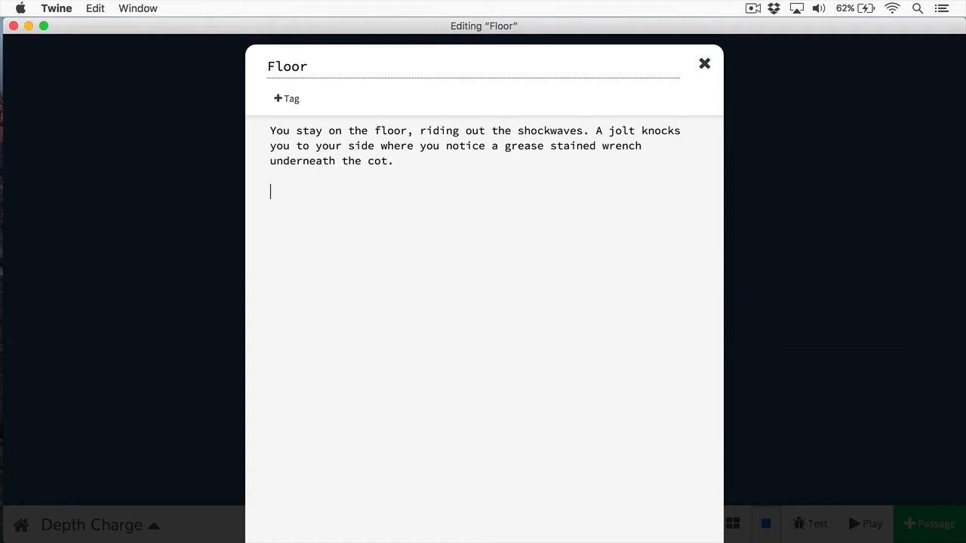
{"action": "type", "text": "[["}
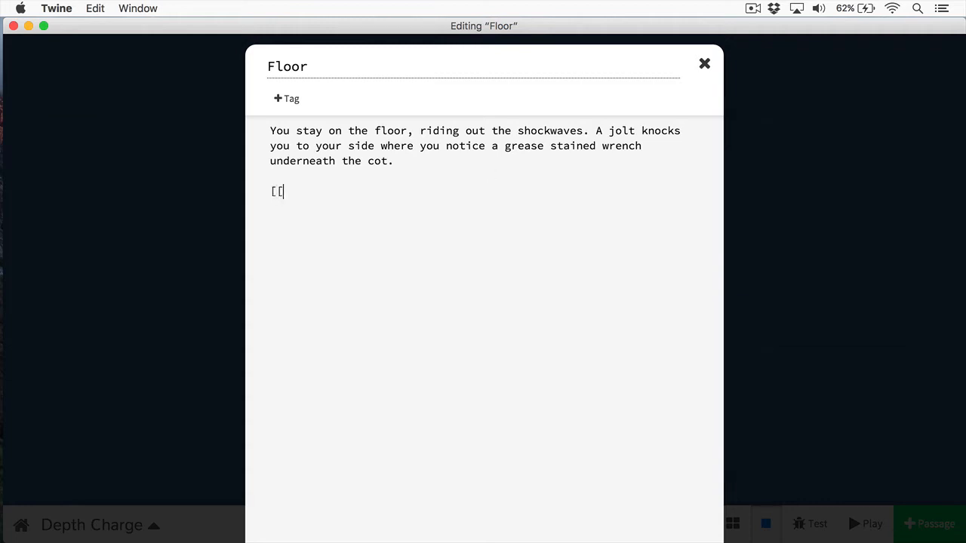
{"action": "type", "text": "Take"}
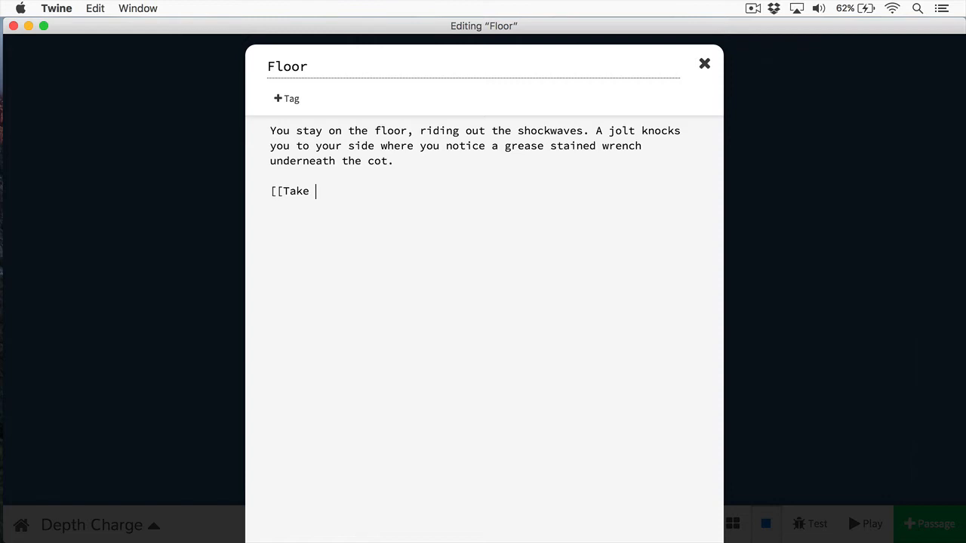
{"action": "type", "text": "the wrench"}
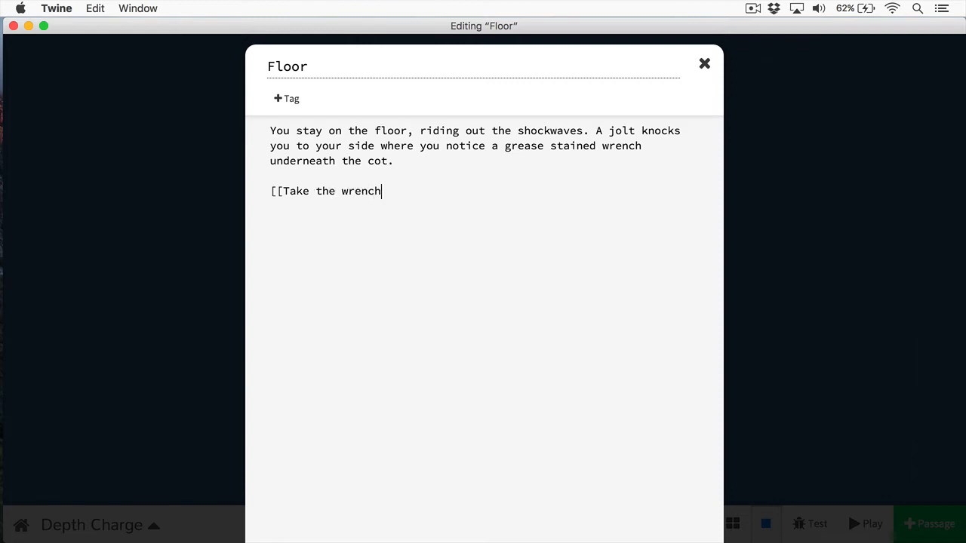
{"action": "left_click", "coordinate": [704, 63]}
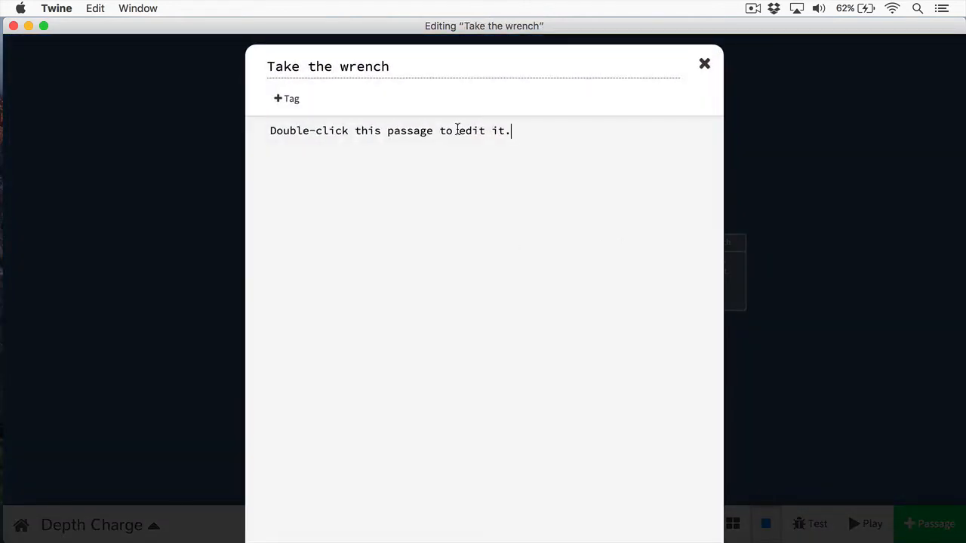
- Replace the placeholder text and give Stand up a [[Wait it out|Trapped]] link
{"action": "triple_click", "coordinate": [390, 131]}
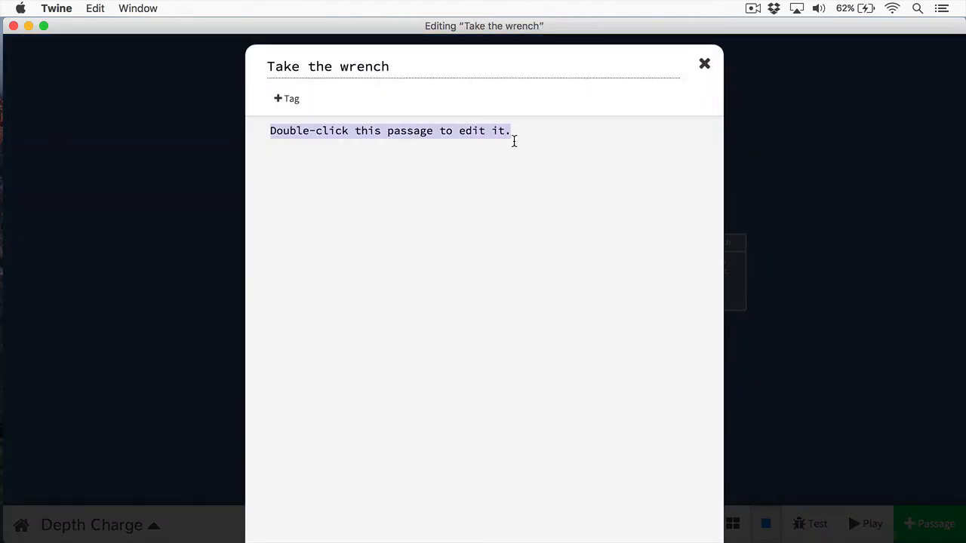
{"action": "type", "text": "One th"}
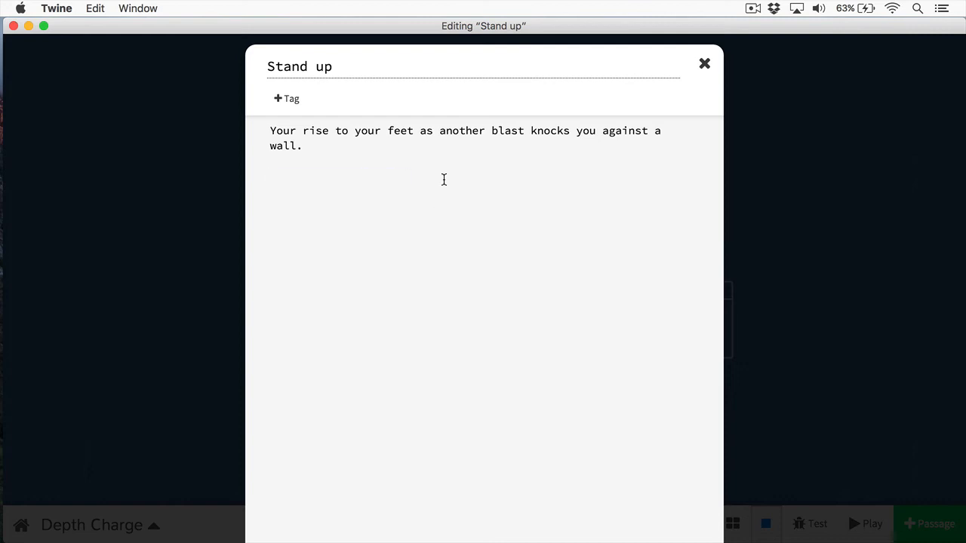
{"action": "type", "text": "[[Wait"}
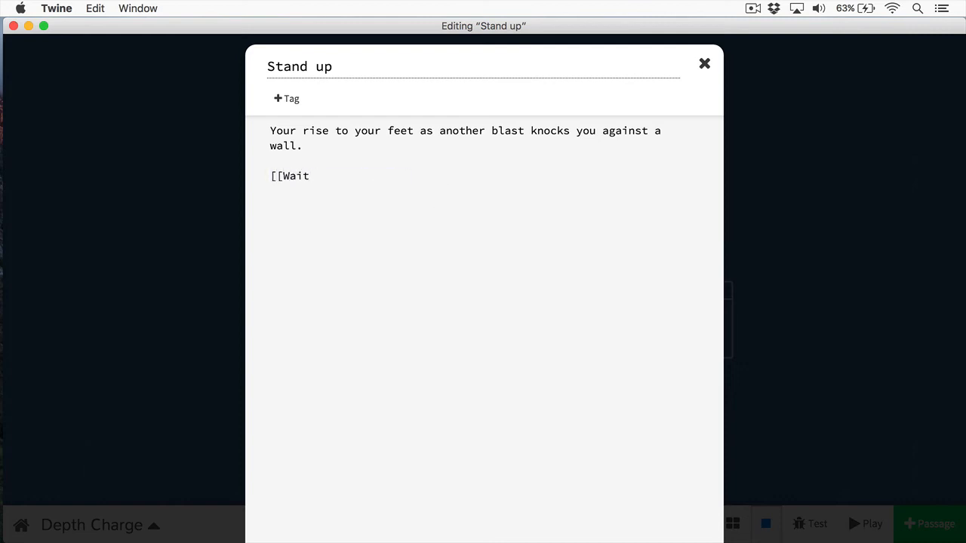
{"action": "type", "text": "it out|Trapped]]"}
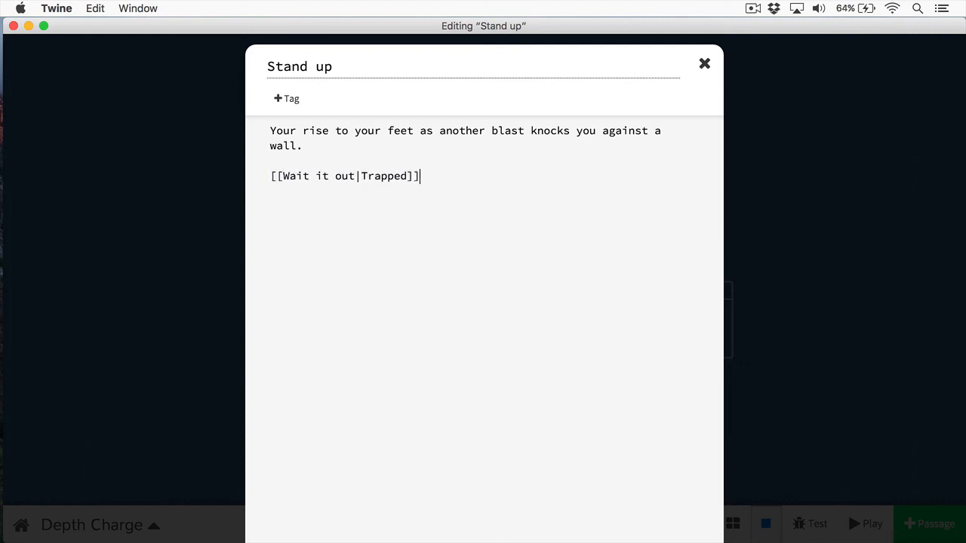
{"action": "left_click", "coordinate": [705, 63]}
{"action": "type", "text": "Red"}
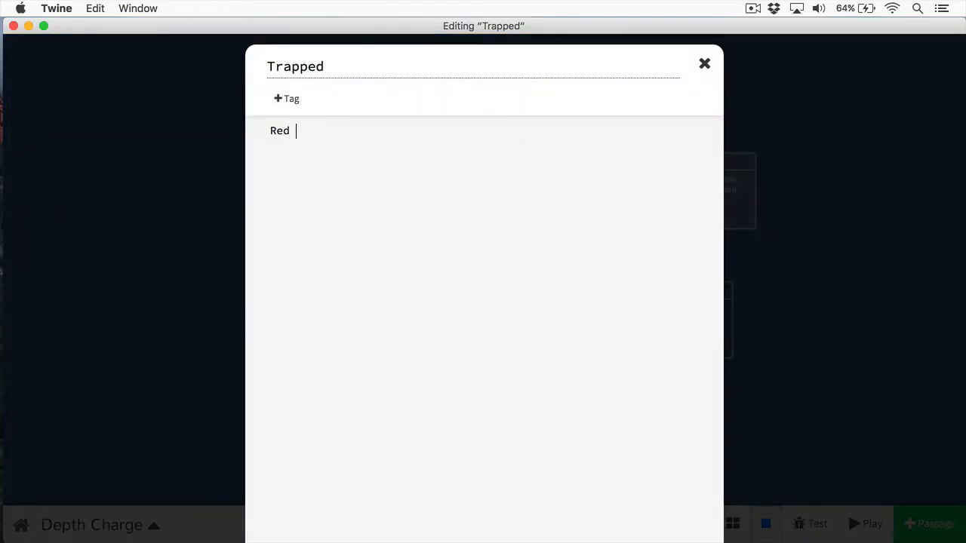
- Describe Trapped's flashing lights and piercing alarm, and link Take the wrench to Trapped
{"action": "type", "text": "flashing lights flicker througho"}
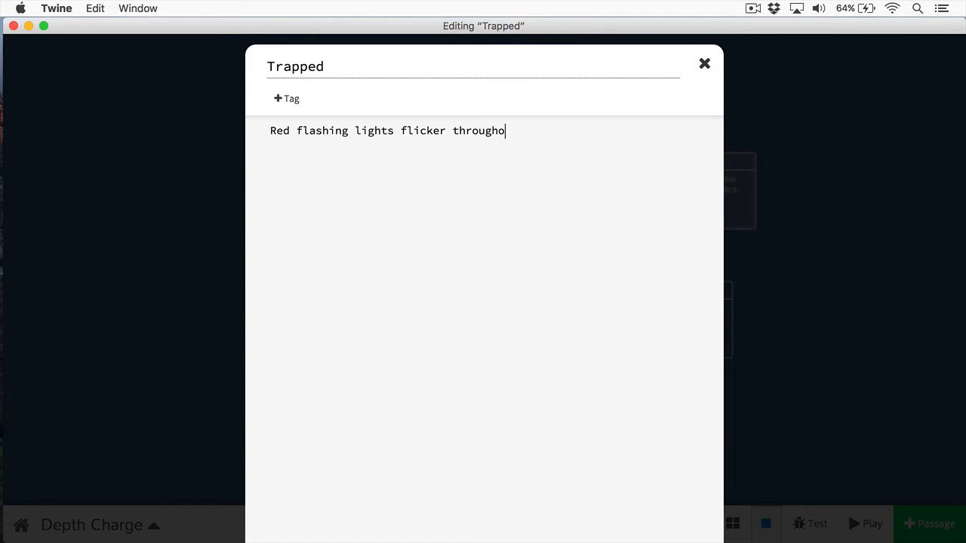
{"action": "type", "text": "ut the holding cell while a"}
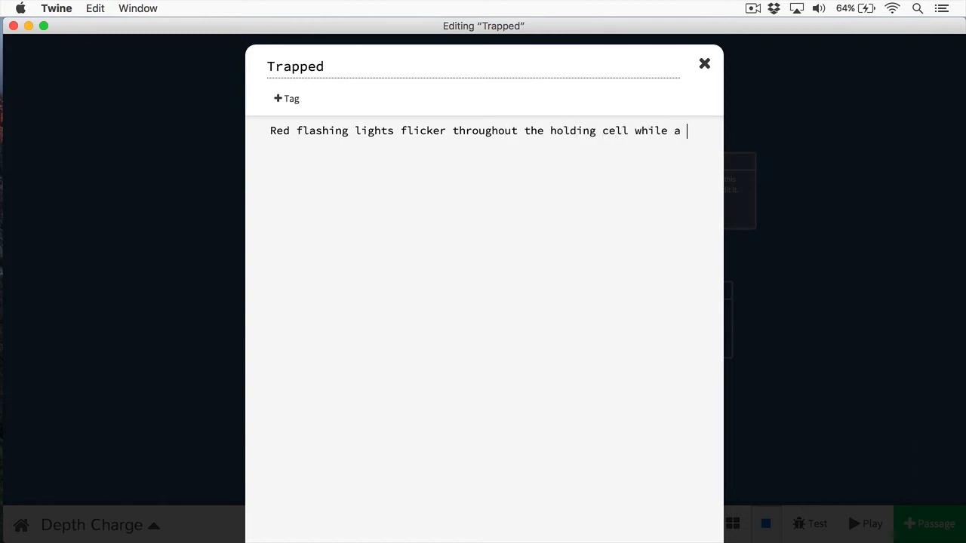
{"action": "type", "text": "high piercing"}
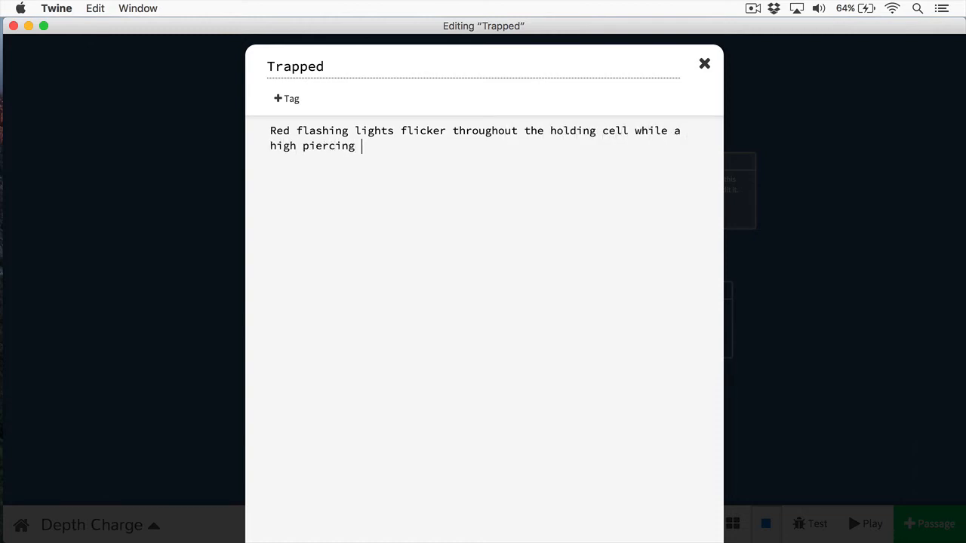
{"action": "type", "text": "s"}
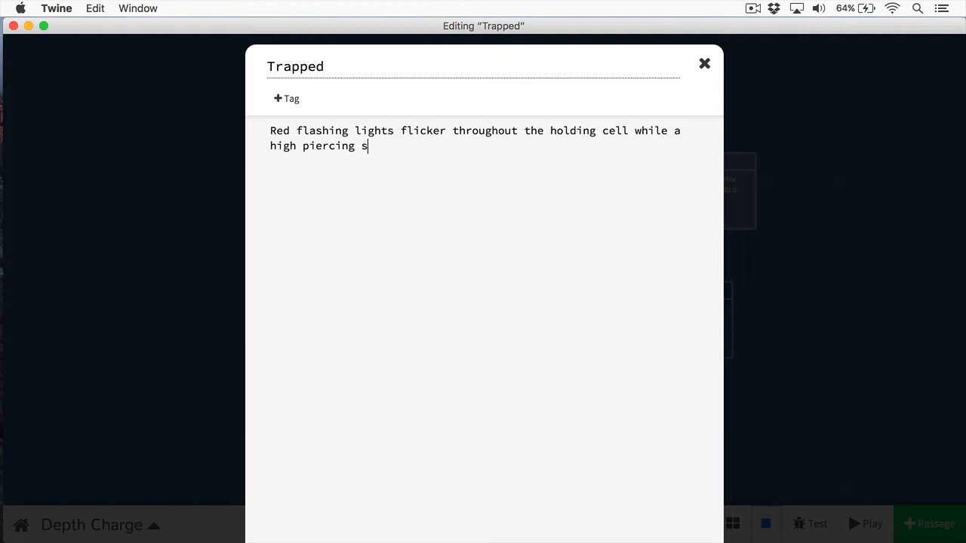
{"action": "type", "text": "alarm dorw"}
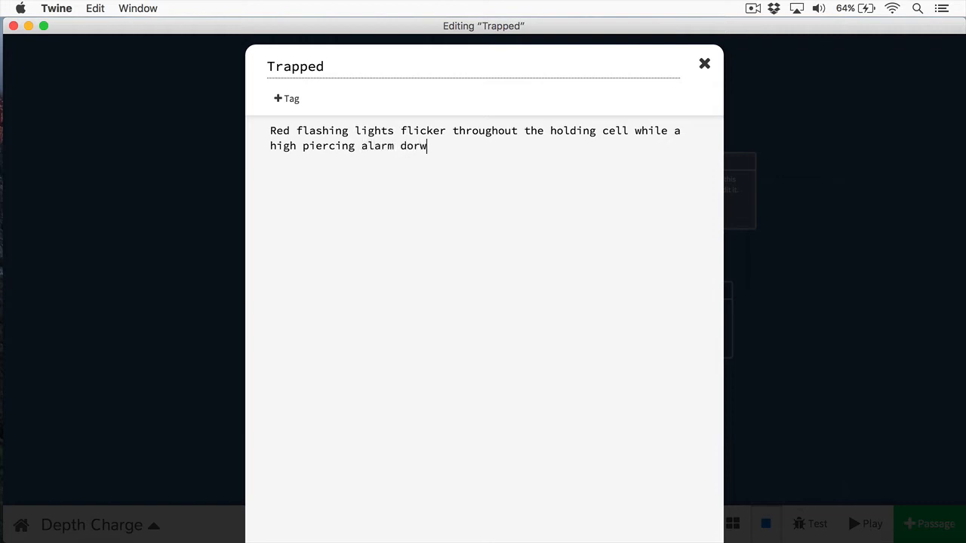
{"action": "left_click", "coordinate": [705, 63]}
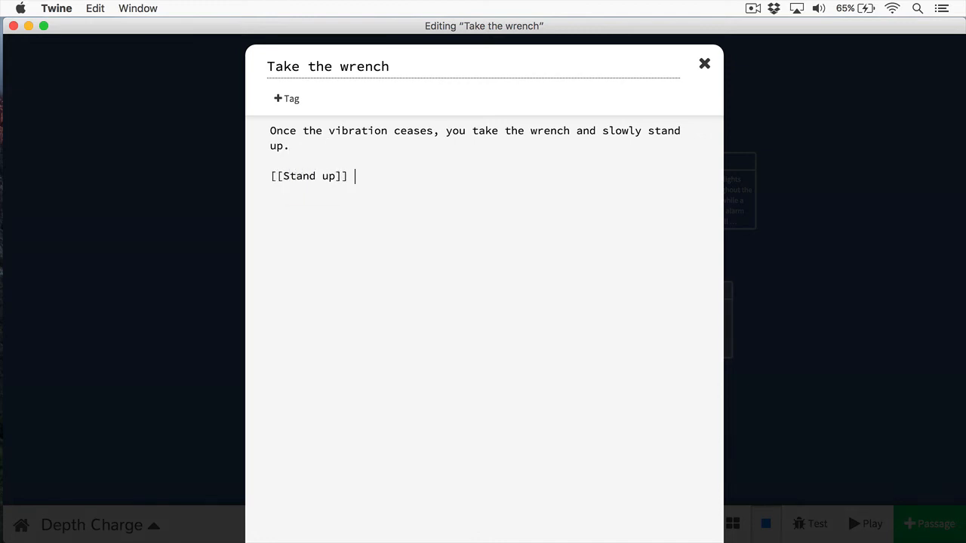
{"action": "type", "text": "| Trapped]]"}
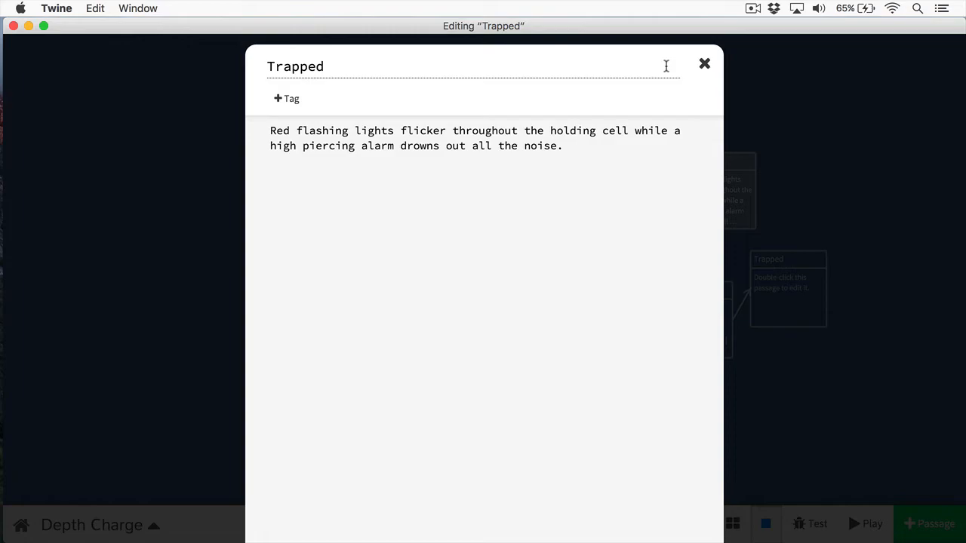
{"action": "left_click", "coordinate": [704, 64]}
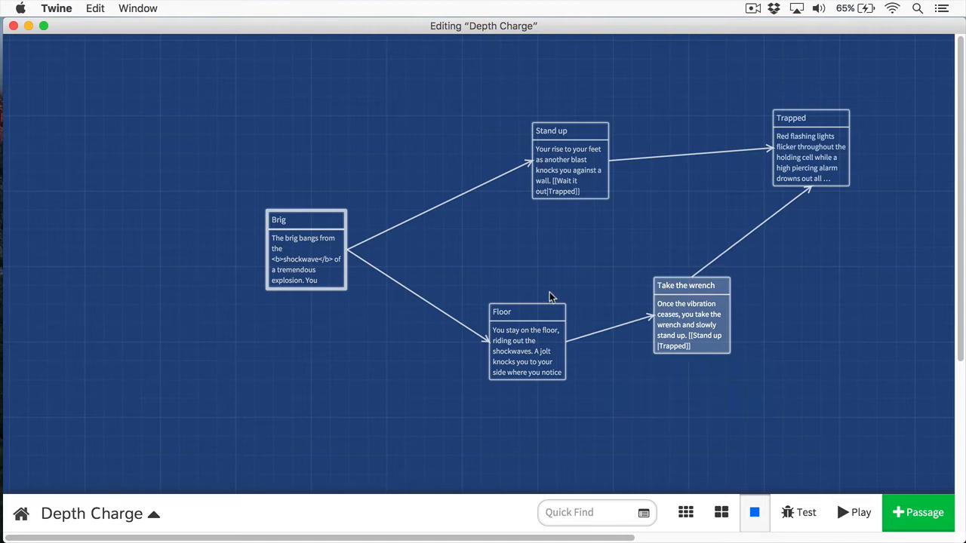
- Read through the Floor, Take the wrench, Trapped and Stand up passages and nudge Trapped on the map
{"action": "left_click", "coordinate": [527, 312]}
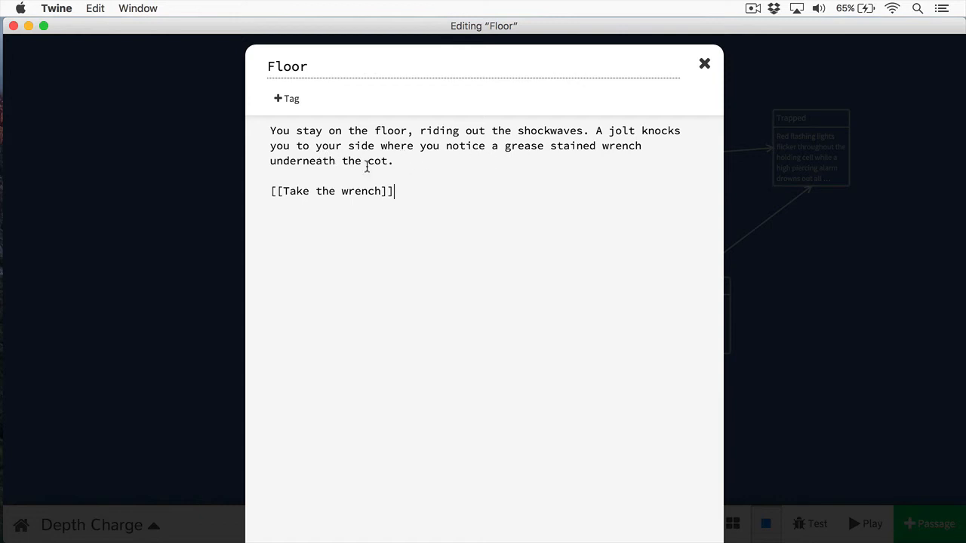
{"action": "left_click", "coordinate": [705, 63]}
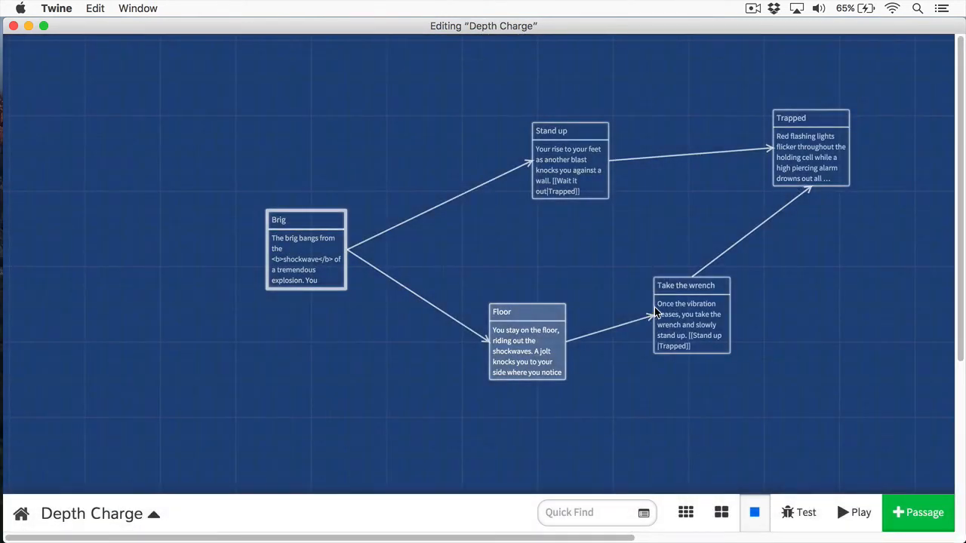
{"action": "double_click", "coordinate": [690, 285]}
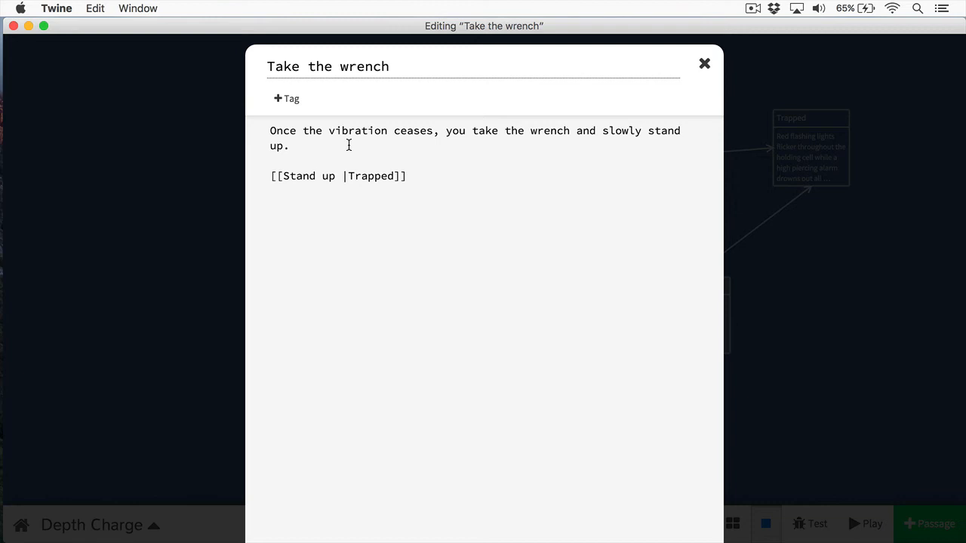
{"action": "mouse_move", "coordinate": [412, 133]}
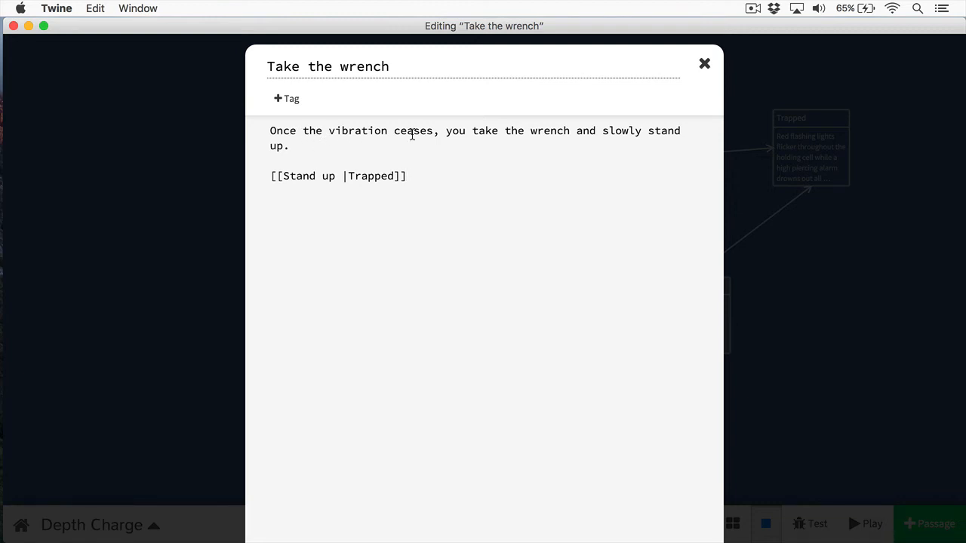
{"action": "mouse_move", "coordinate": [705, 63]}
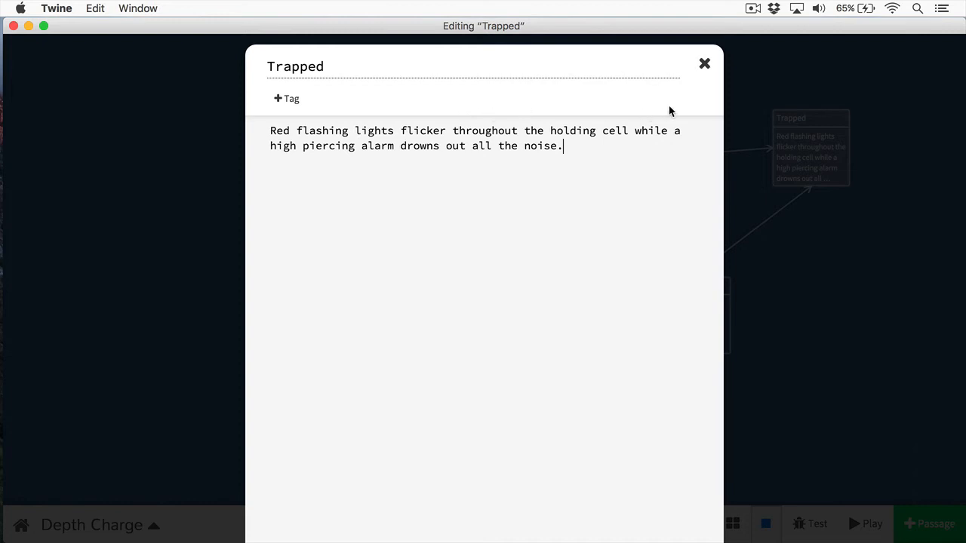
{"action": "left_click", "coordinate": [704, 63]}
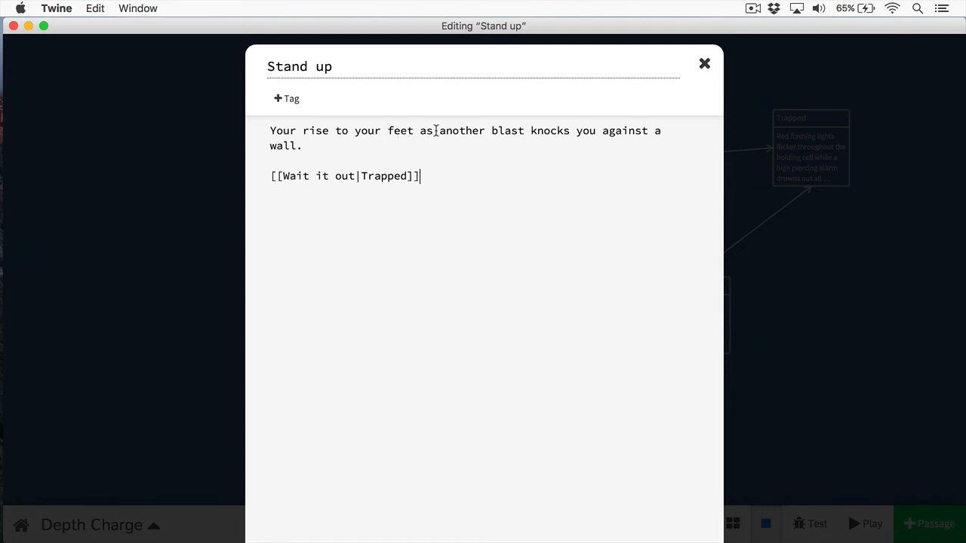
{"action": "left_click", "coordinate": [705, 64]}
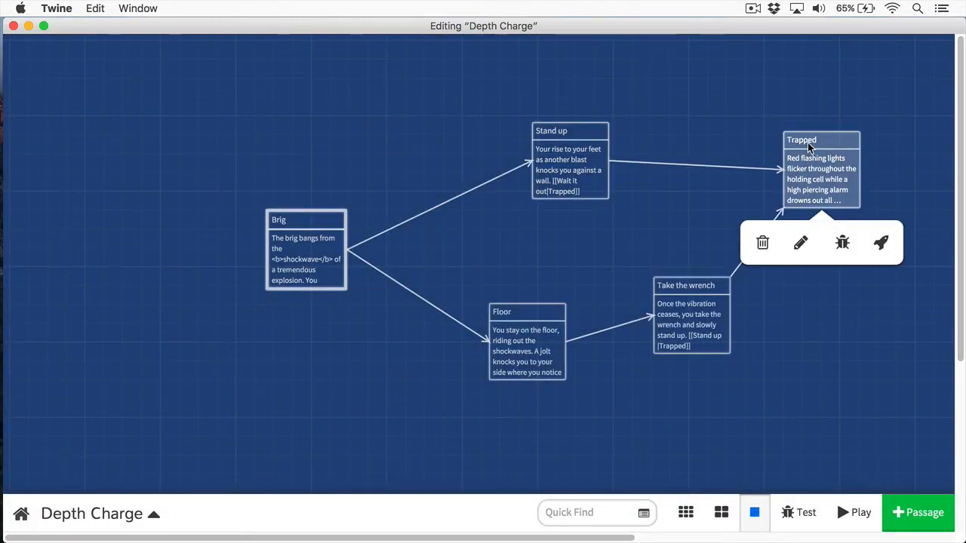
{"action": "mouse_move", "coordinate": [817, 137]}
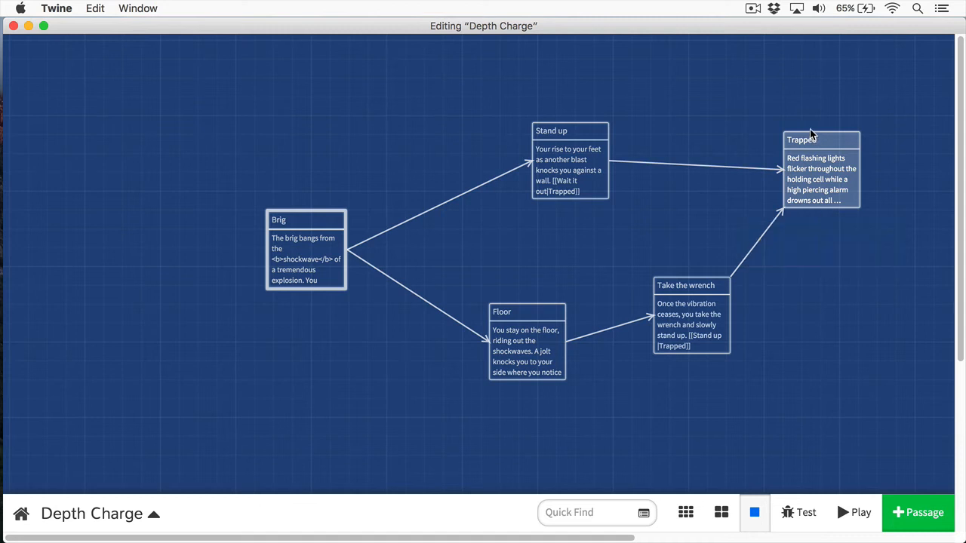
{"action": "mouse_move", "coordinate": [820, 86]}
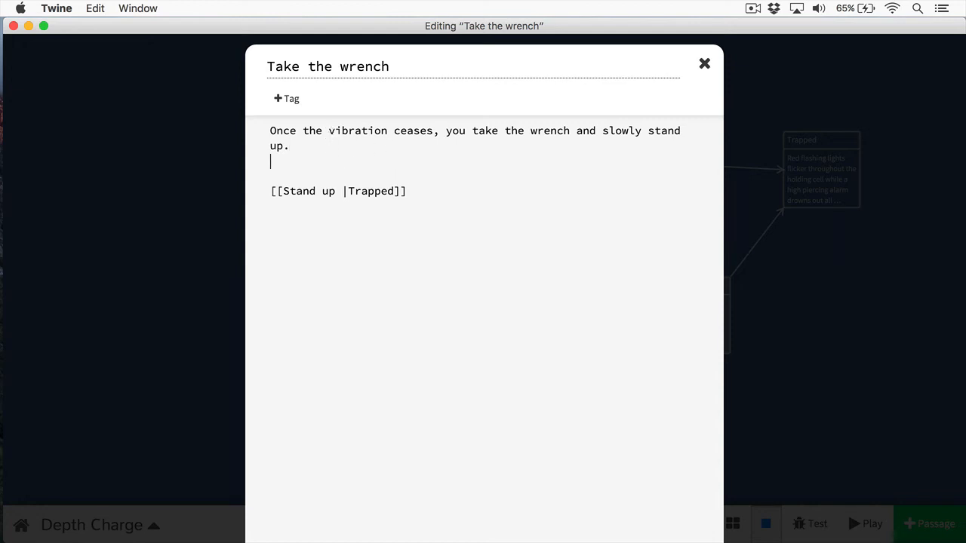
- Add <<set $hasWrench to true>> in Take the wrench above the Stand up link
{"action": "type", "text": "<<set"}
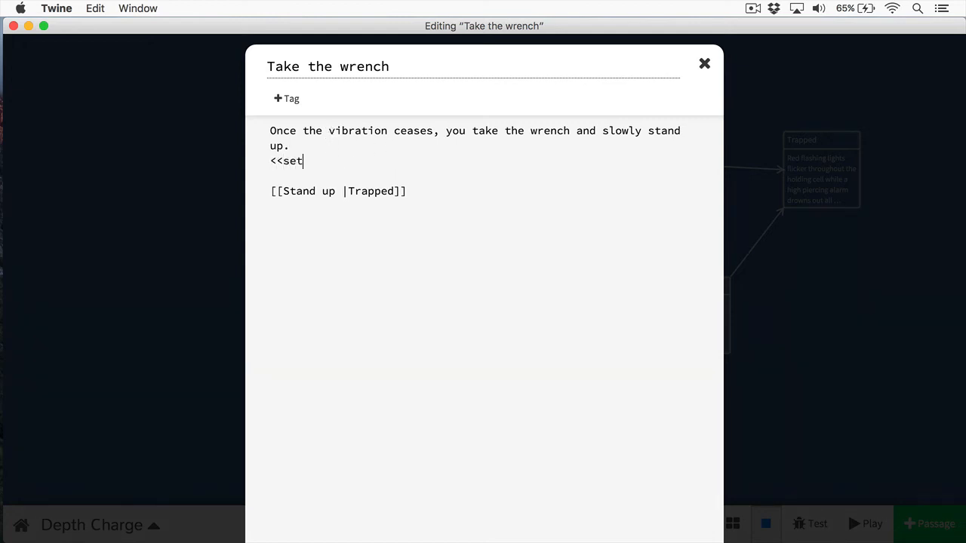
{"action": "type", "text": "$hasW"}
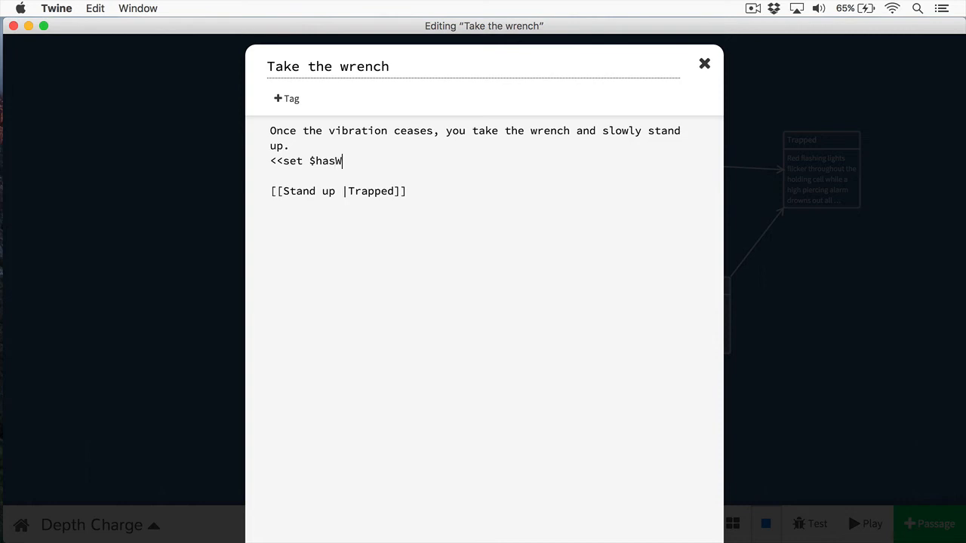
{"action": "type", "text": "rench to true"}
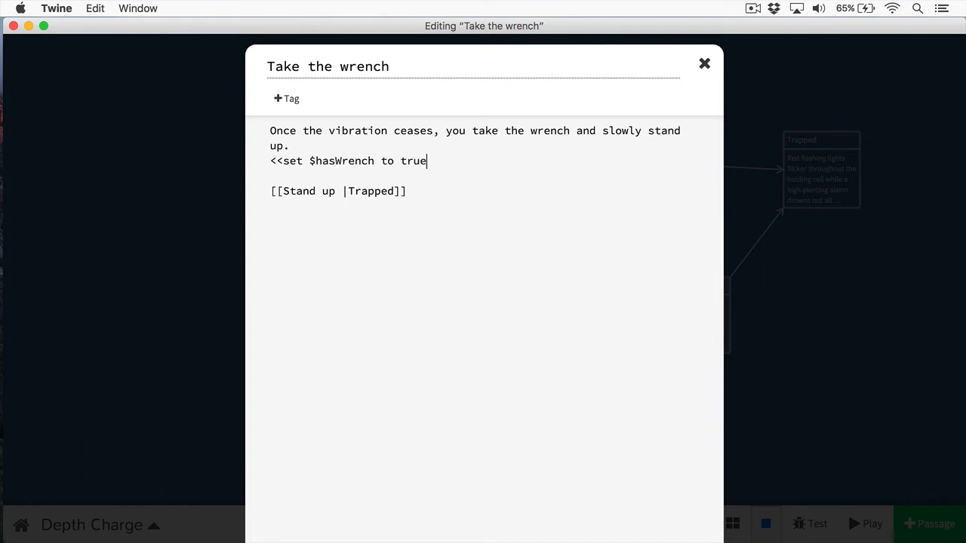
{"action": "type", "text": ">>"}
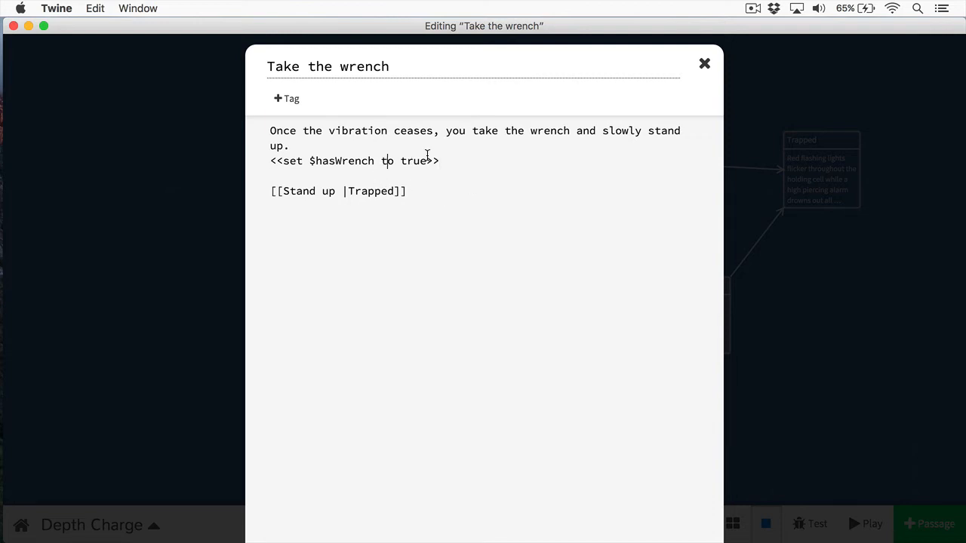
{"action": "left_click", "coordinate": [704, 63]}
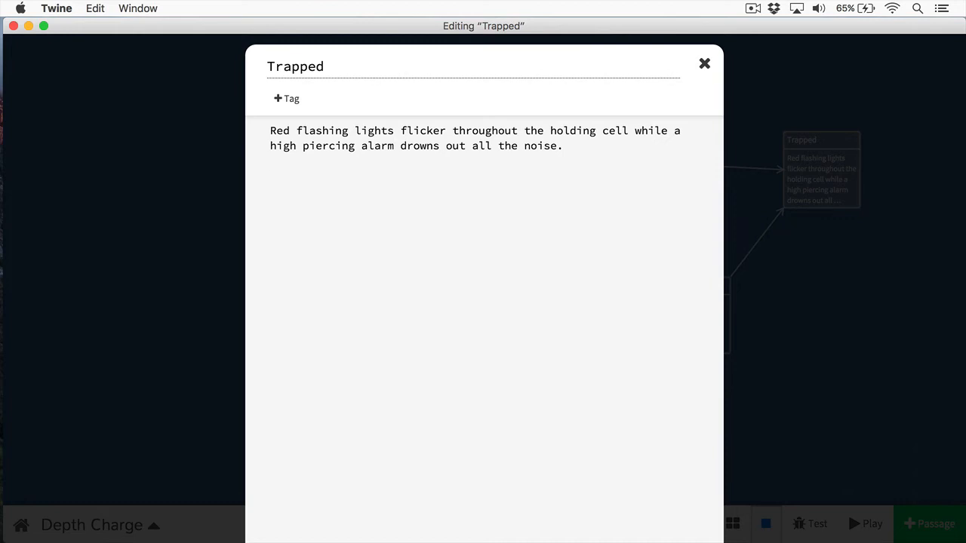
- In Trapped, add <<if ndef $hasWrench>> [[Search the Cell|Search]] with an <<else>> branch begun
{"action": "type", "text": "<<if n"}
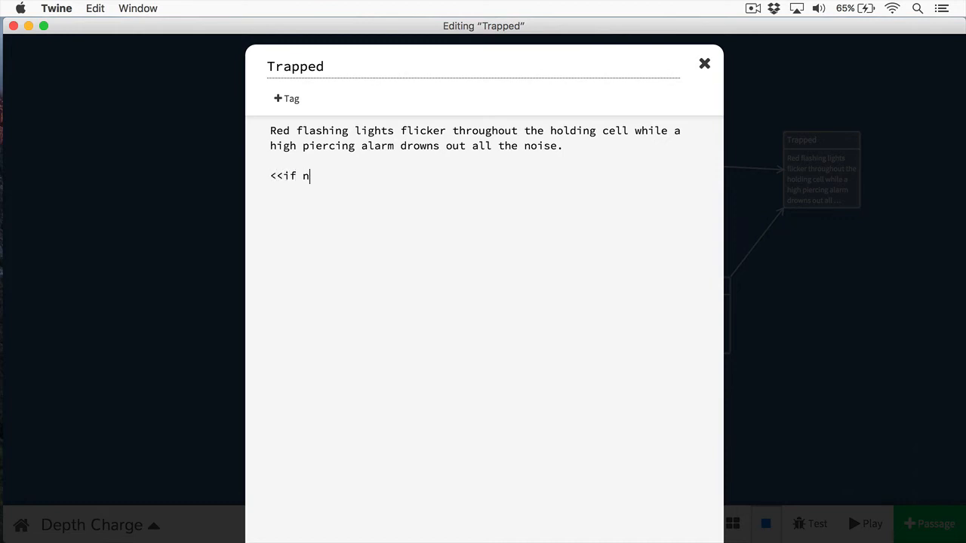
{"action": "type", "text": "fe"}
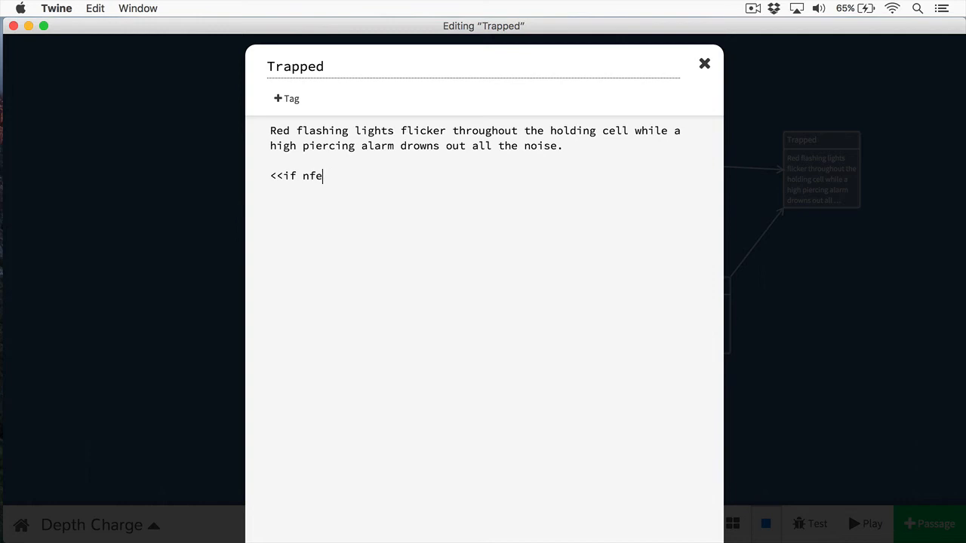
{"action": "type", "text": "def"}
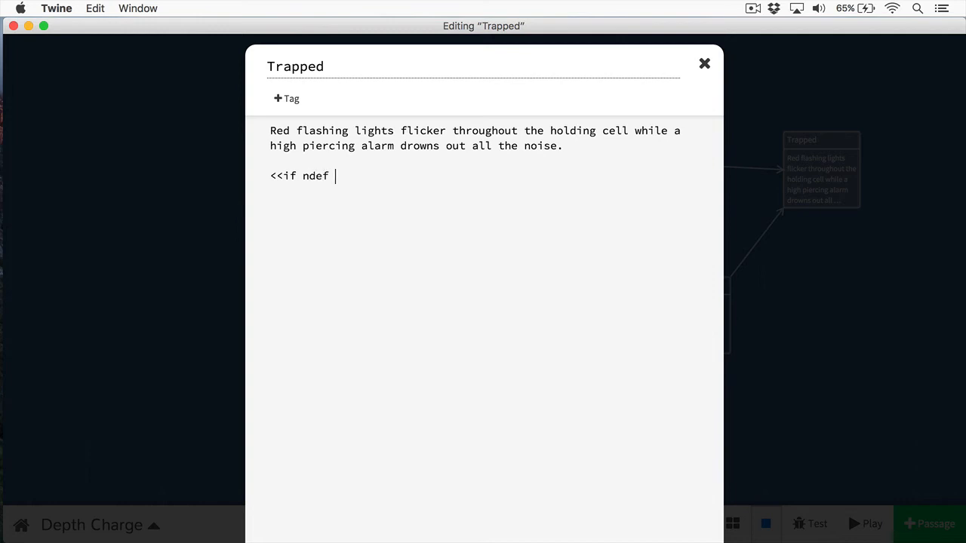
{"action": "type", "text": "$hasW"}
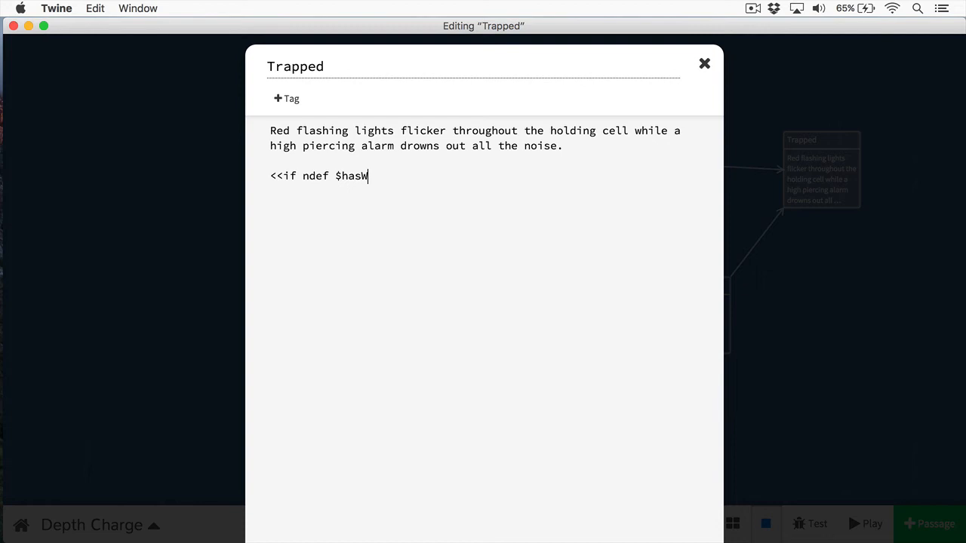
{"action": "type", "text": "rench>>"}
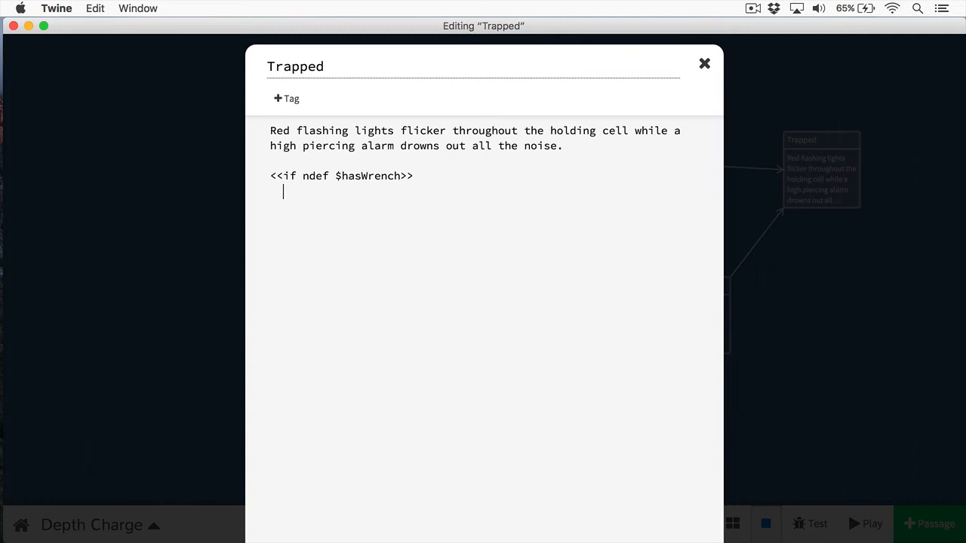
{"action": "type", "text": "[[Search the Cell|"}
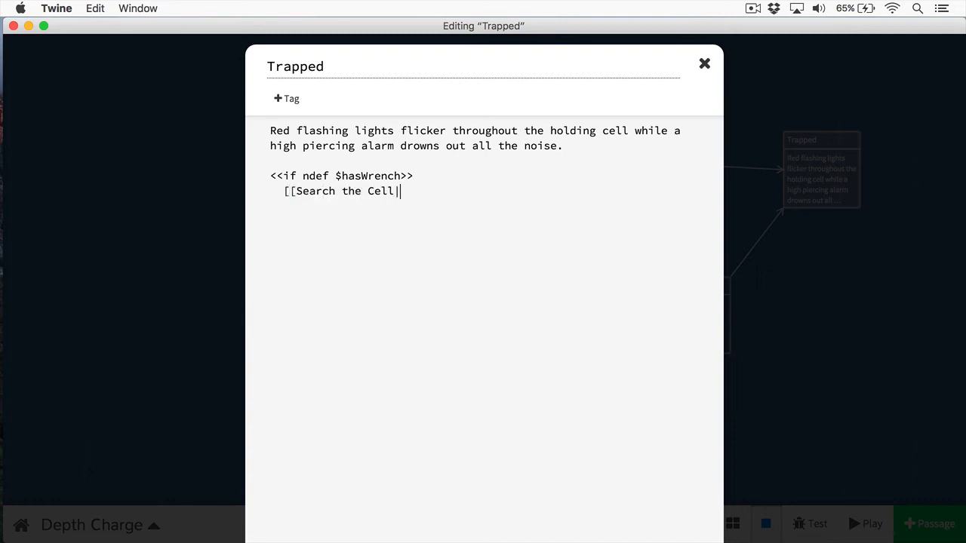
{"action": "type", "text": "|Search]]"}
{"action": "type", "text": "<<else>>"}
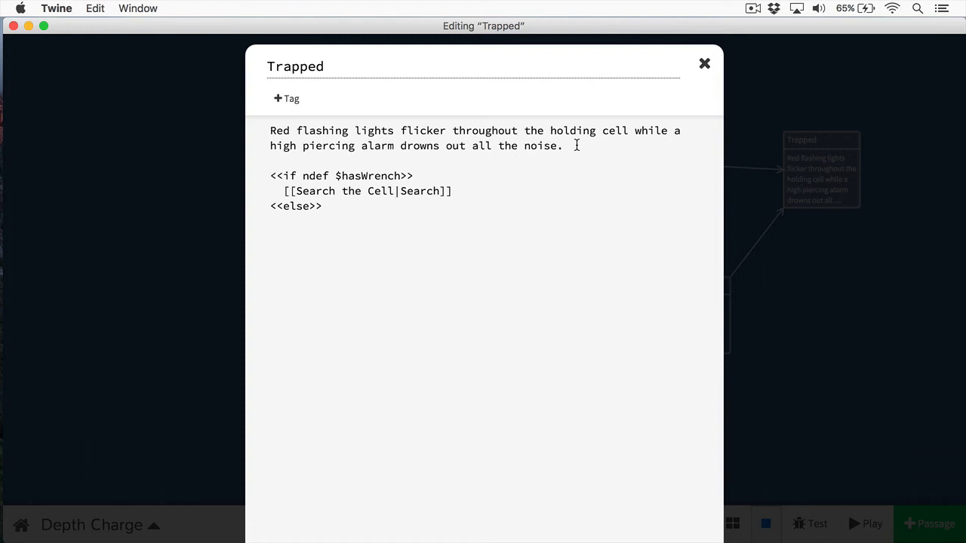
{"action": "left_click", "coordinate": [271, 221]}
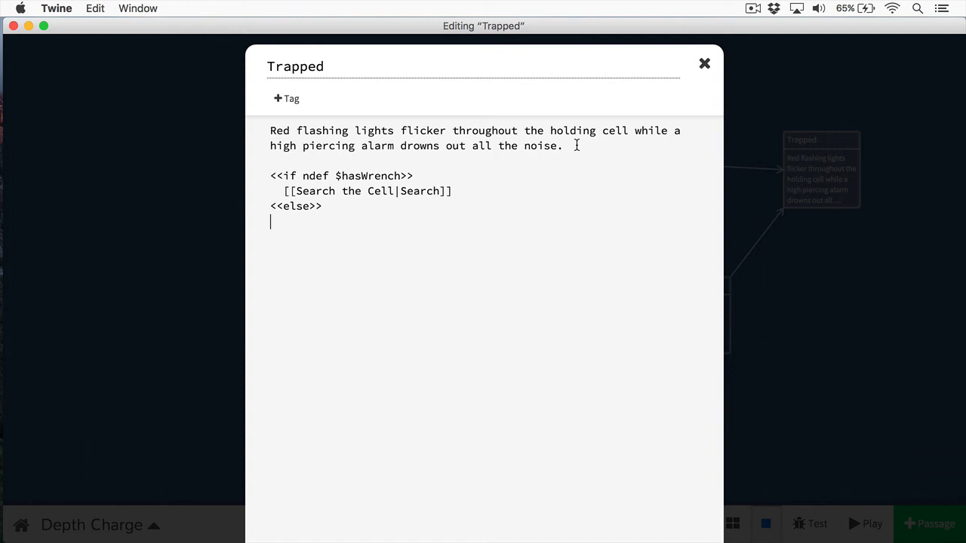
{"action": "left_click", "coordinate": [705, 63]}
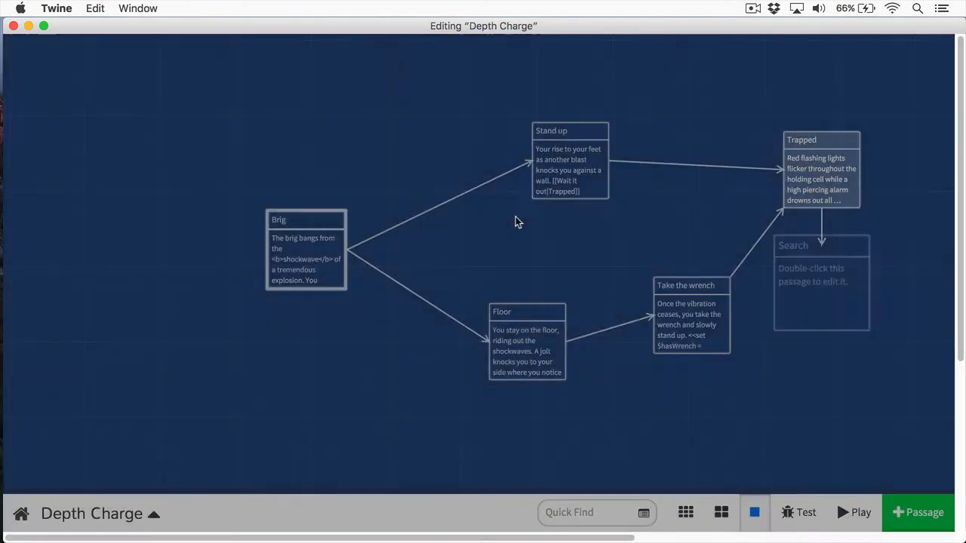
- Start Brig with <<set $doorClosed = true>> and <<set $twistCount = 0>>
{"action": "double_click", "coordinate": [306, 249]}
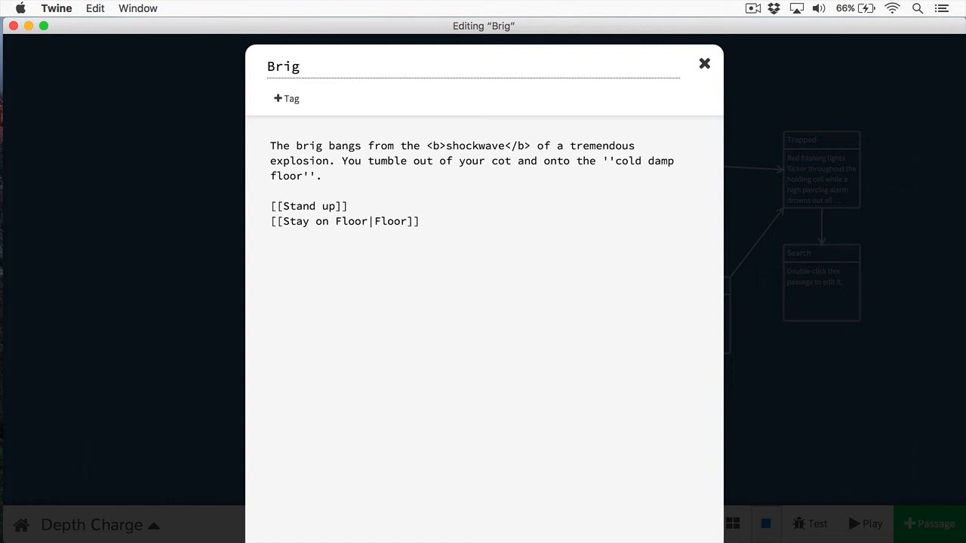
{"action": "type", "text": "<<"}
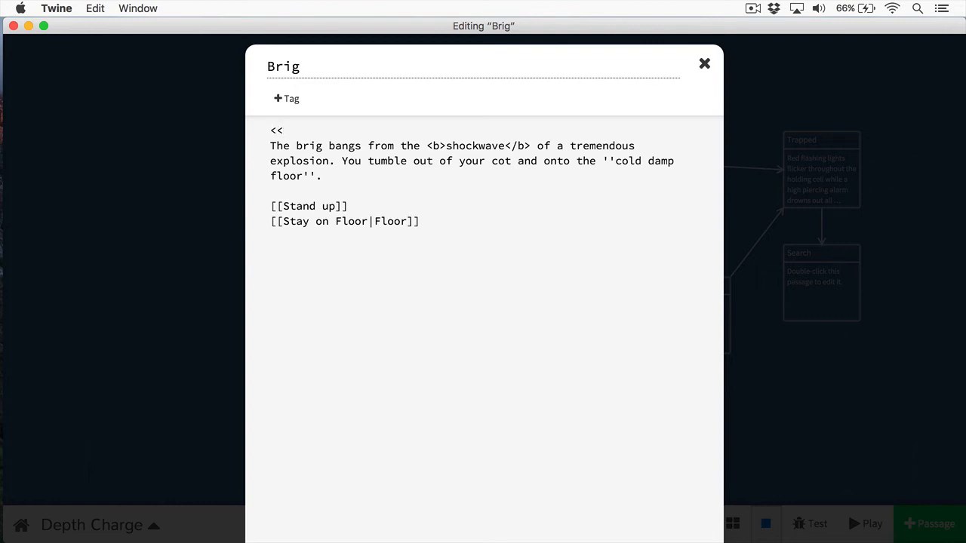
{"action": "type", "text": "set $doorClosed = true>>"}
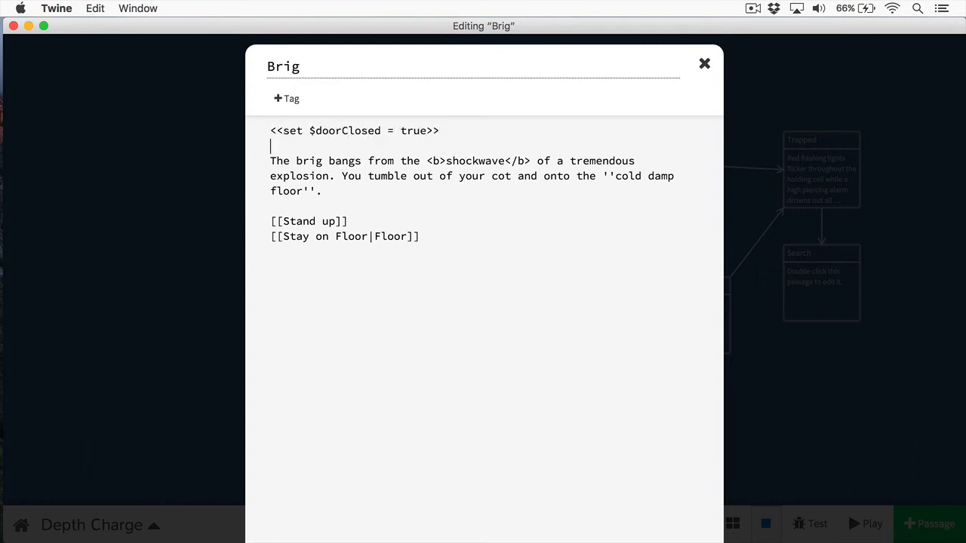
{"action": "type", "text": "<<set $"}
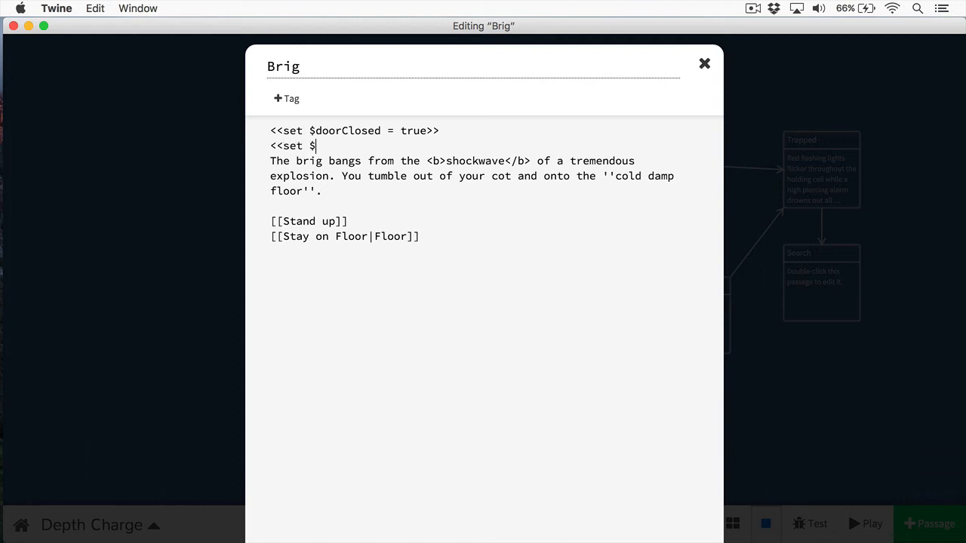
{"action": "type", "text": "twistCount"}
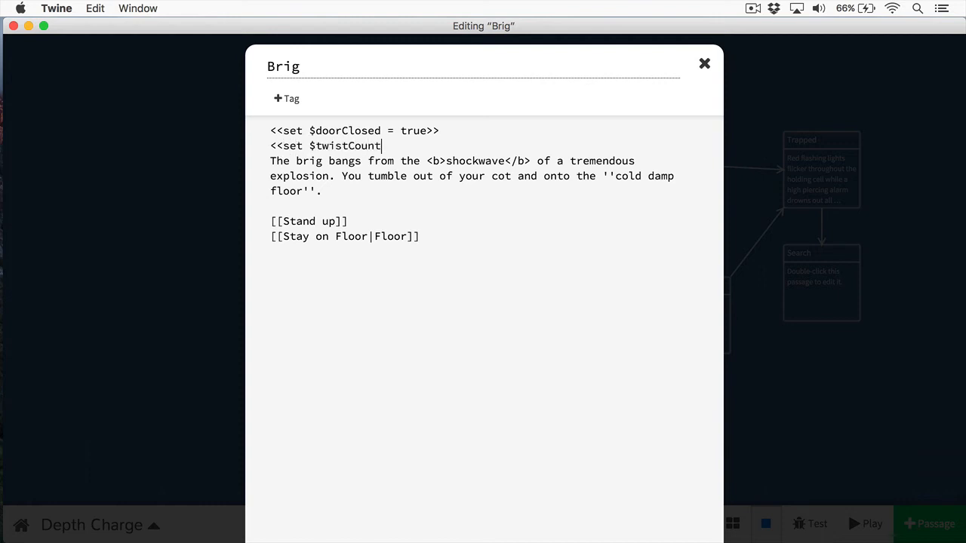
{"action": "type", "text": "= 0>>"}
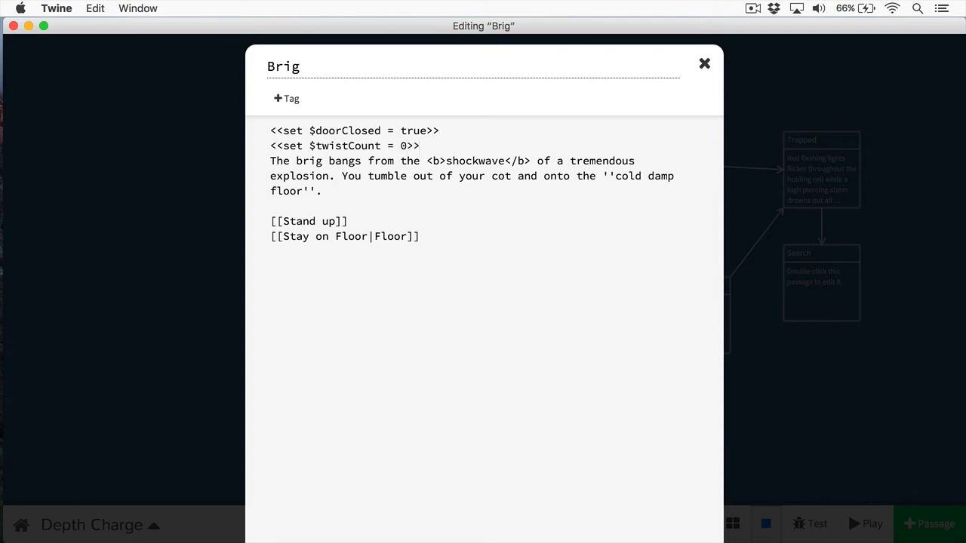
{"action": "left_click", "coordinate": [420, 146]}
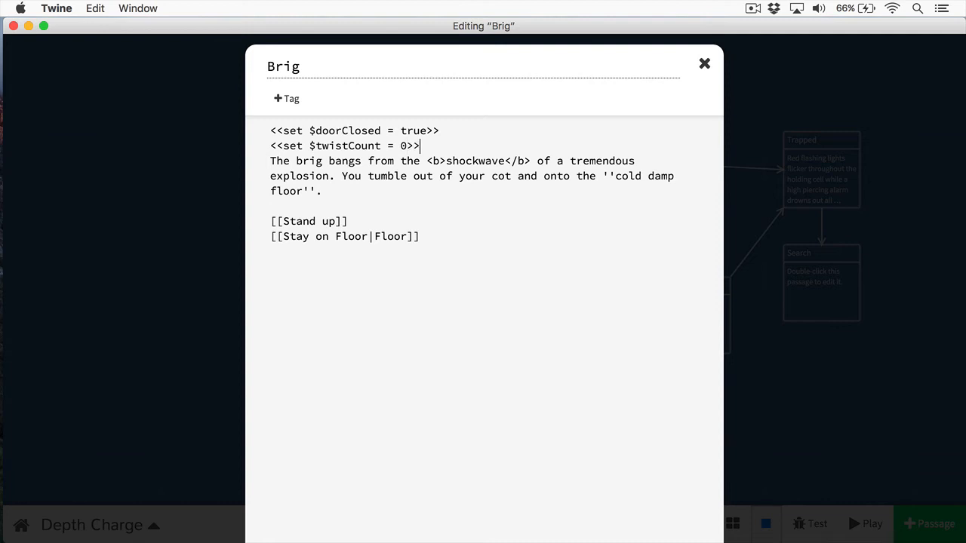
{"action": "left_click", "coordinate": [704, 64]}
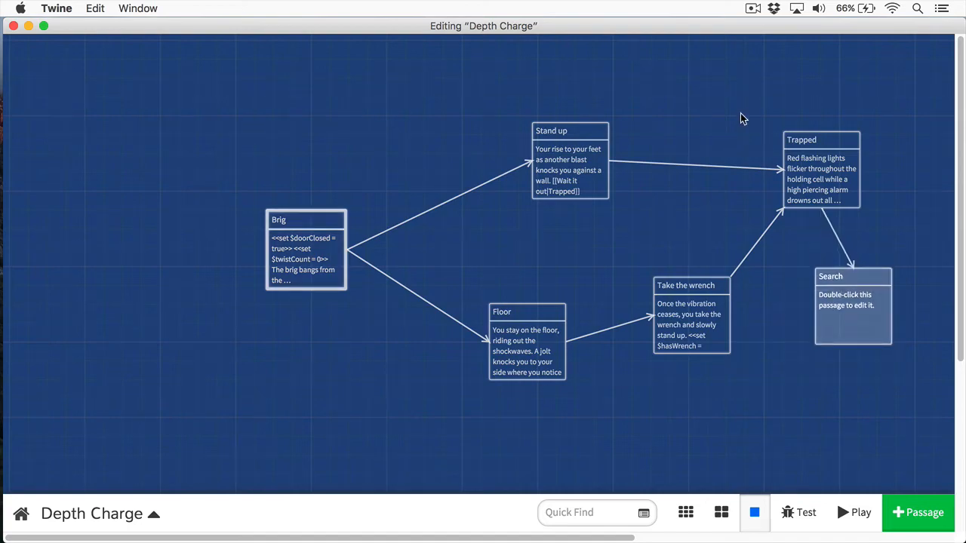
- In Trapped, add <<if $doorClosed eq true and $twistCount lt 3>> with a [[Twist bar with wrench|Twist]] link
{"action": "double_click", "coordinate": [821, 169]}
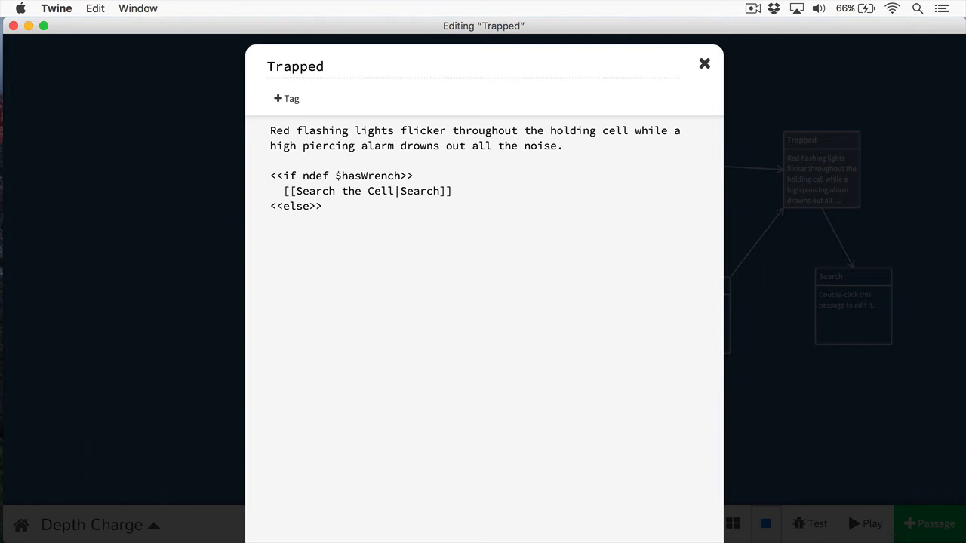
{"action": "type", "text": "<<"}
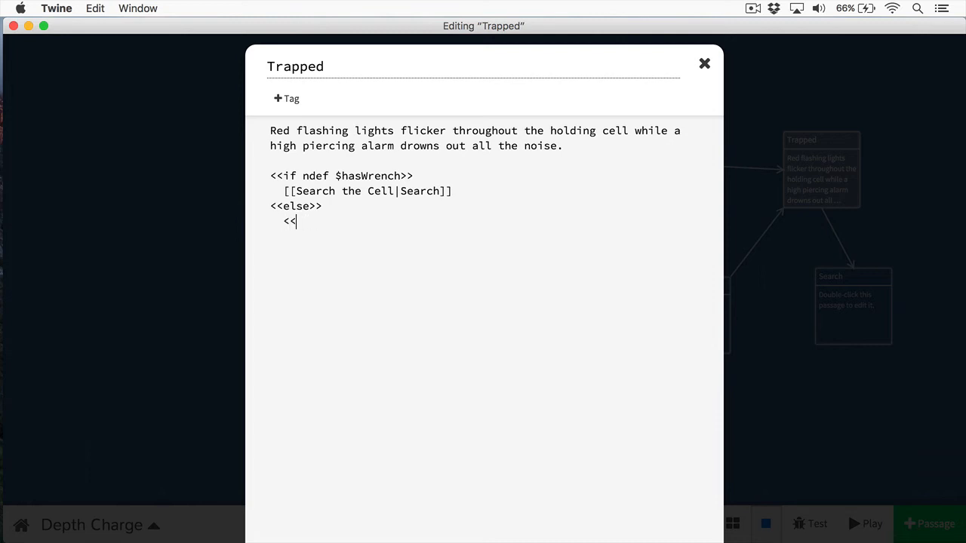
{"action": "type", "text": "if $doorClosed eq tr"}
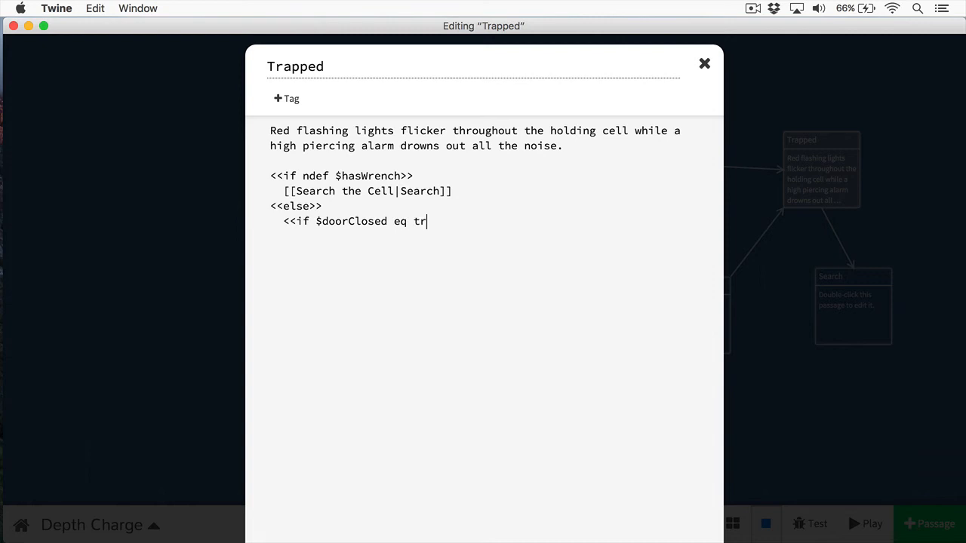
{"action": "type", "text": "ue and $twistCount lt 3>>"}
{"action": "left_click", "coordinate": [494, 251]}
{"action": "type", "text": "<<"}
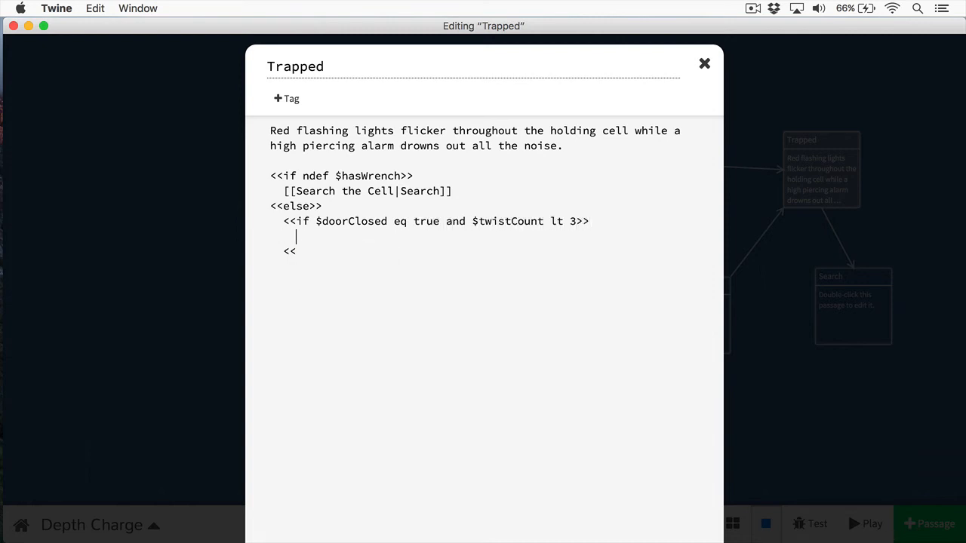
{"action": "type", "text": "[[Twist bar with wrench"}
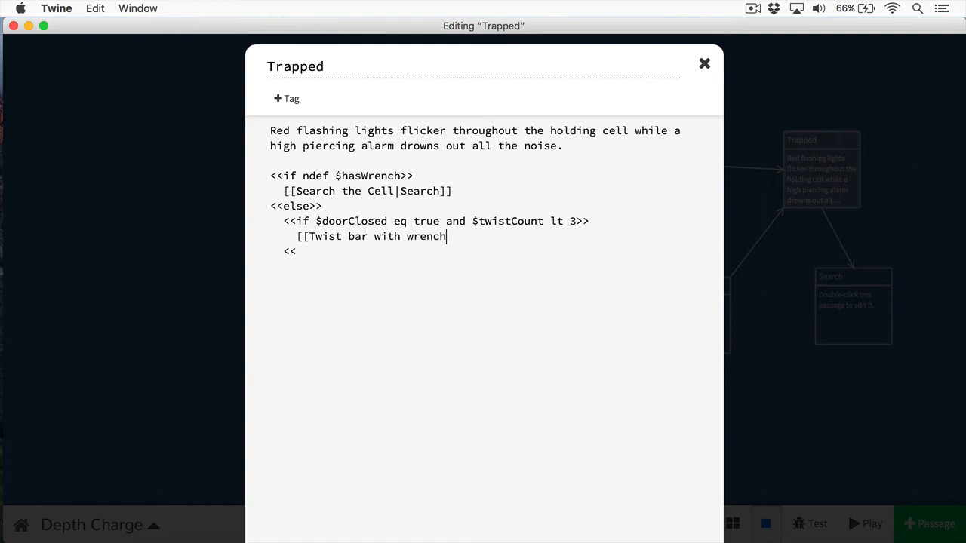
{"action": "type", "text": "|Twist]]"}
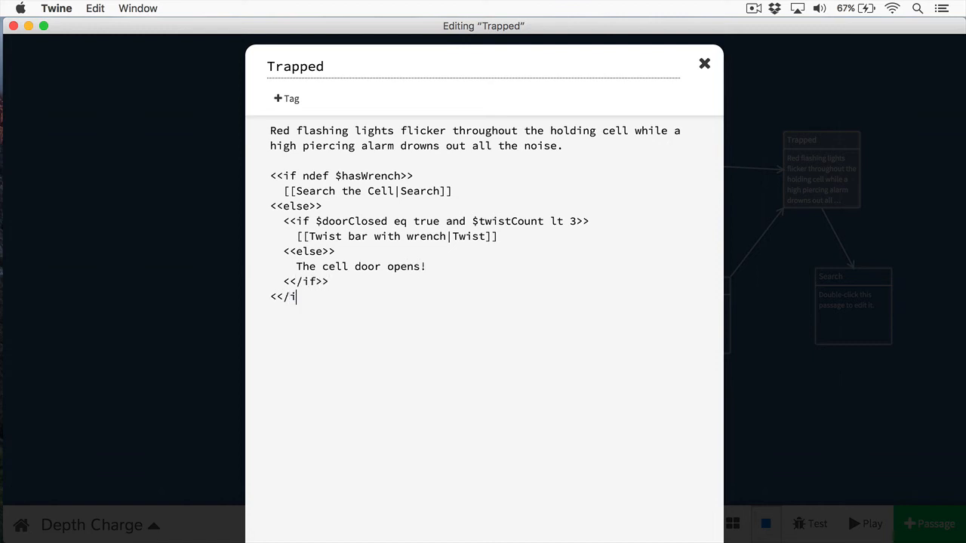
- Close the ifs with the else text "The cell door opens!" and finish editing Trapped
{"action": "type", "text": "f>>"}
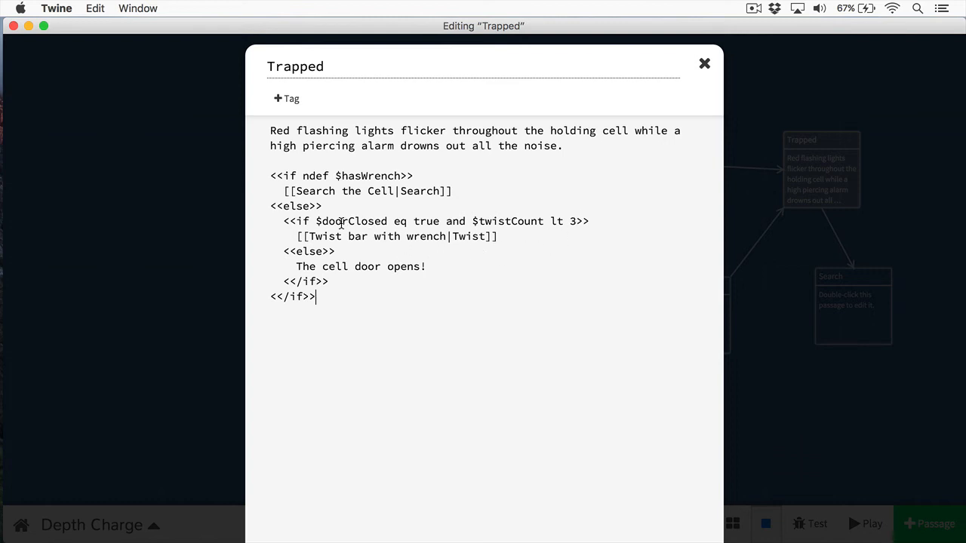
{"action": "left_click_drag", "start_coordinate": [308, 236], "coordinate": [447, 236]}
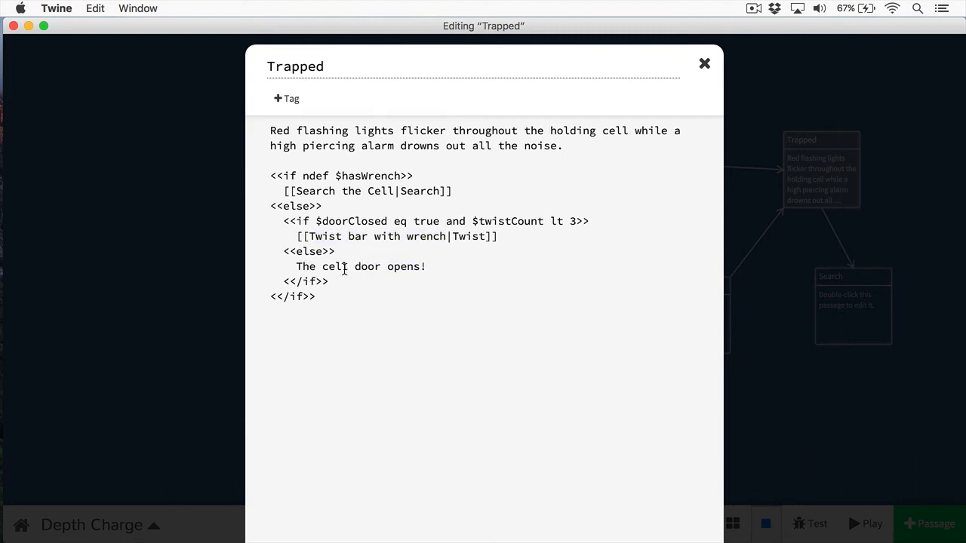
{"action": "left_click", "coordinate": [704, 64]}
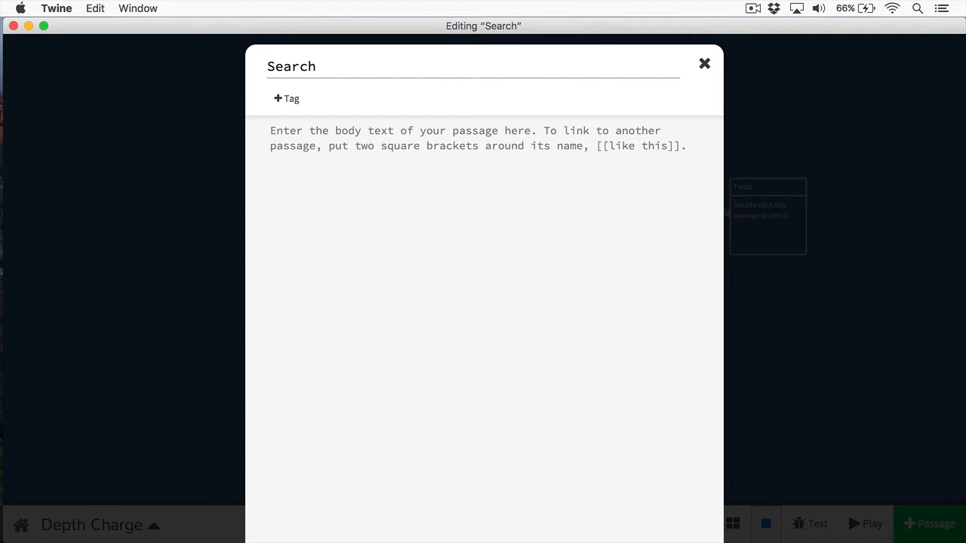
- Write Search: you find a grease stained wrench under the cot, linking to [[Take the wrench]]
{"action": "type", "text": "You fi"}
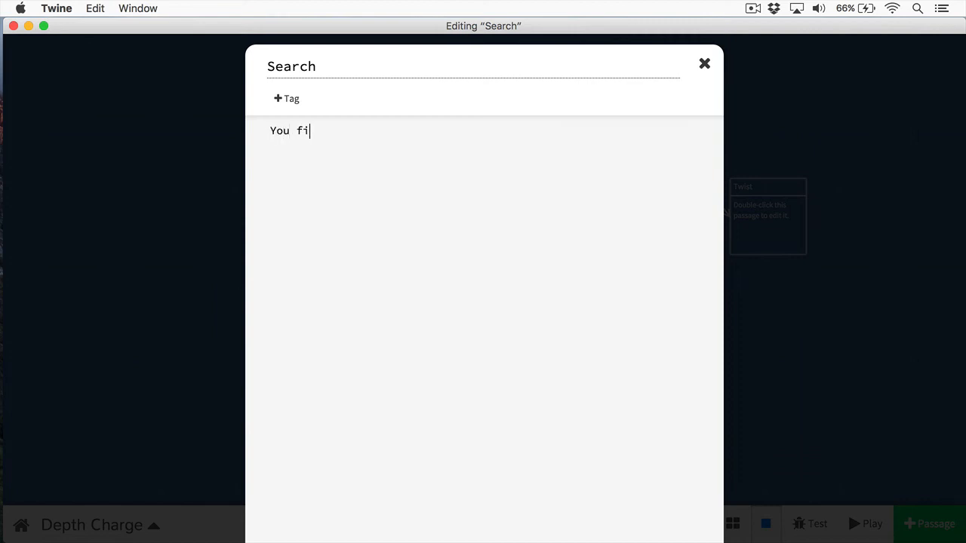
{"action": "type", "text": "nd a grease stained wrench underneath your cot."}
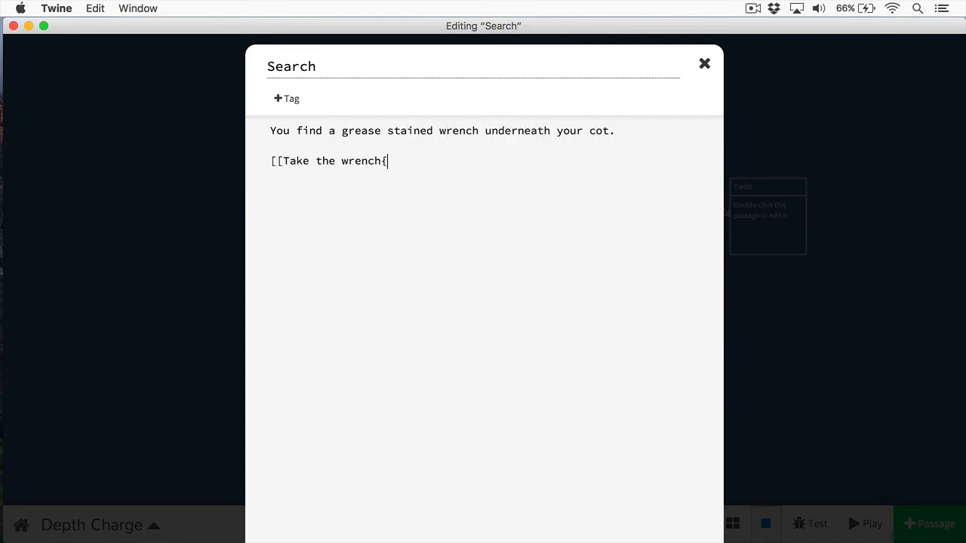
{"action": "left_click", "coordinate": [704, 63]}
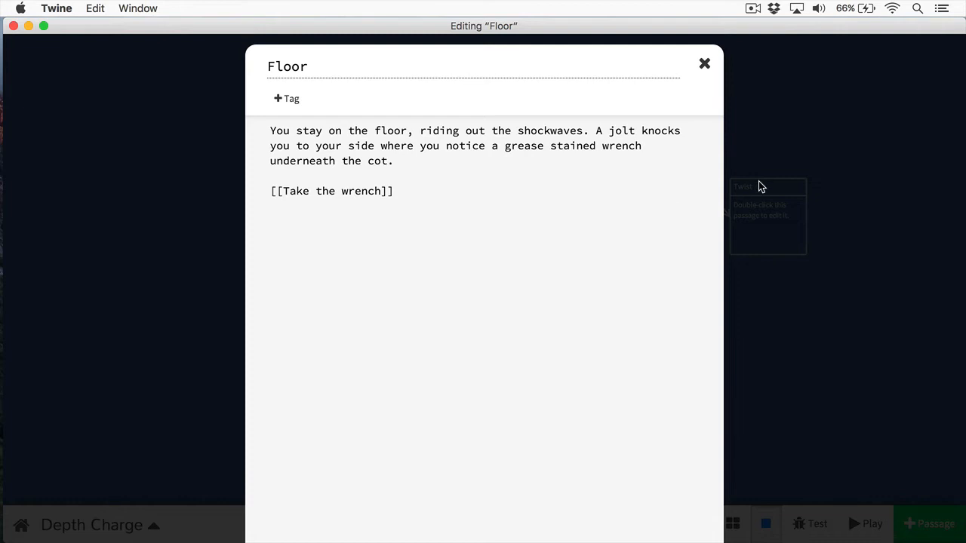
- Review the Take the wrench passage and return to the story map
{"action": "double_click", "coordinate": [333, 191]}
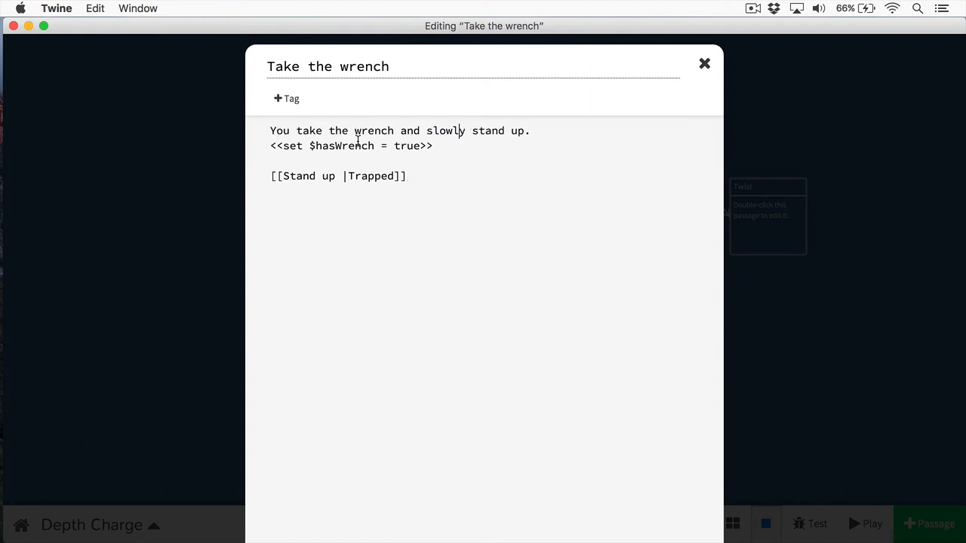
{"action": "left_click", "coordinate": [705, 63]}
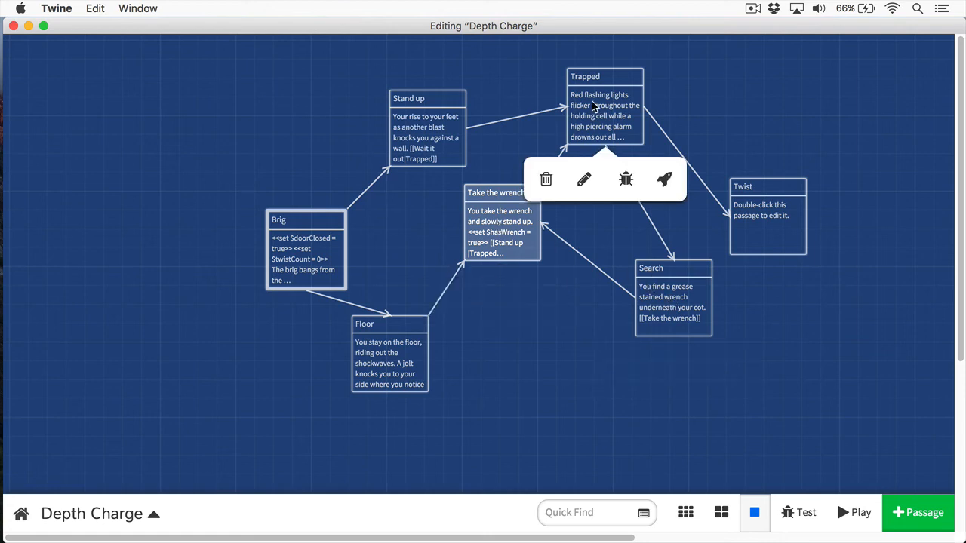
- Review the Trapped passage's logic and close it before starting Twist
{"action": "left_click", "coordinate": [585, 179]}
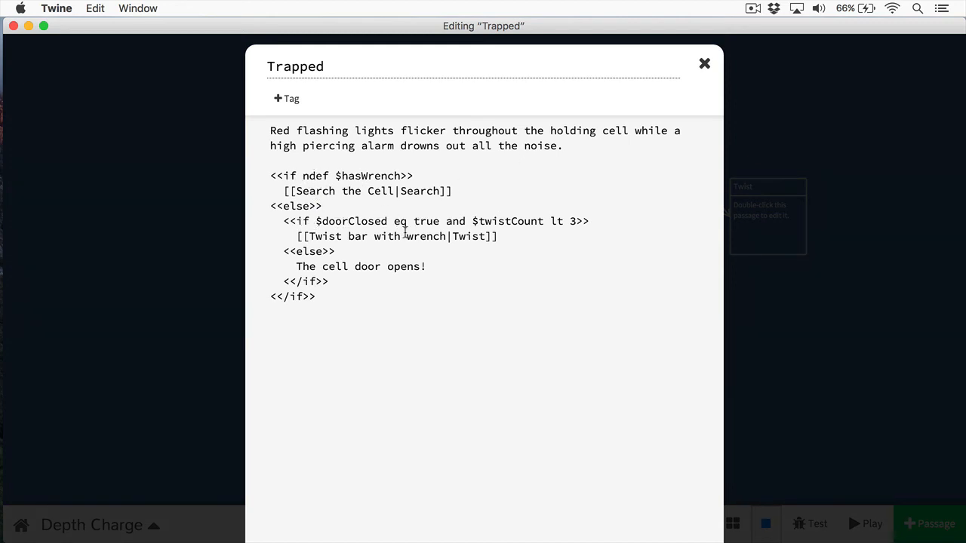
{"action": "mouse_move", "coordinate": [496, 206]}
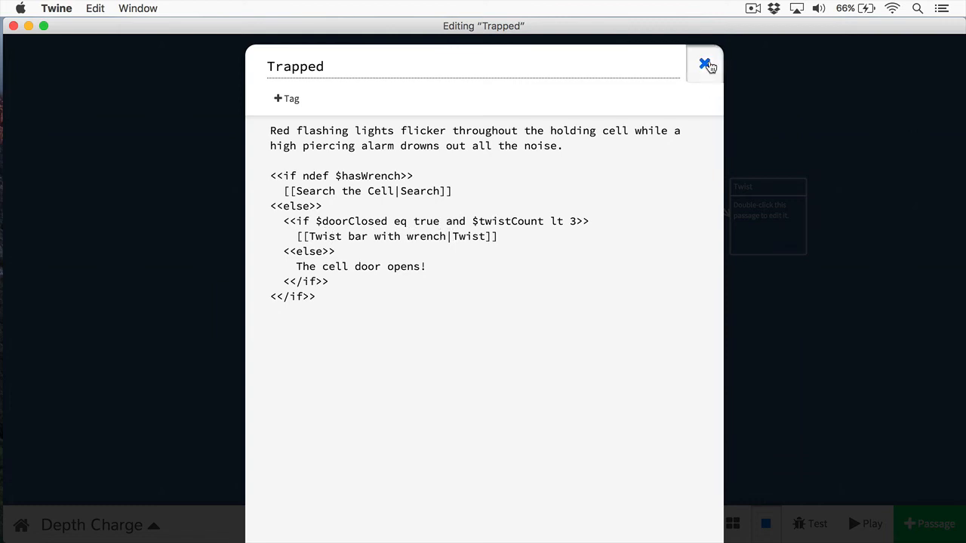
{"action": "left_click", "coordinate": [705, 65]}
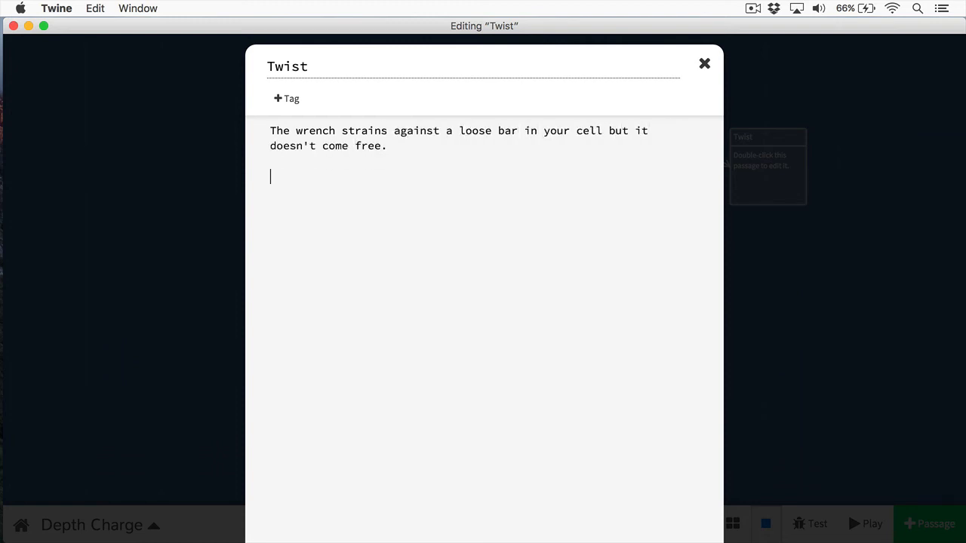
- In Twist, set $twistCount = $twistCount + 1 and, if lt 3, link [[Try again!|Twist]]
{"action": "type", "text": "<"}
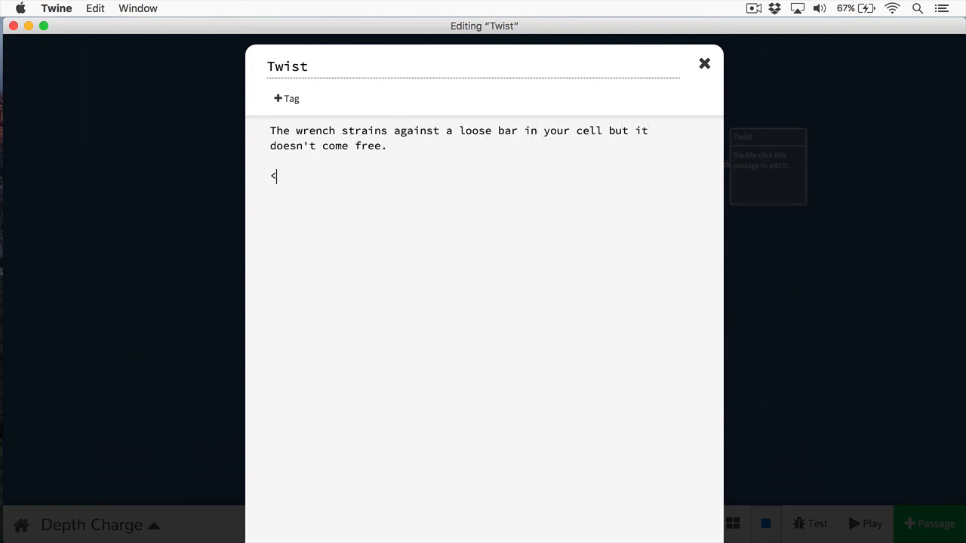
{"action": "type", "text": "<set $"}
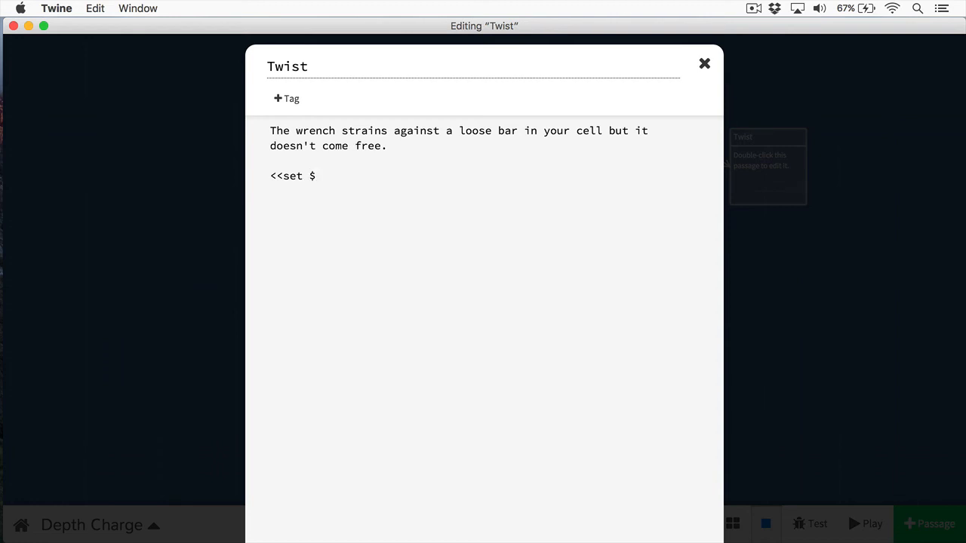
{"action": "type", "text": "twistCount = $twistCount + 1>>"}
{"action": "type", "text": "<<if"}
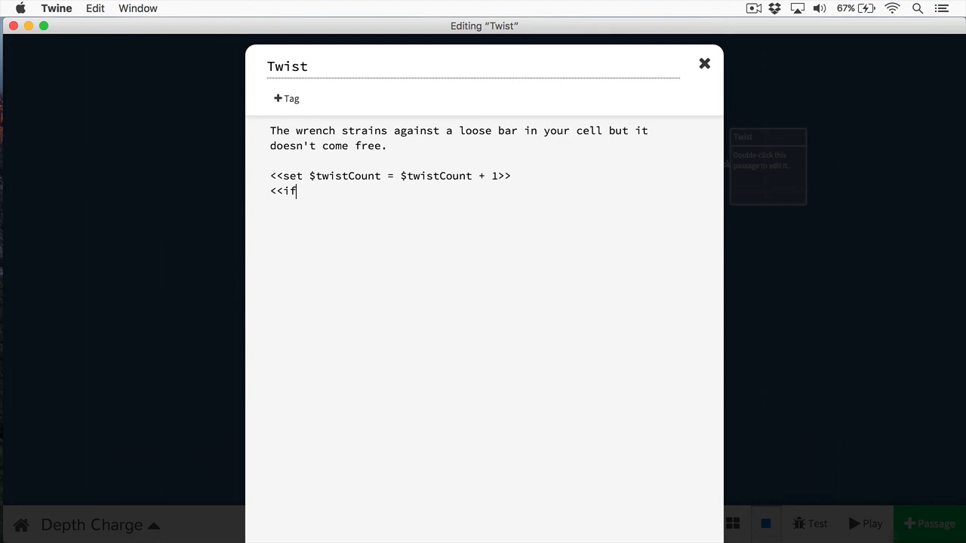
{"action": "type", "text": "$twistCount lt 3"}
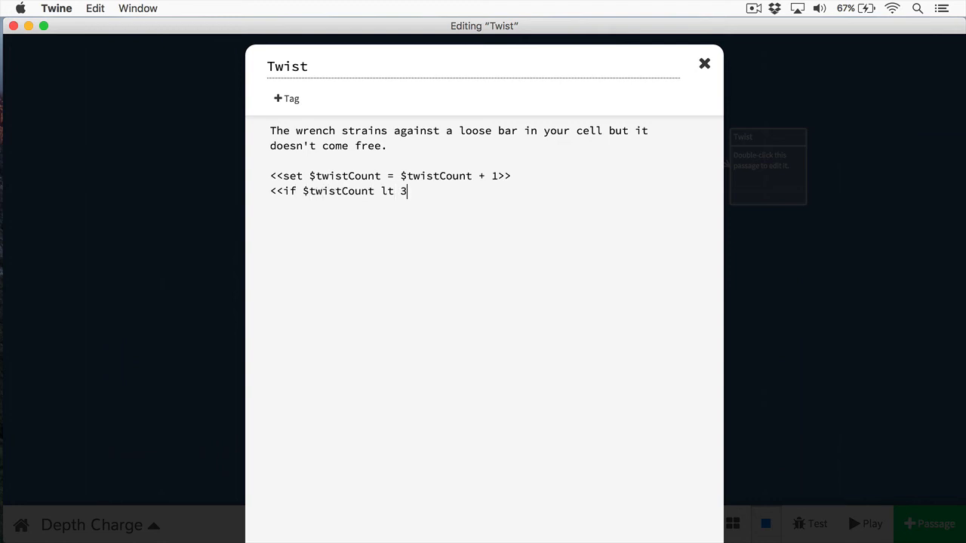
{"action": "type", "text": "[[Try"}
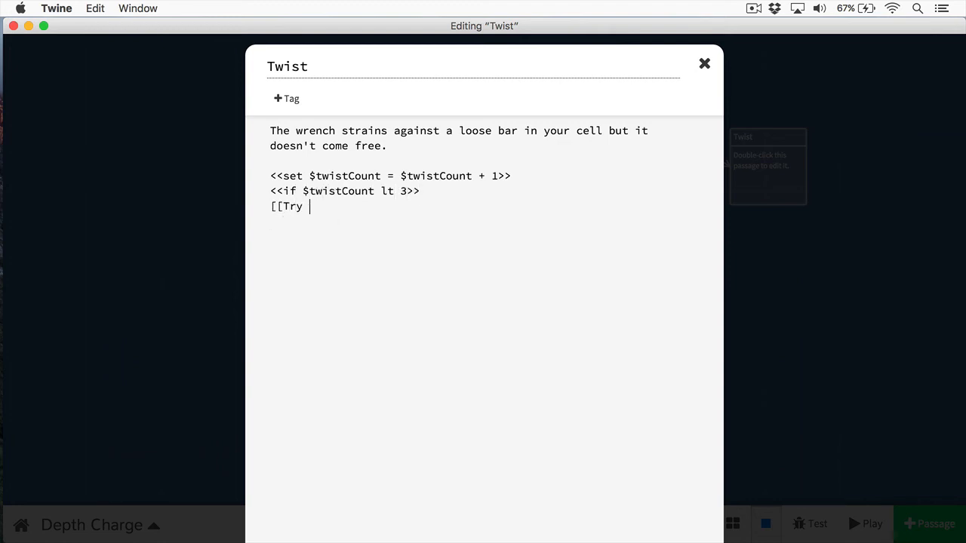
{"action": "type", "text": "again!|Twist]]"}
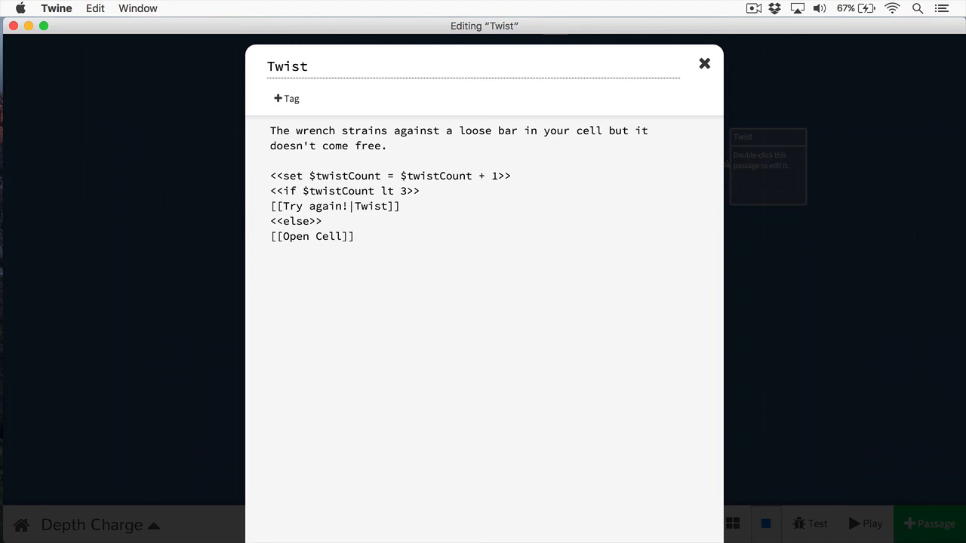
- Add the <<else>> link [[One more time!|Open Cell]], close with <</if>> and finish Twist
{"action": "type", "text": "One more time!|"}
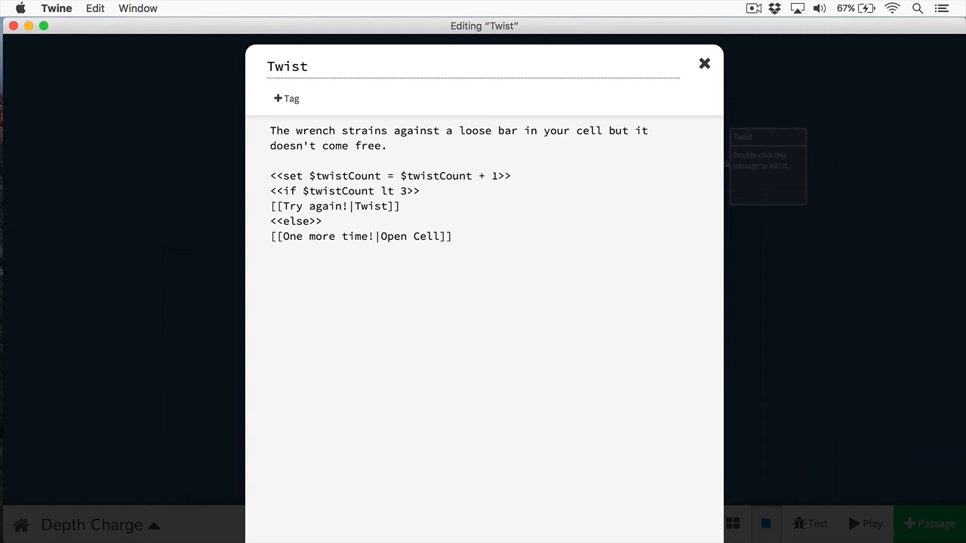
{"action": "type", "text": "<</if>>"}
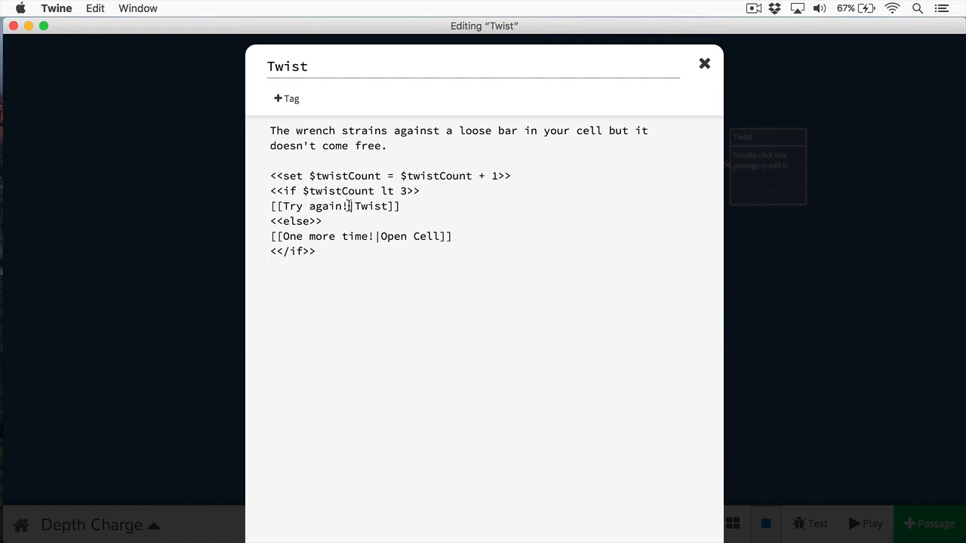
{"action": "mouse_move", "coordinate": [277, 236]}
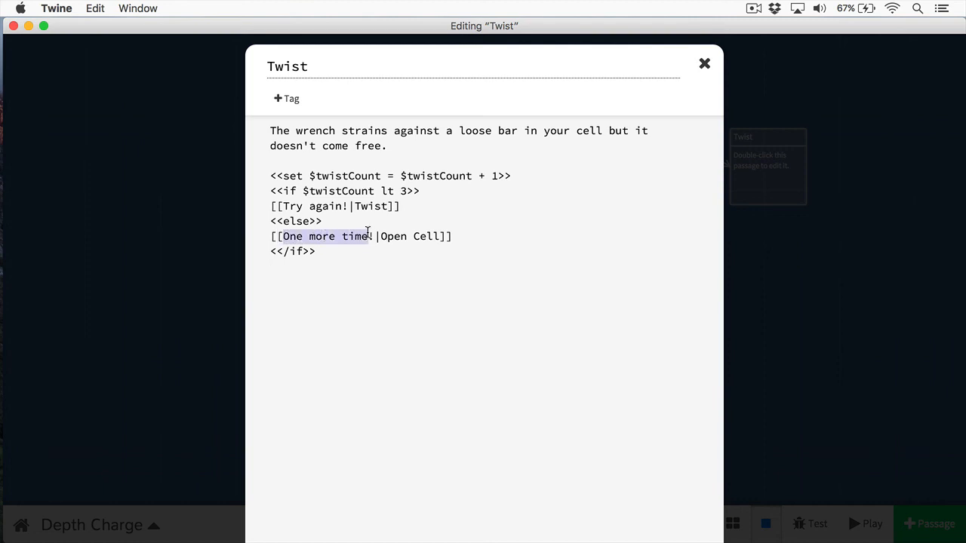
{"action": "mouse_move", "coordinate": [802, 255]}
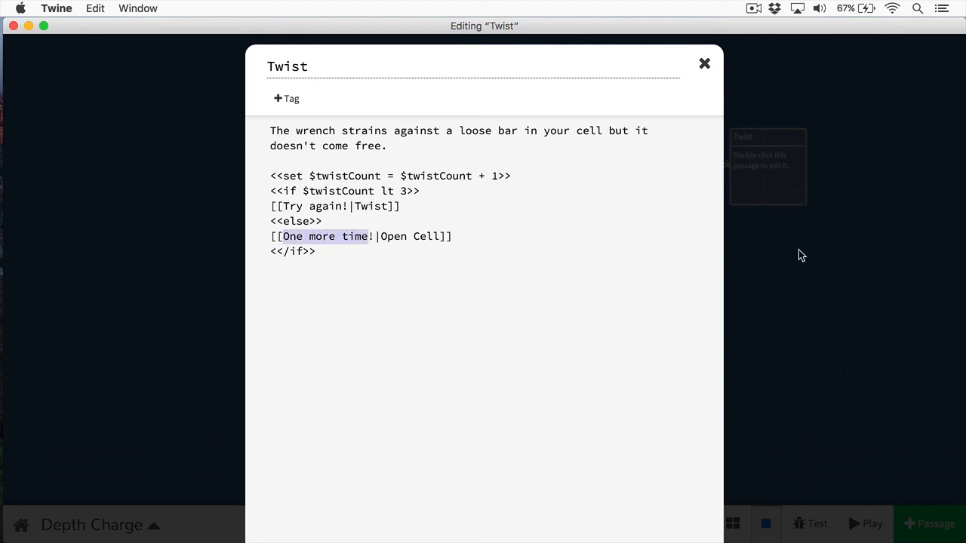
{"action": "left_click", "coordinate": [704, 63]}
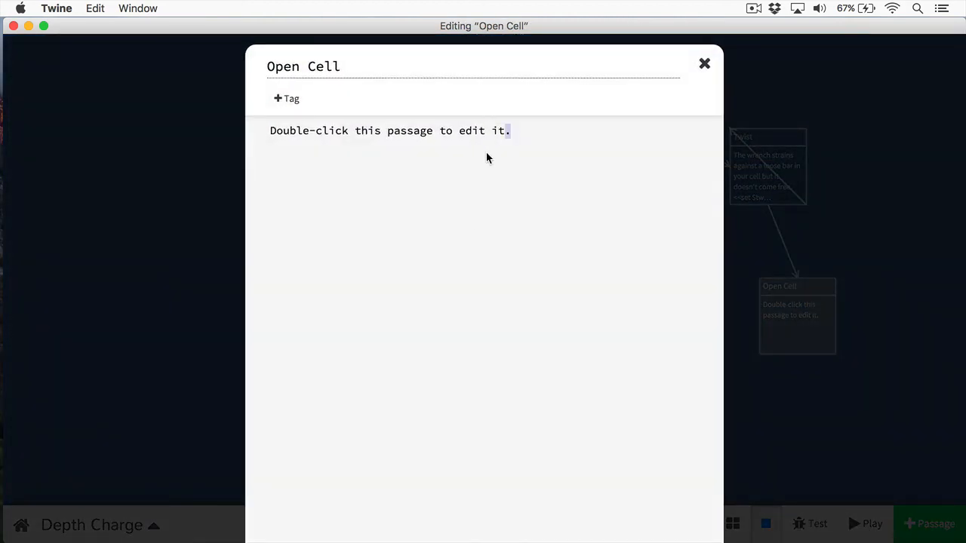
- Write Open Cell as "The bar comes free, allowing you to escape!" and finish it
{"action": "type", "text": "The"}
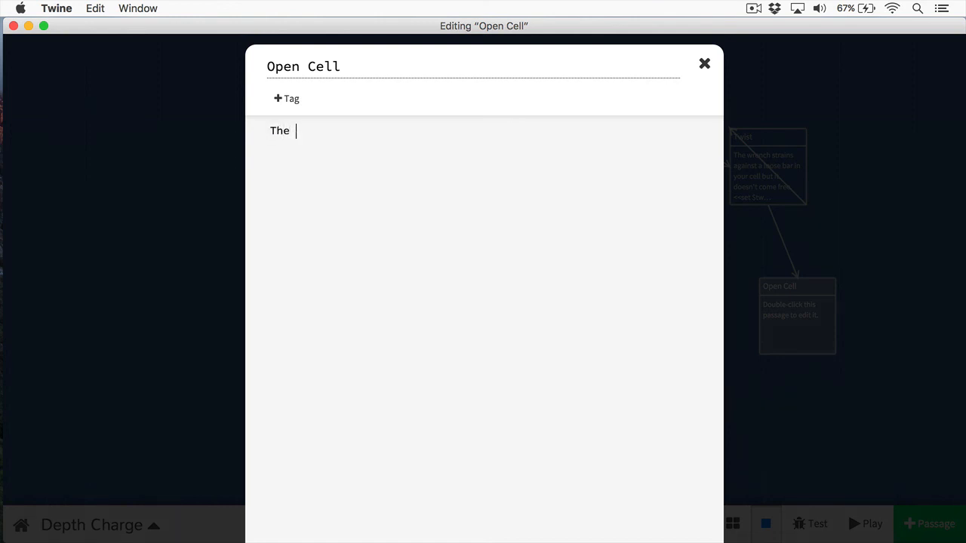
{"action": "type", "text": "bar comes"}
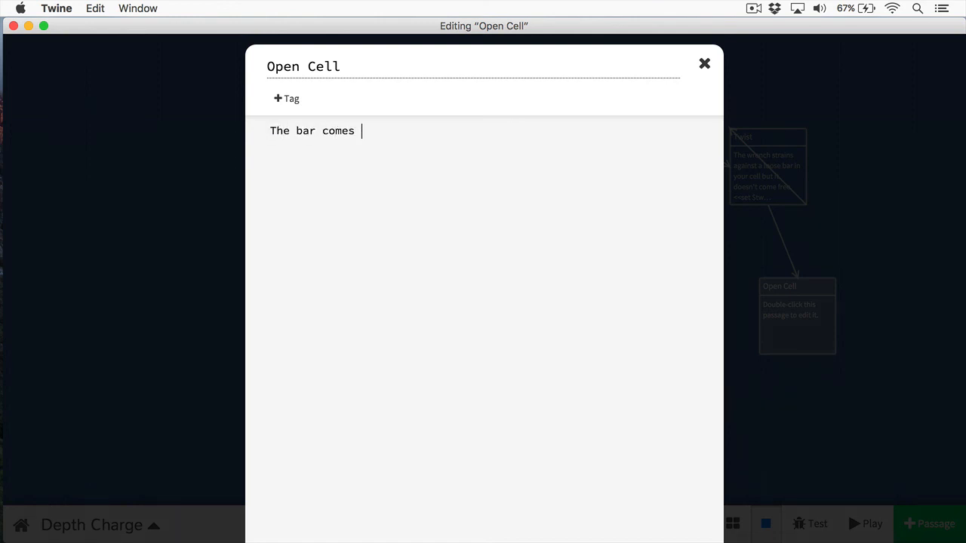
{"action": "type", "text": "fre"}
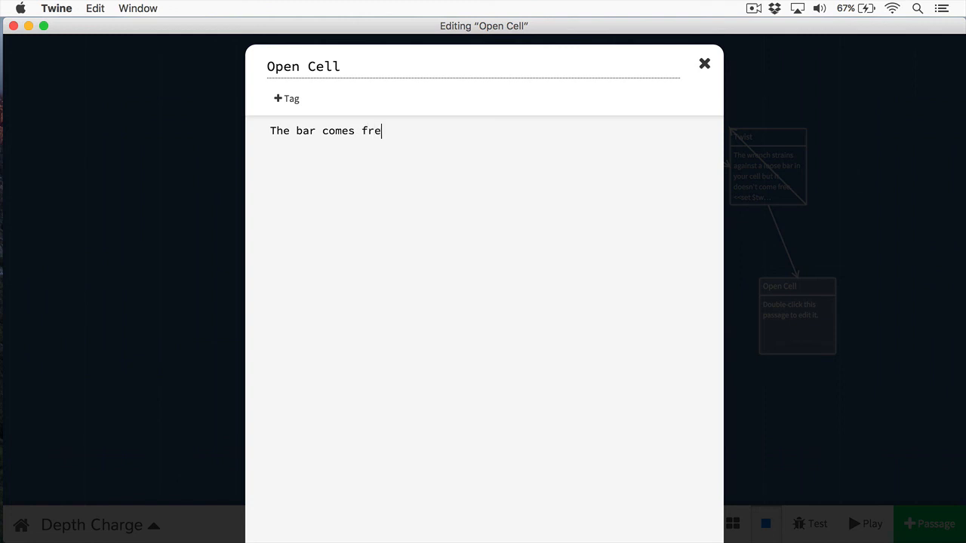
{"action": "type", "text": "e, allowing you to escape"}
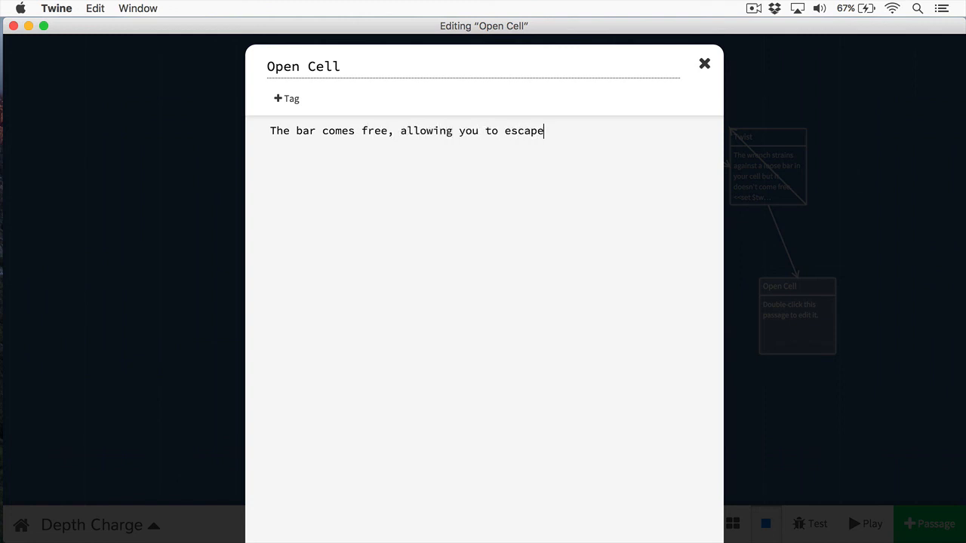
{"action": "type", "text": "!"}
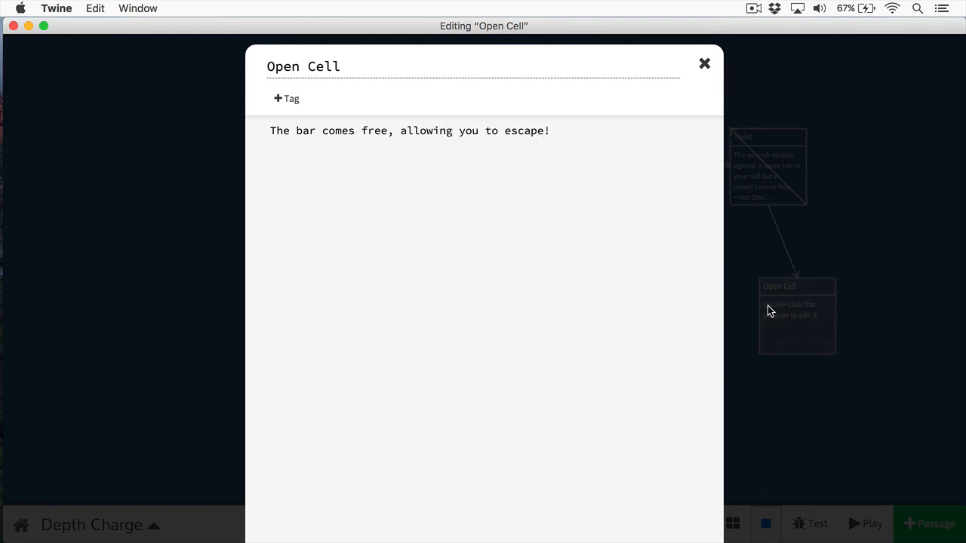
{"action": "left_click", "coordinate": [705, 63]}
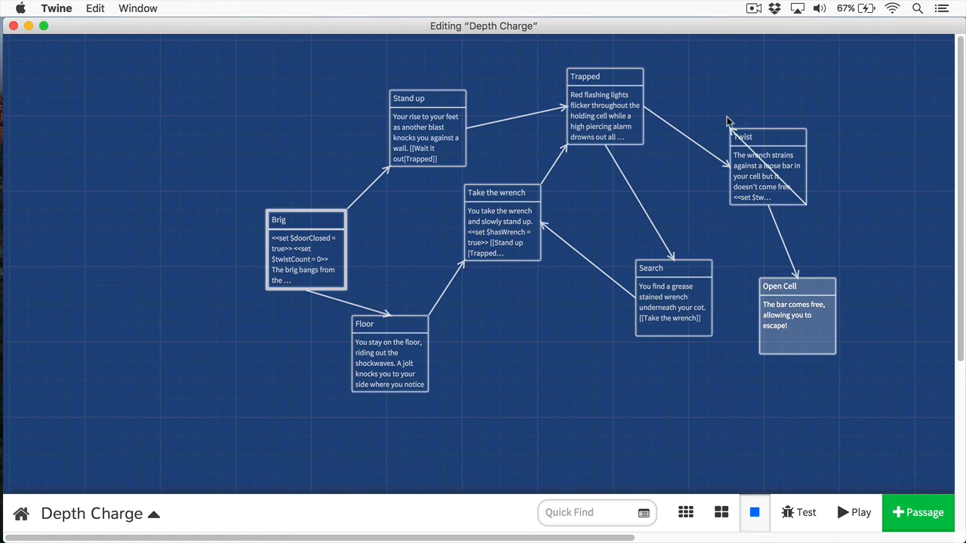
- Tidy the passage map to untangle arrows and launch the story
{"action": "left_click_drag", "start_coordinate": [673, 268], "coordinate": [621, 267]}
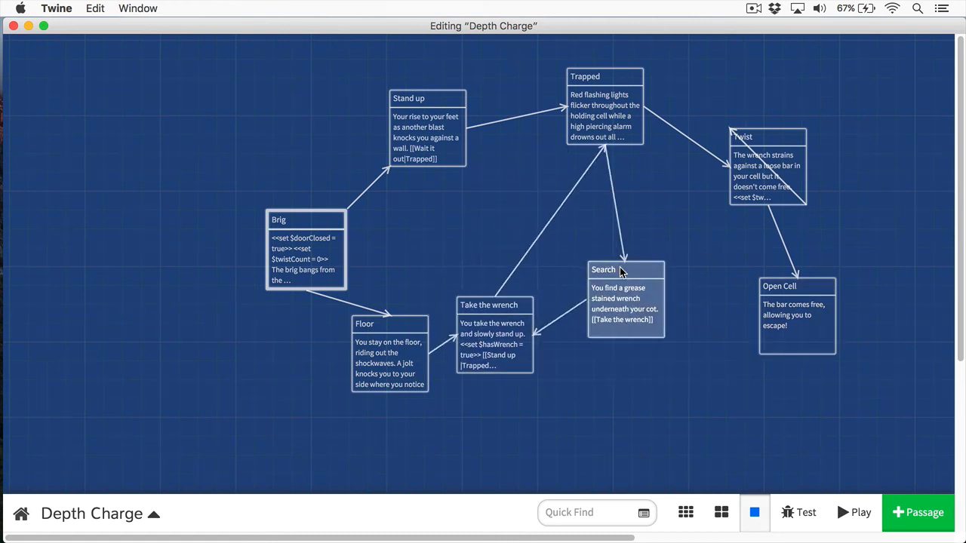
{"action": "left_click", "coordinate": [861, 513]}
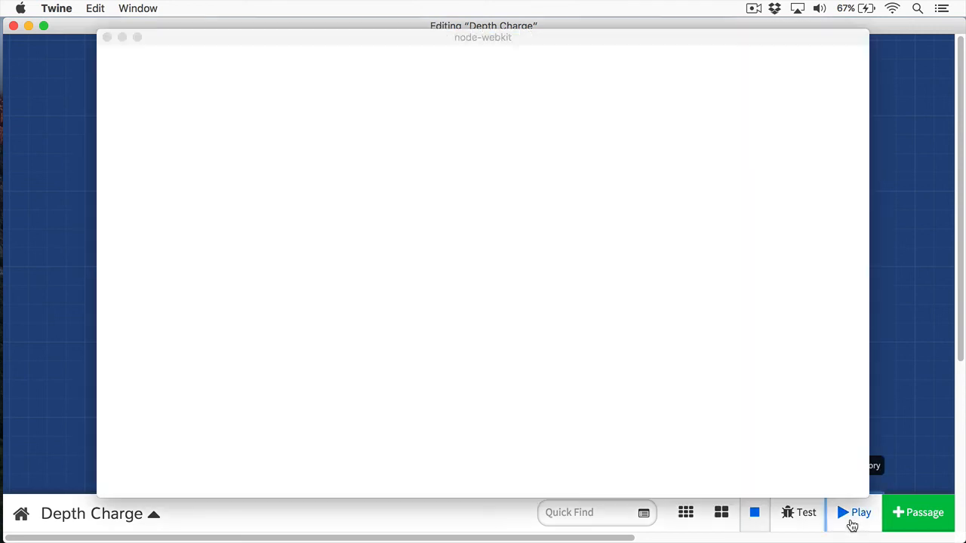
- Play through Stand up, Wait it out, Search the Cell and Take the wrench
{"action": "left_click", "coordinate": [860, 512]}
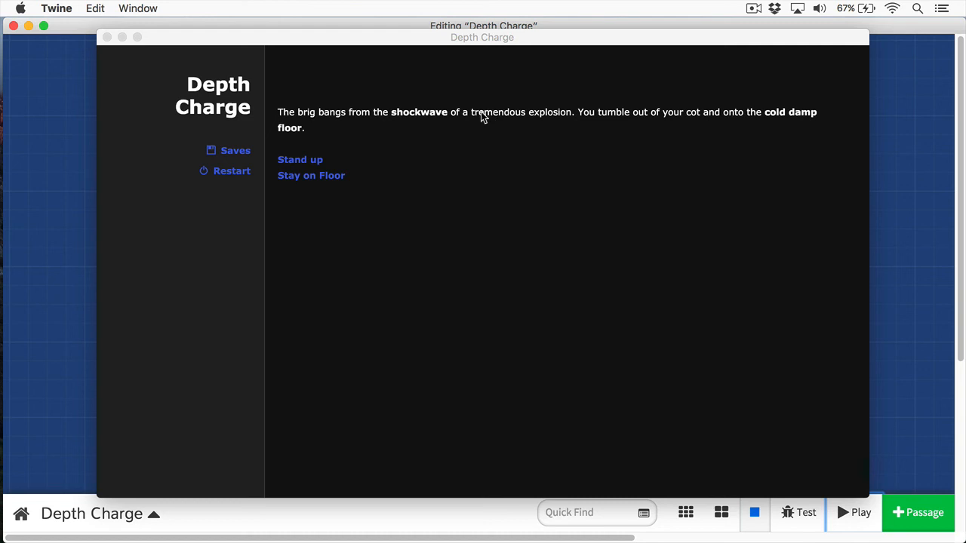
{"action": "mouse_move", "coordinate": [308, 171]}
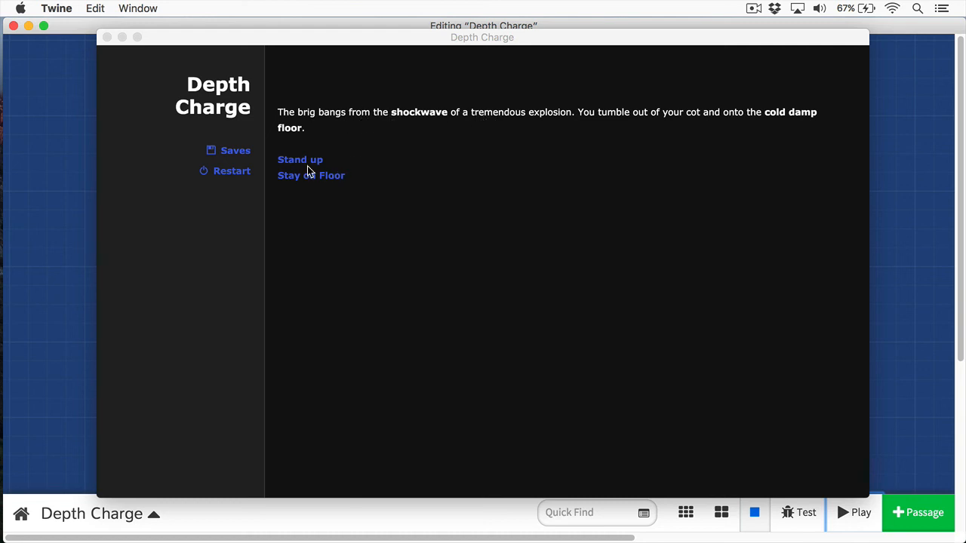
{"action": "left_click", "coordinate": [299, 159]}
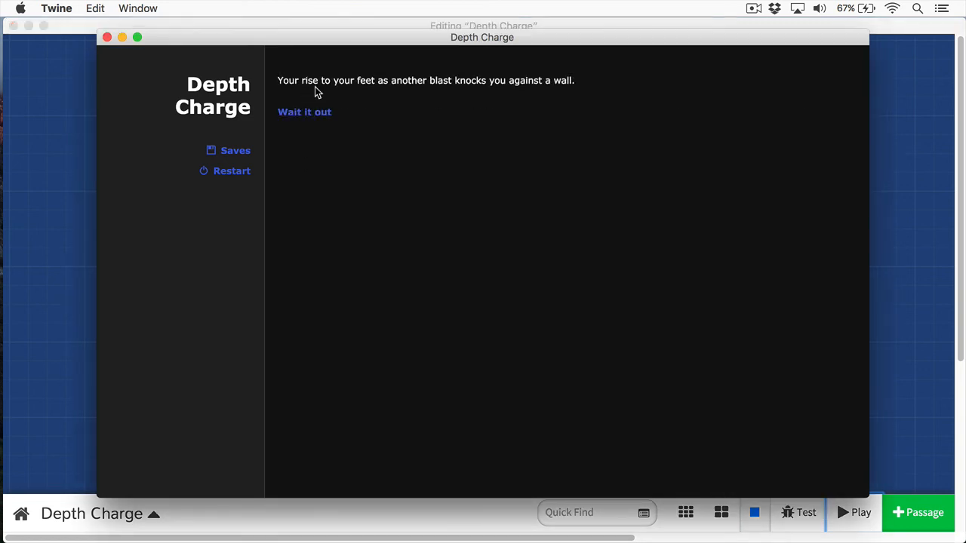
{"action": "mouse_move", "coordinate": [304, 113]}
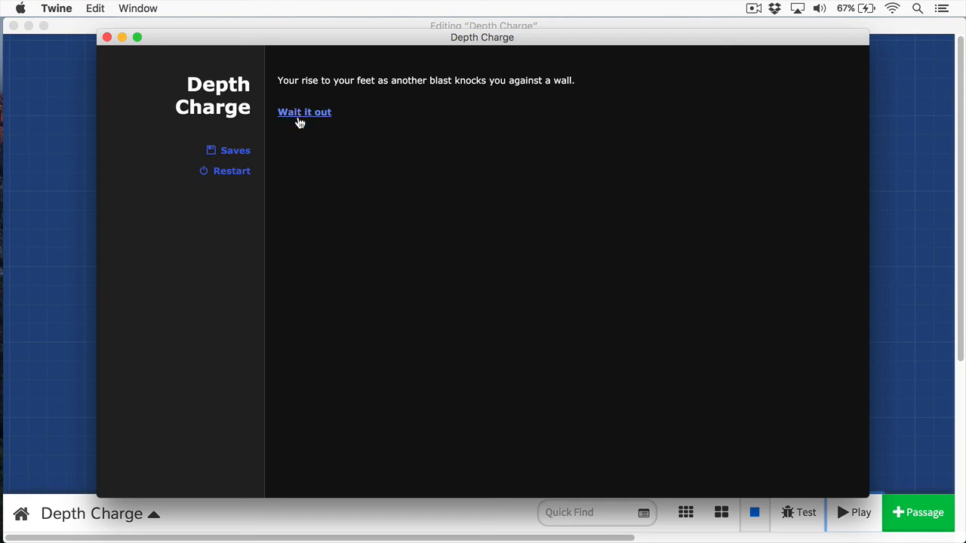
{"action": "left_click", "coordinate": [304, 111]}
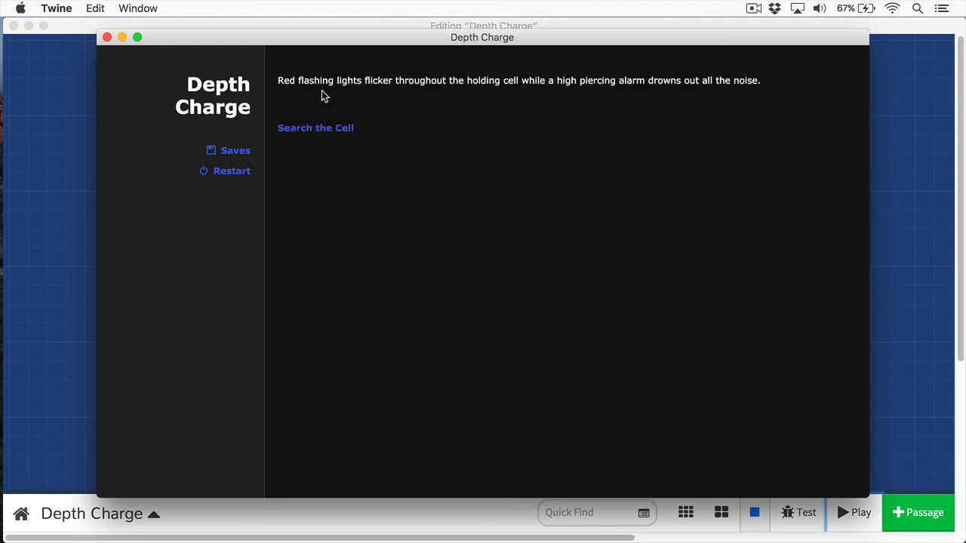
{"action": "mouse_move", "coordinate": [603, 101]}
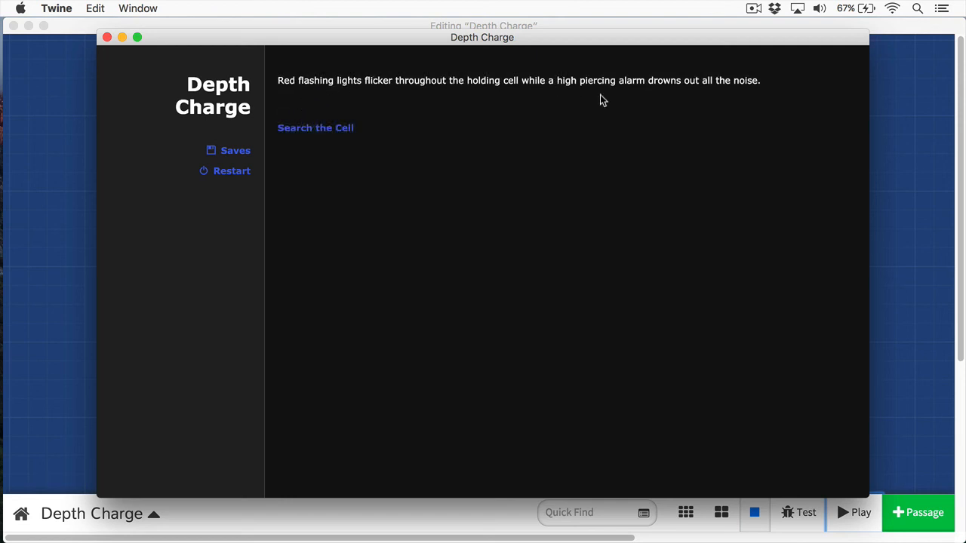
{"action": "mouse_move", "coordinate": [519, 120]}
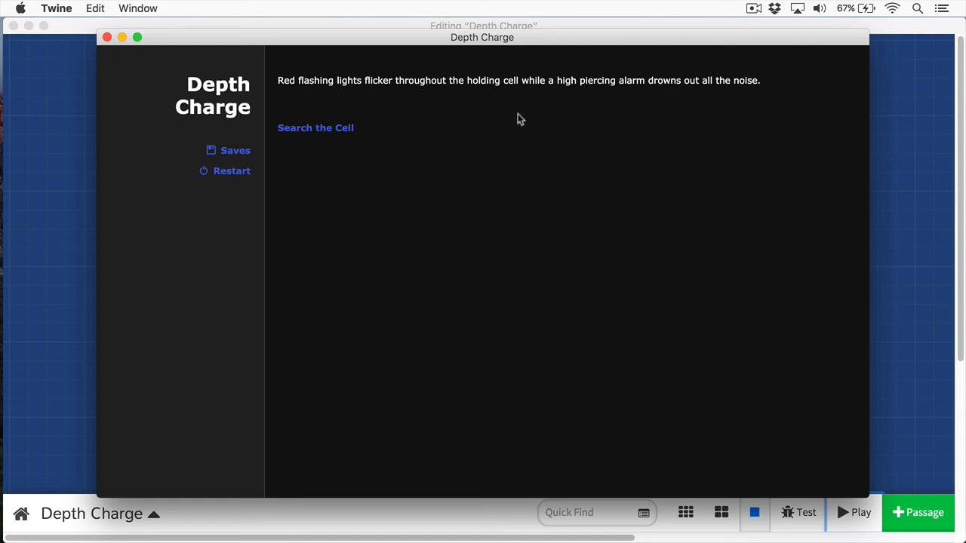
{"action": "left_click", "coordinate": [315, 128]}
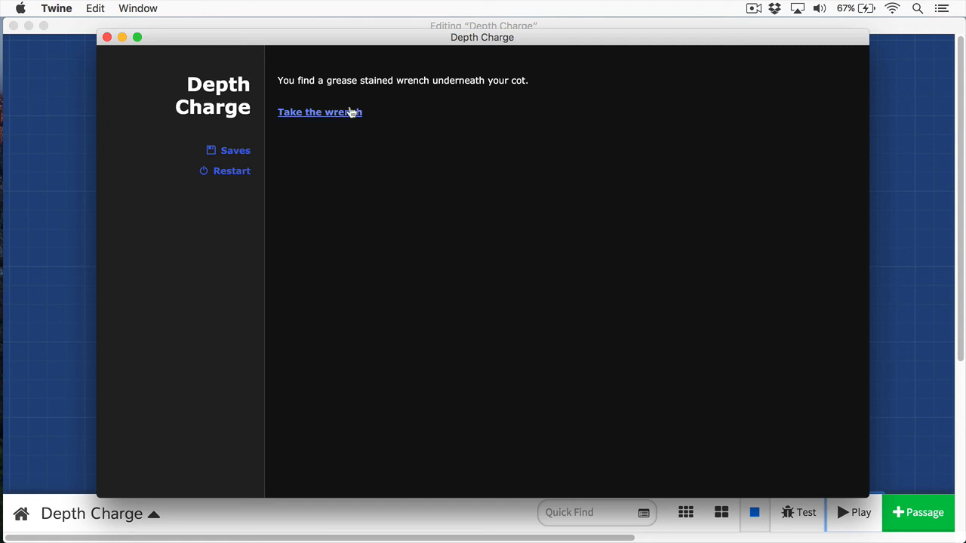
{"action": "left_click", "coordinate": [320, 112]}
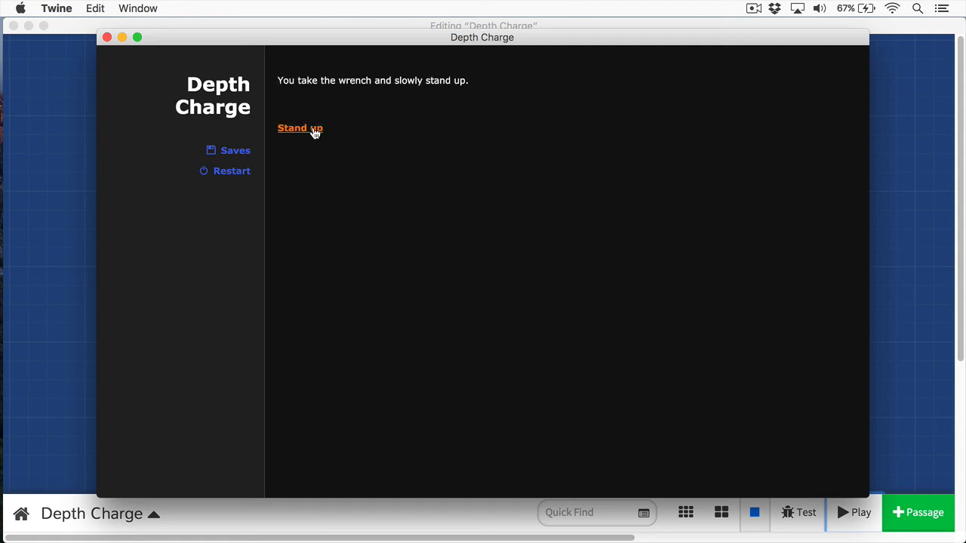
- Stand up with the wrench and twist the bar repeatedly until the escape ending appears
{"action": "left_click", "coordinate": [300, 128]}
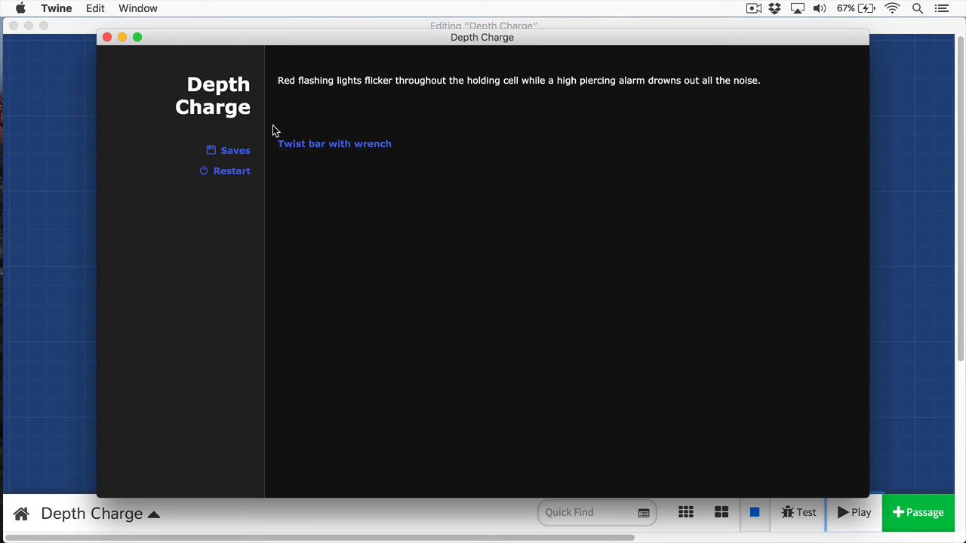
{"action": "left_click", "coordinate": [335, 144]}
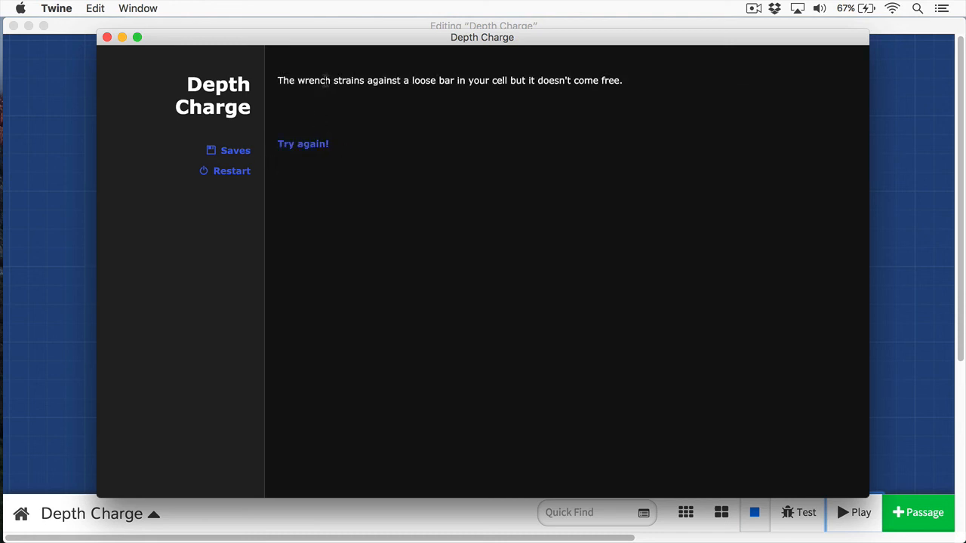
{"action": "mouse_move", "coordinate": [427, 102]}
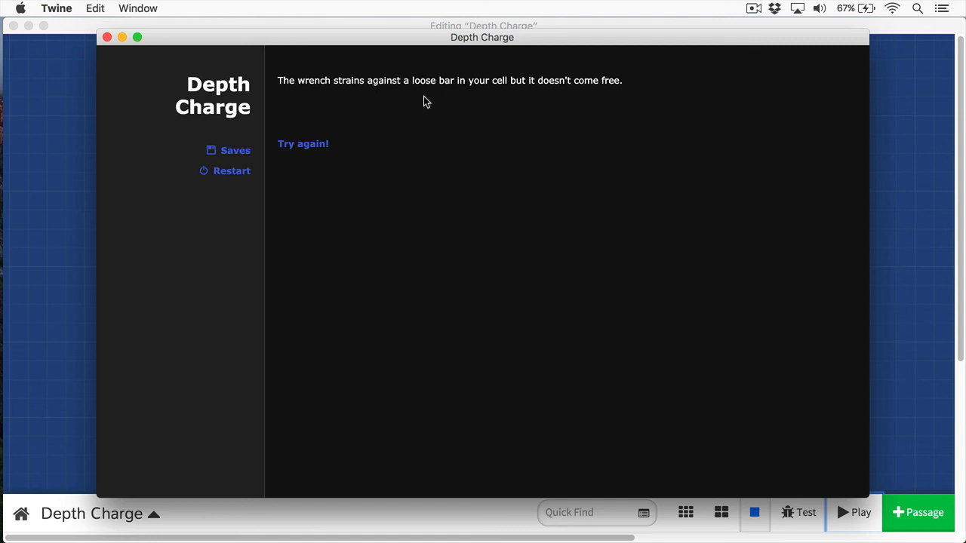
{"action": "mouse_move", "coordinate": [355, 153]}
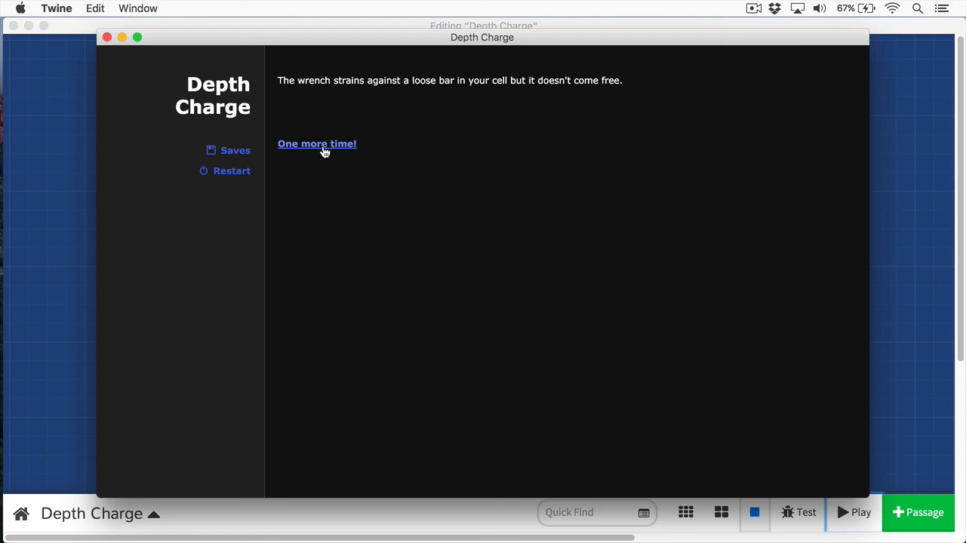
{"action": "left_click", "coordinate": [317, 143]}
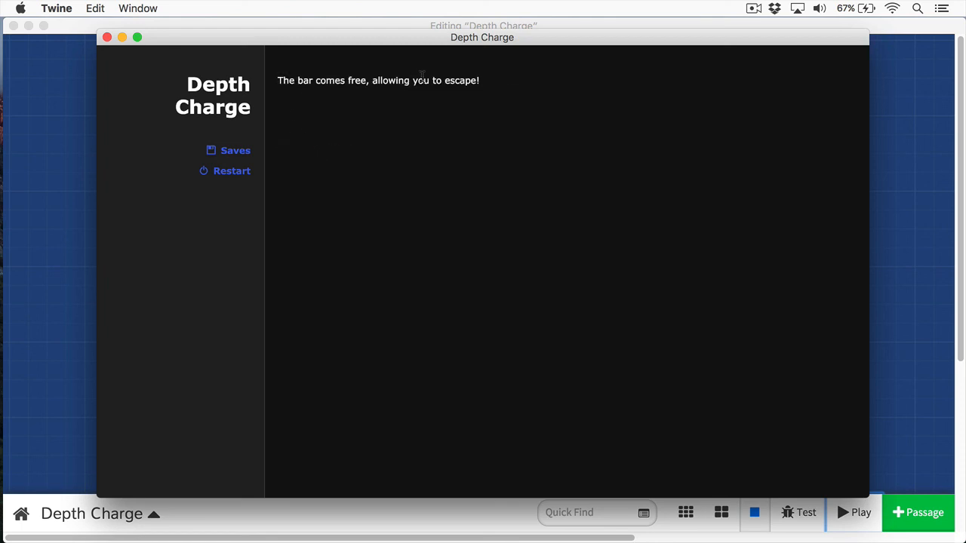
{"action": "mouse_move", "coordinate": [228, 181]}
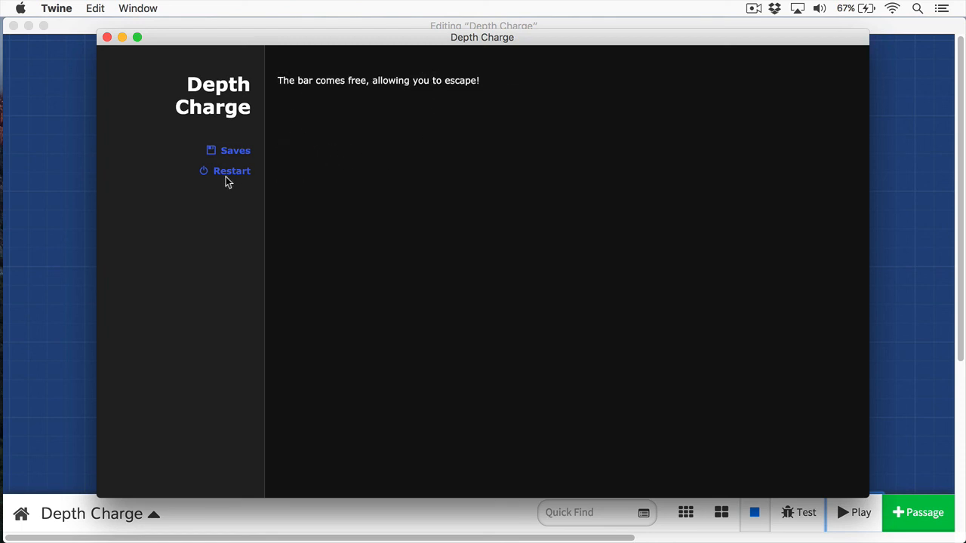
{"action": "left_click", "coordinate": [232, 171]}
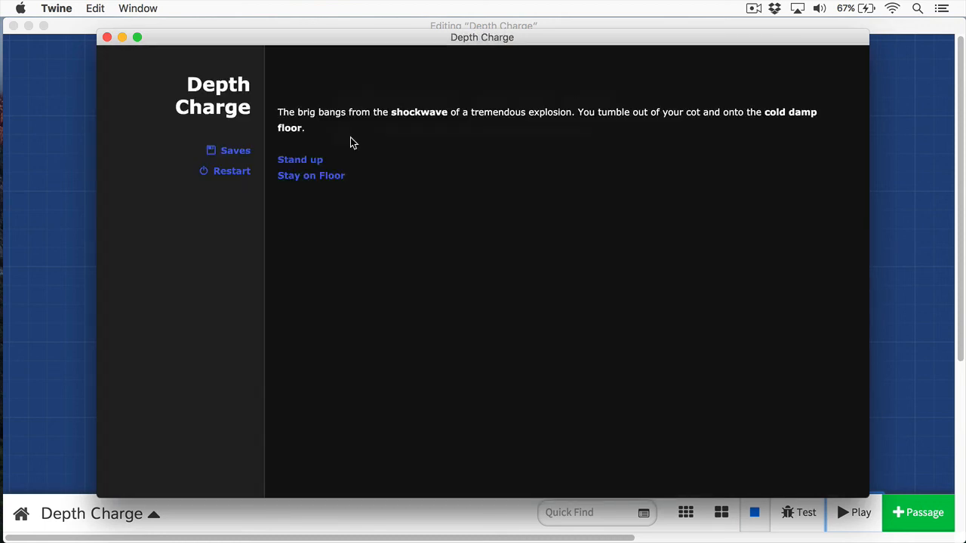
{"action": "left_click", "coordinate": [311, 176]}
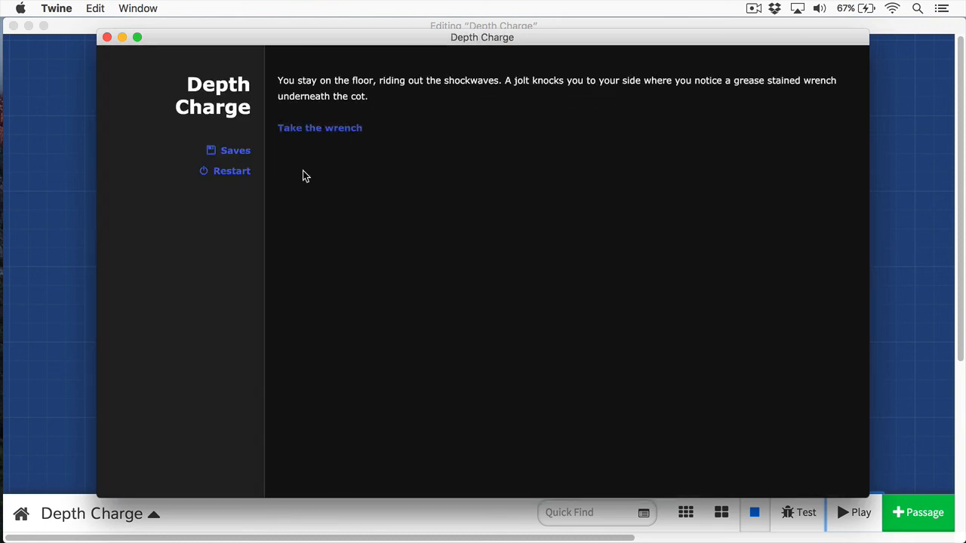
{"action": "mouse_move", "coordinate": [338, 131]}
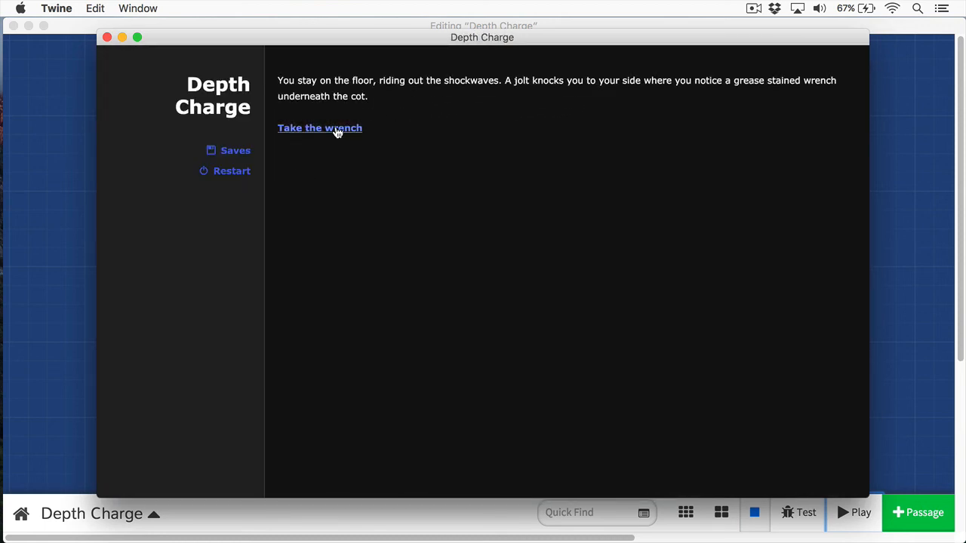
{"action": "left_click", "coordinate": [319, 128]}
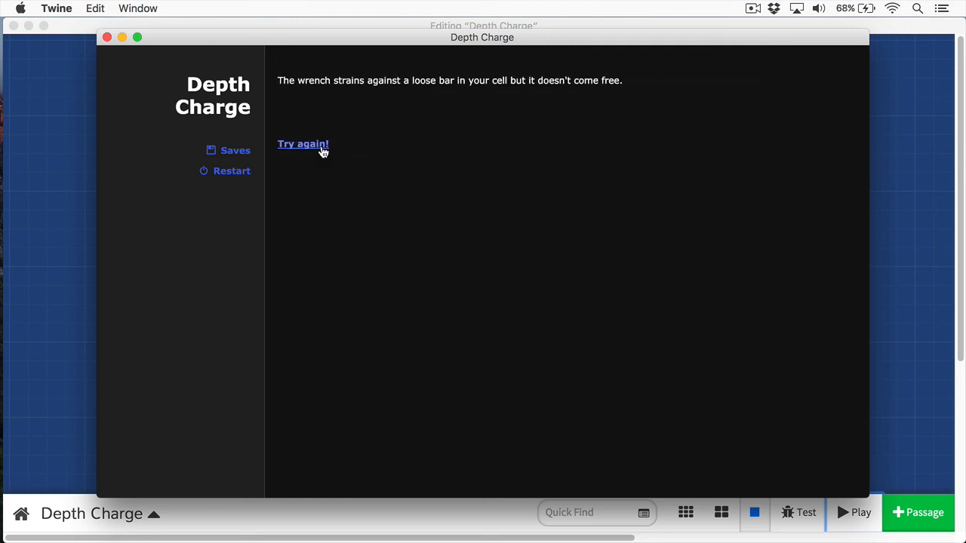
{"action": "left_click", "coordinate": [303, 143]}
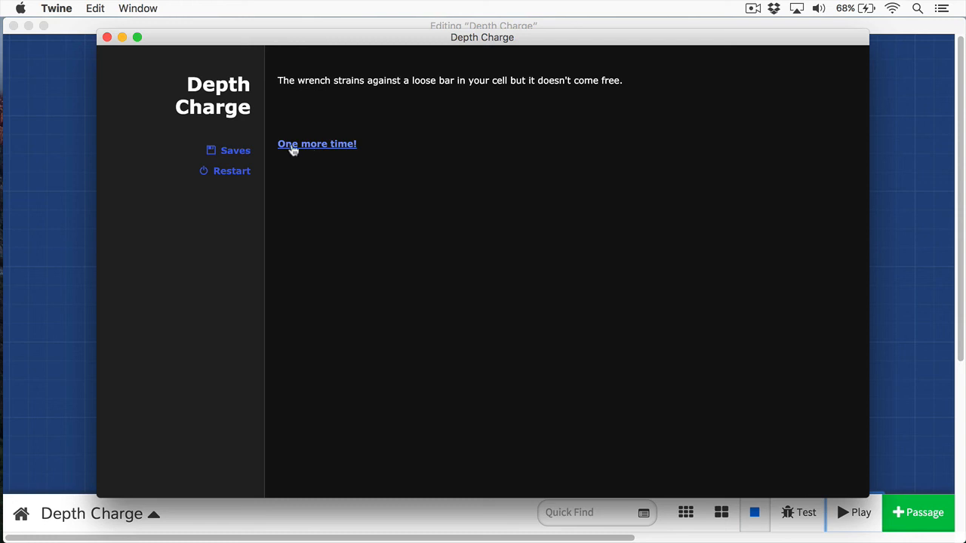
{"action": "left_click", "coordinate": [317, 143]}
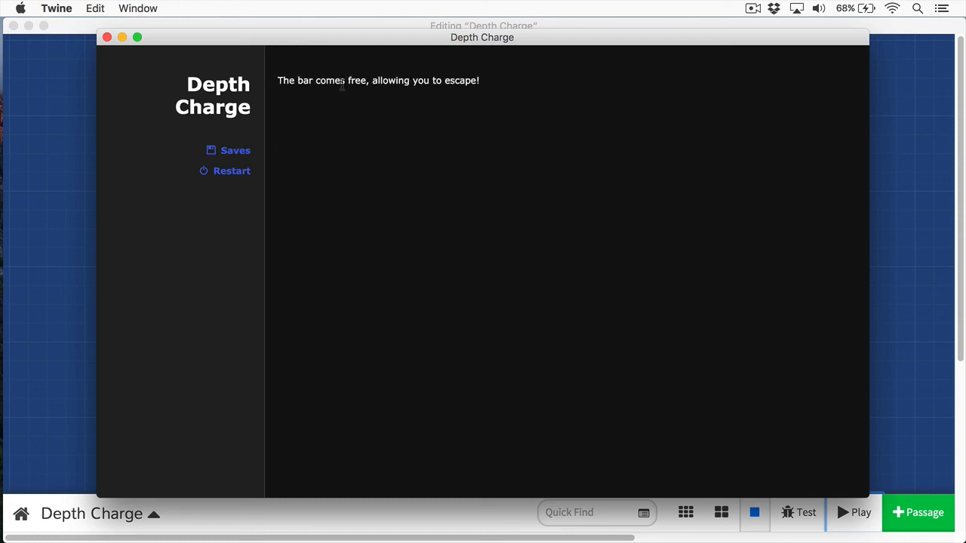